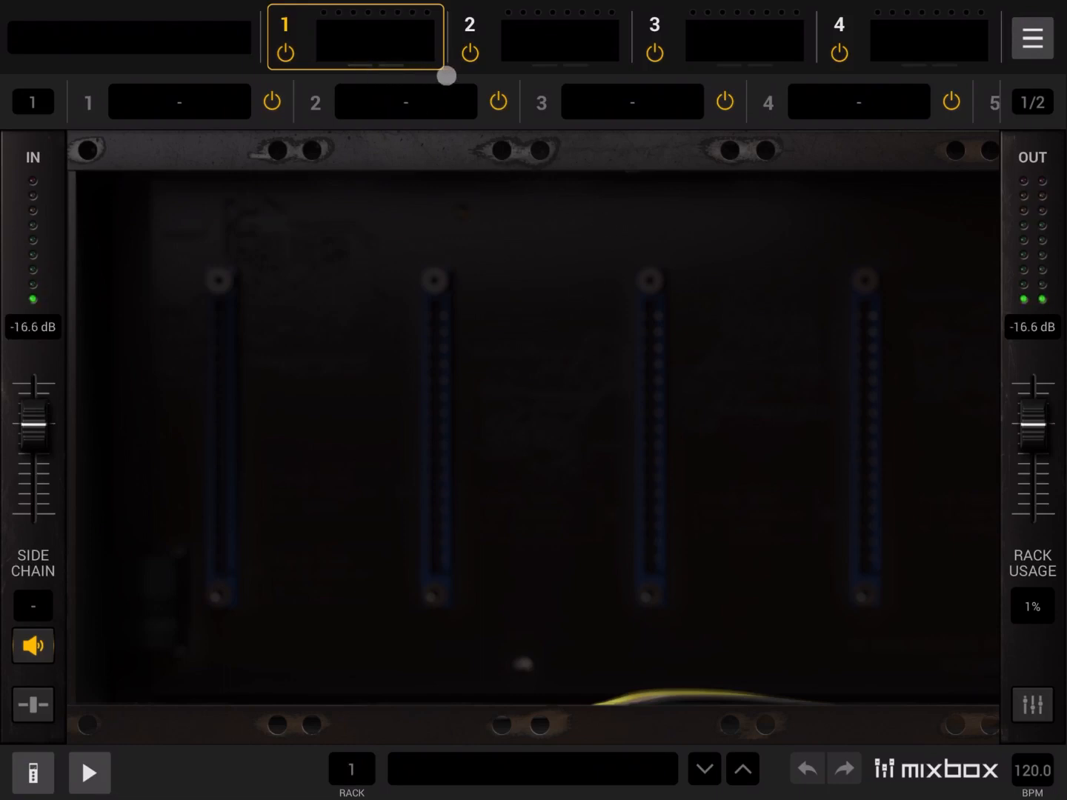
# - Browse slot 1's Amps, Delay, Distortion and Dynamics effect categories without loading anything
pyautogui.hscroll(3)
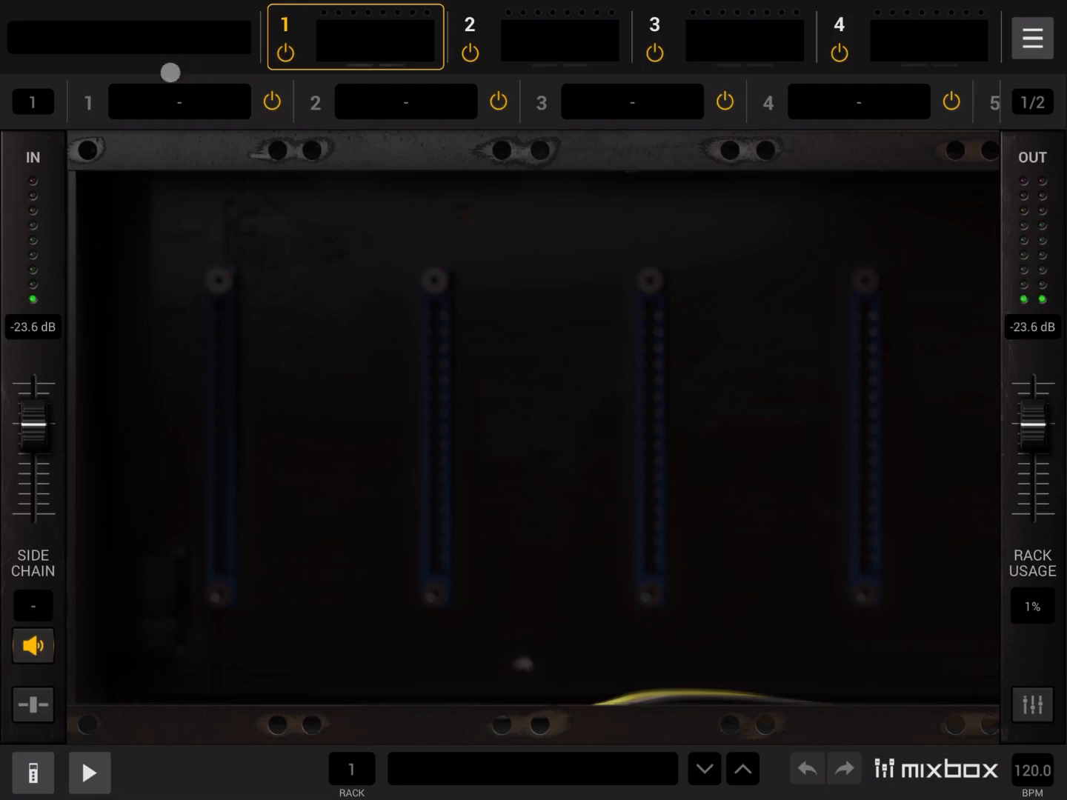
pyautogui.click(178, 100)
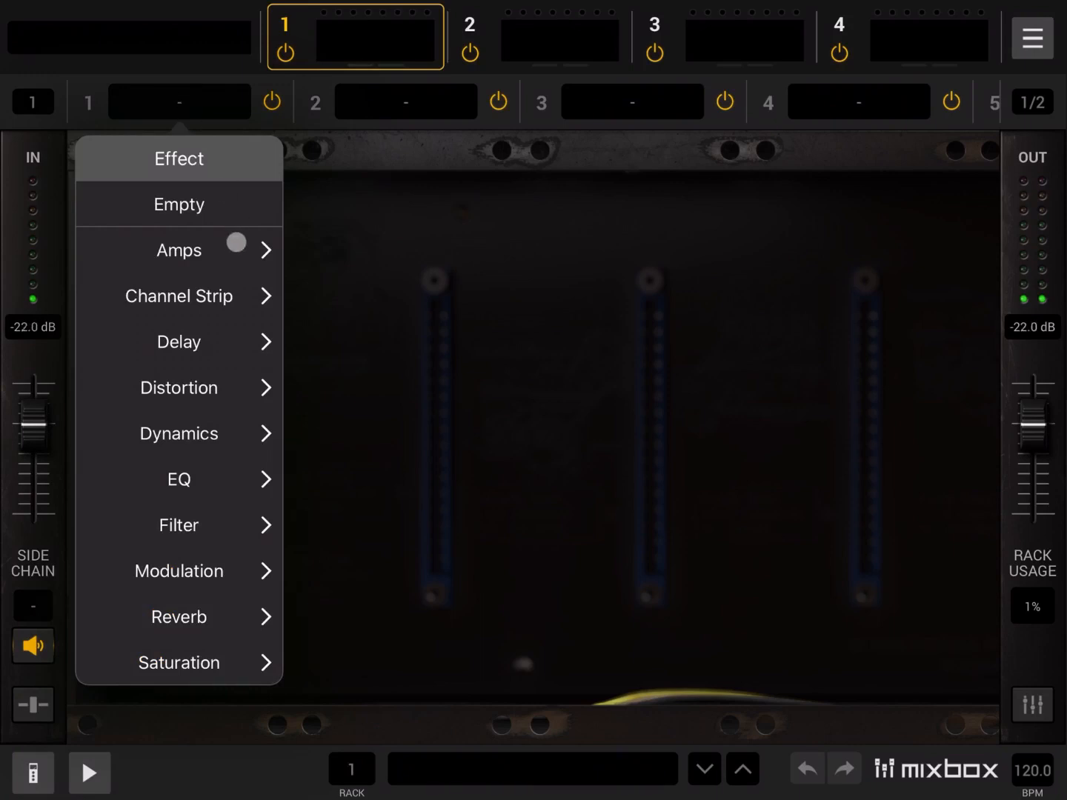
pyautogui.click(178, 249)
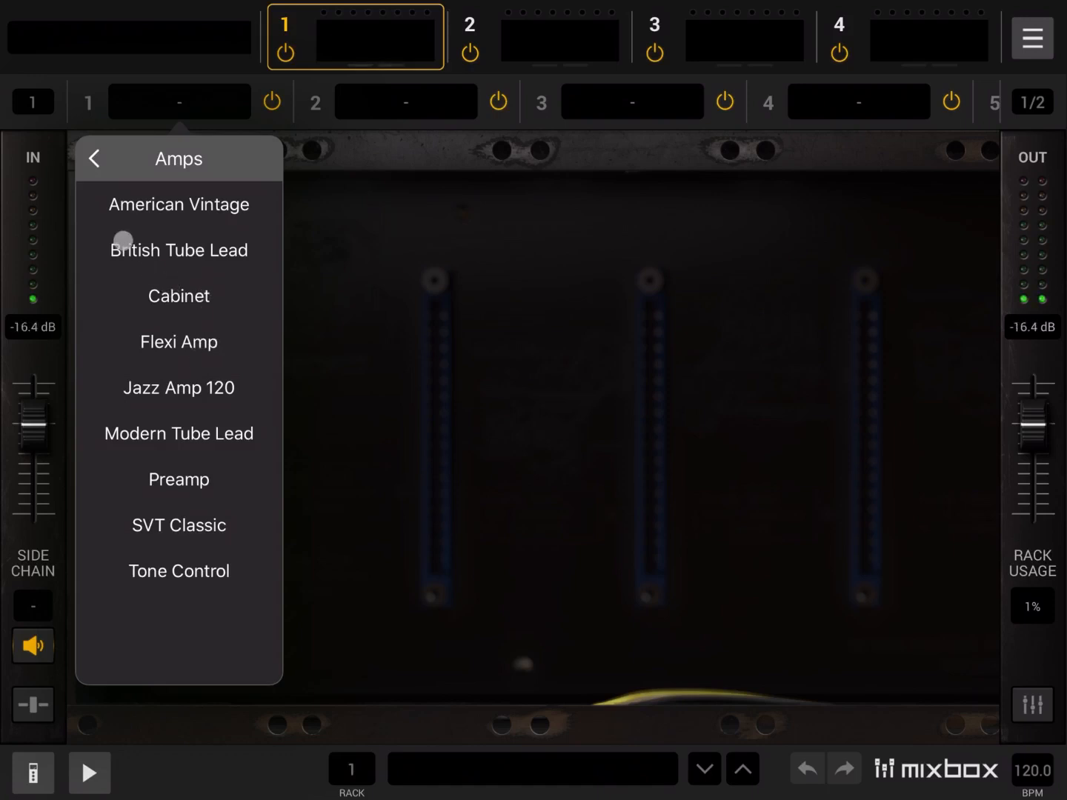
pyautogui.click(94, 157)
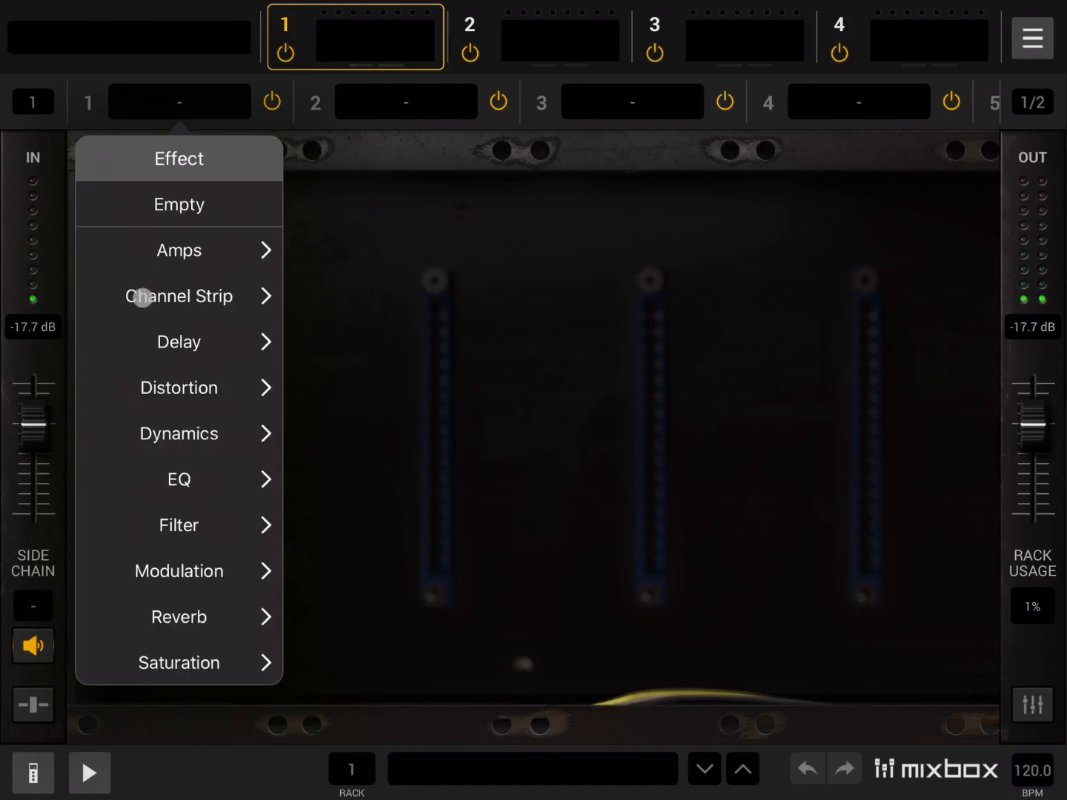
pyautogui.click(177, 295)
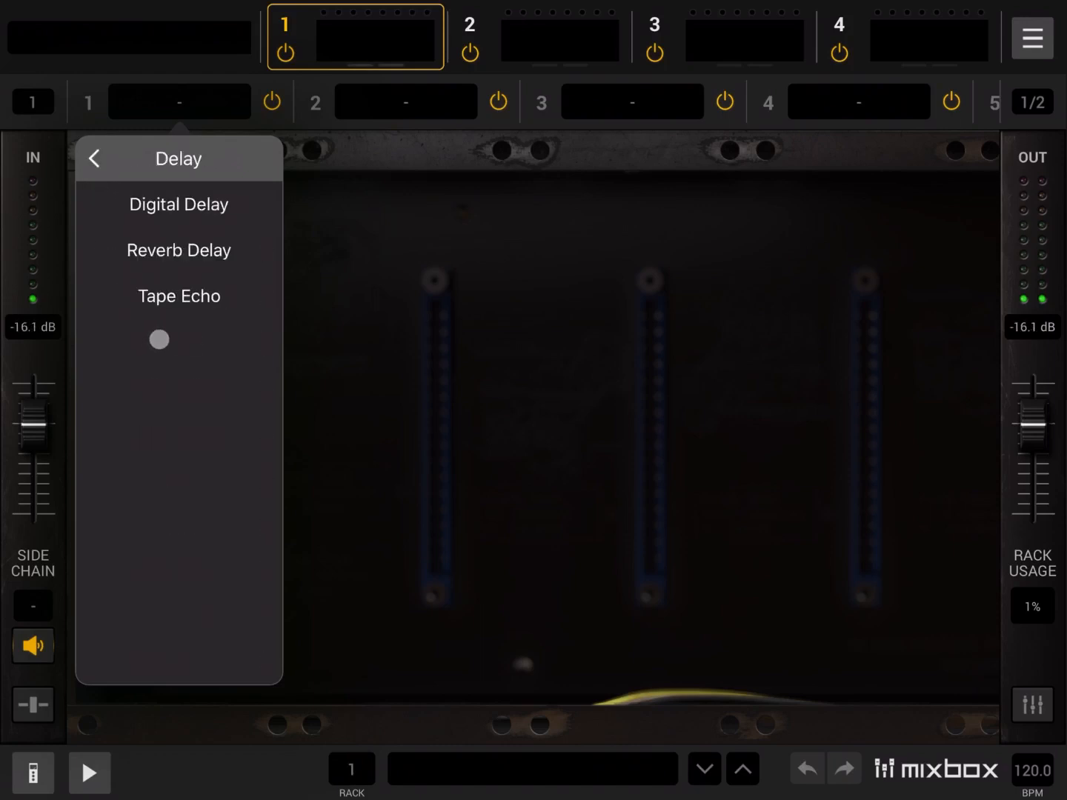
pyautogui.click(95, 157)
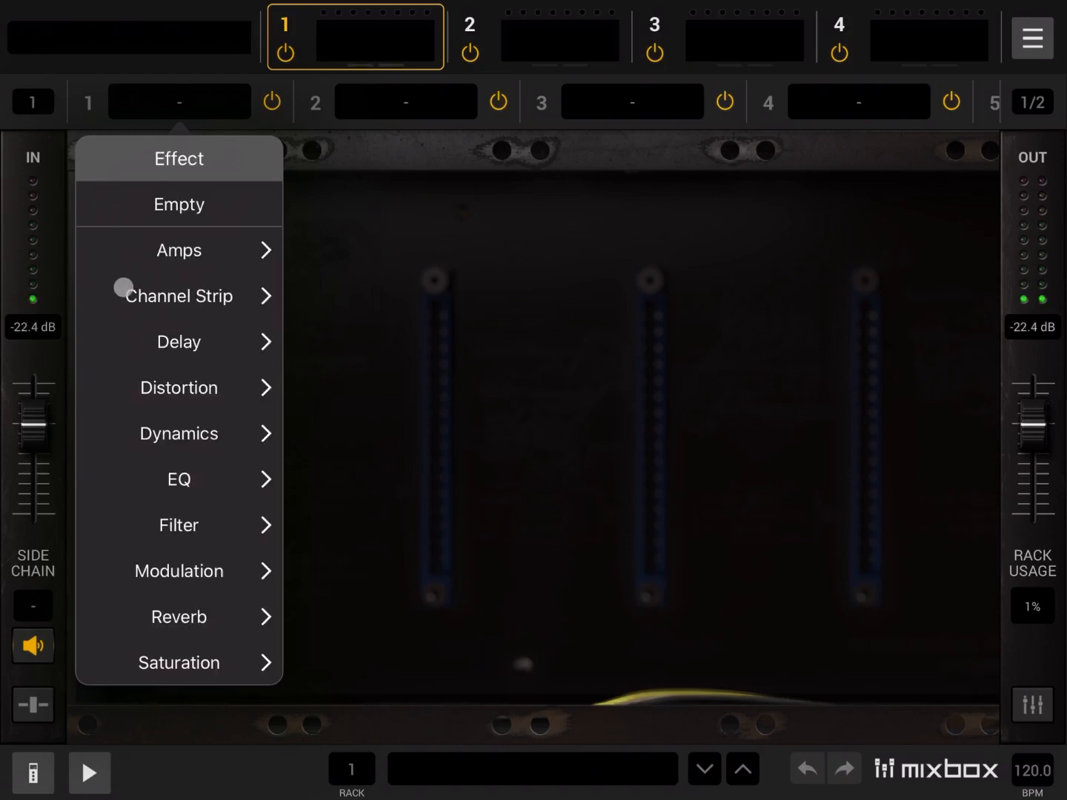
pyautogui.click(178, 388)
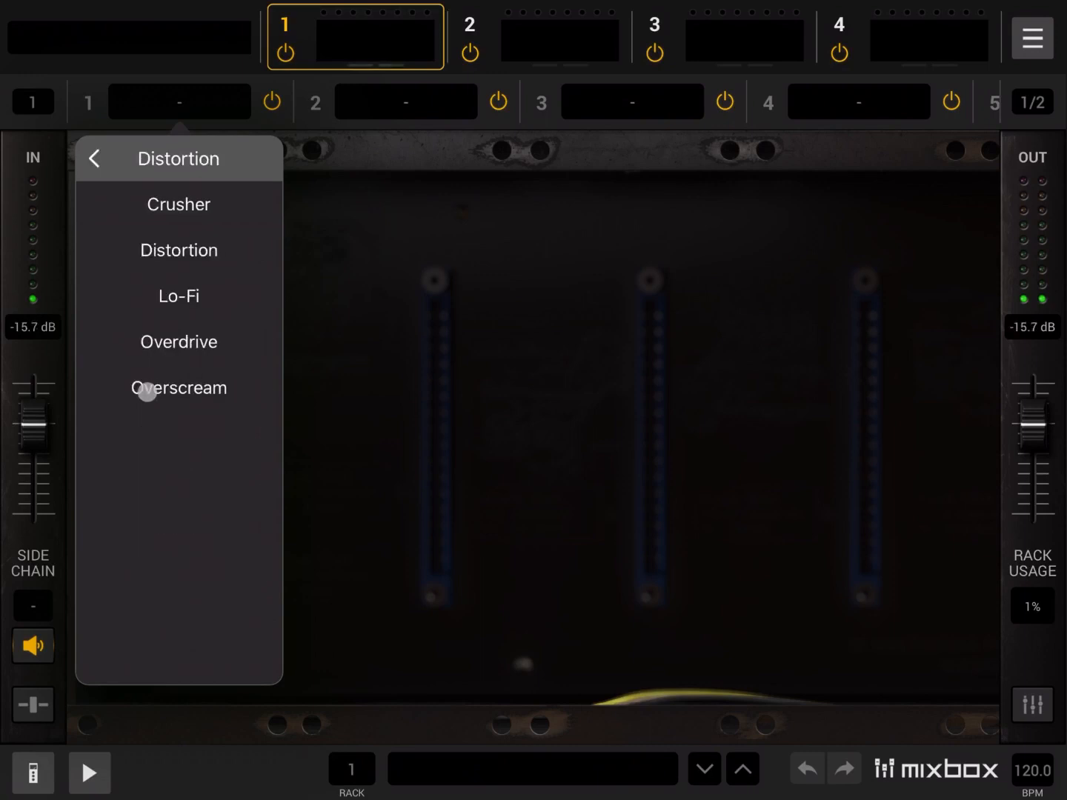
pyautogui.click(95, 159)
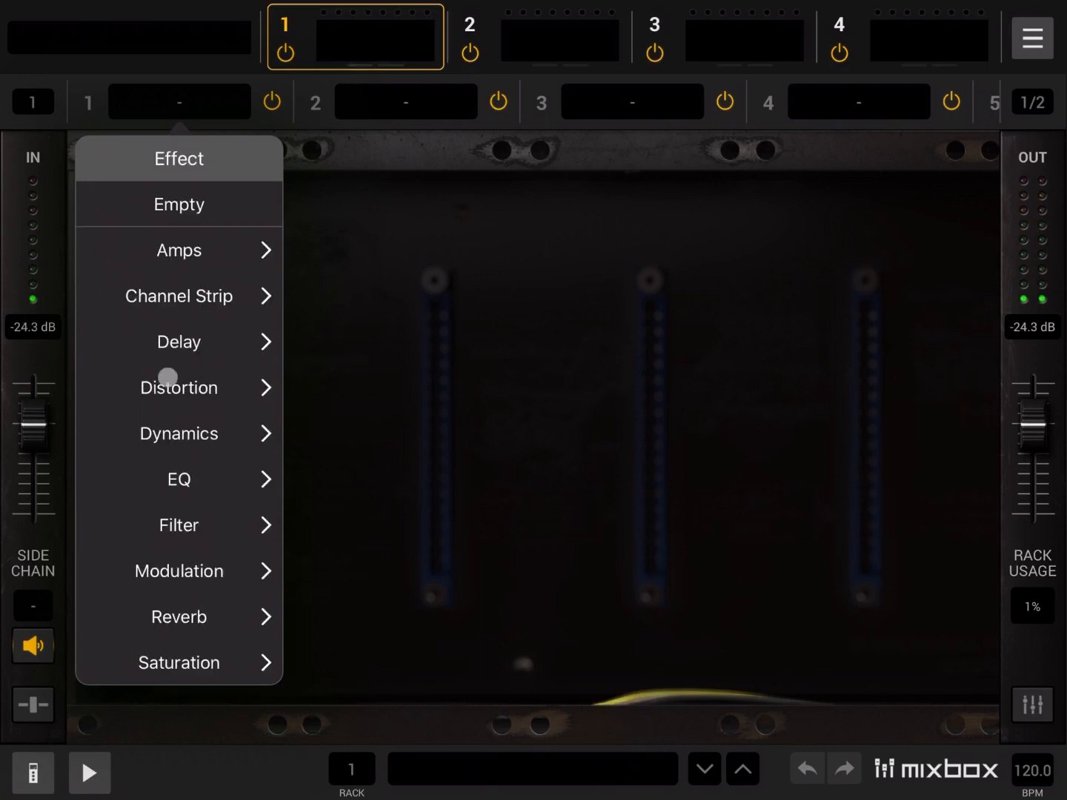
pyautogui.click(177, 433)
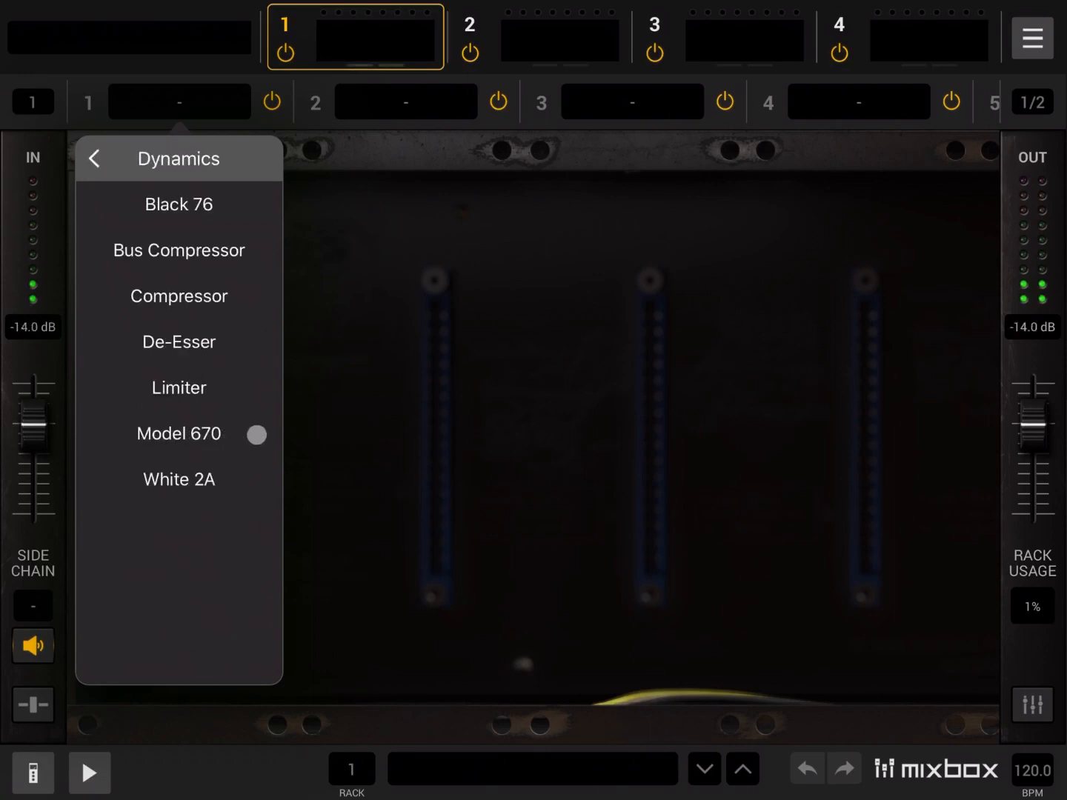
pyautogui.click(95, 157)
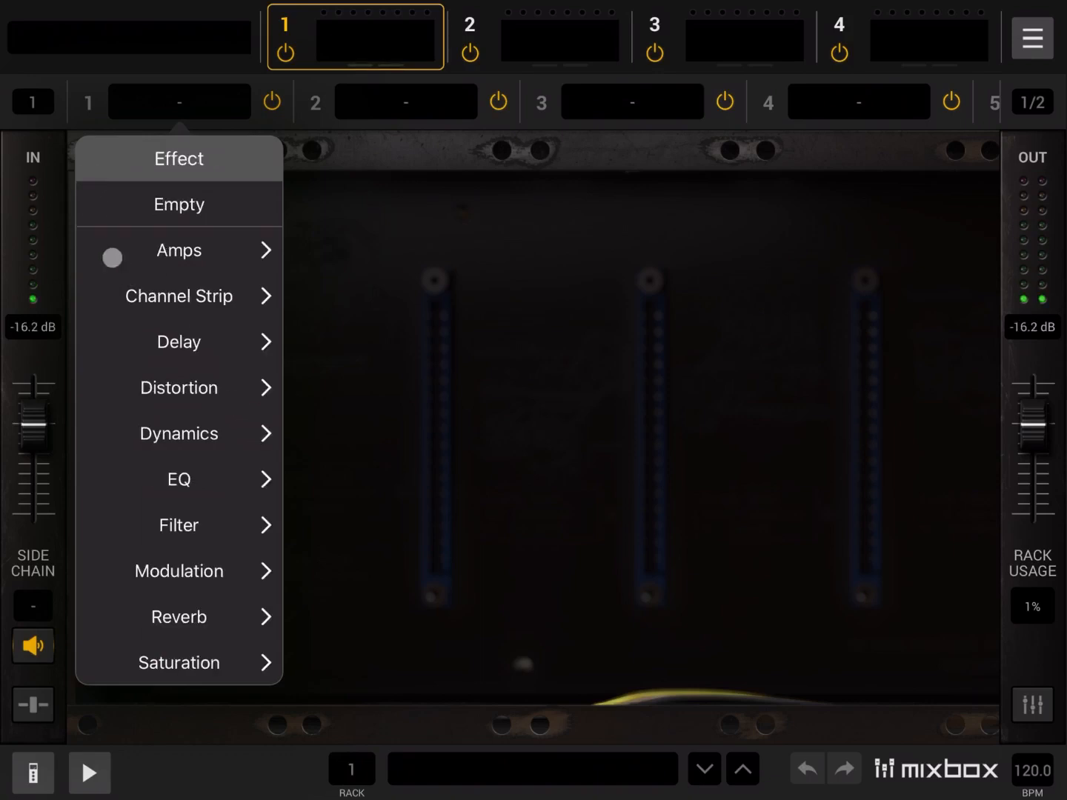
# - Continue browsing the EQ, Filter, Modulation, Reverb and Saturation categories, loading nothing
pyautogui.click(178, 478)
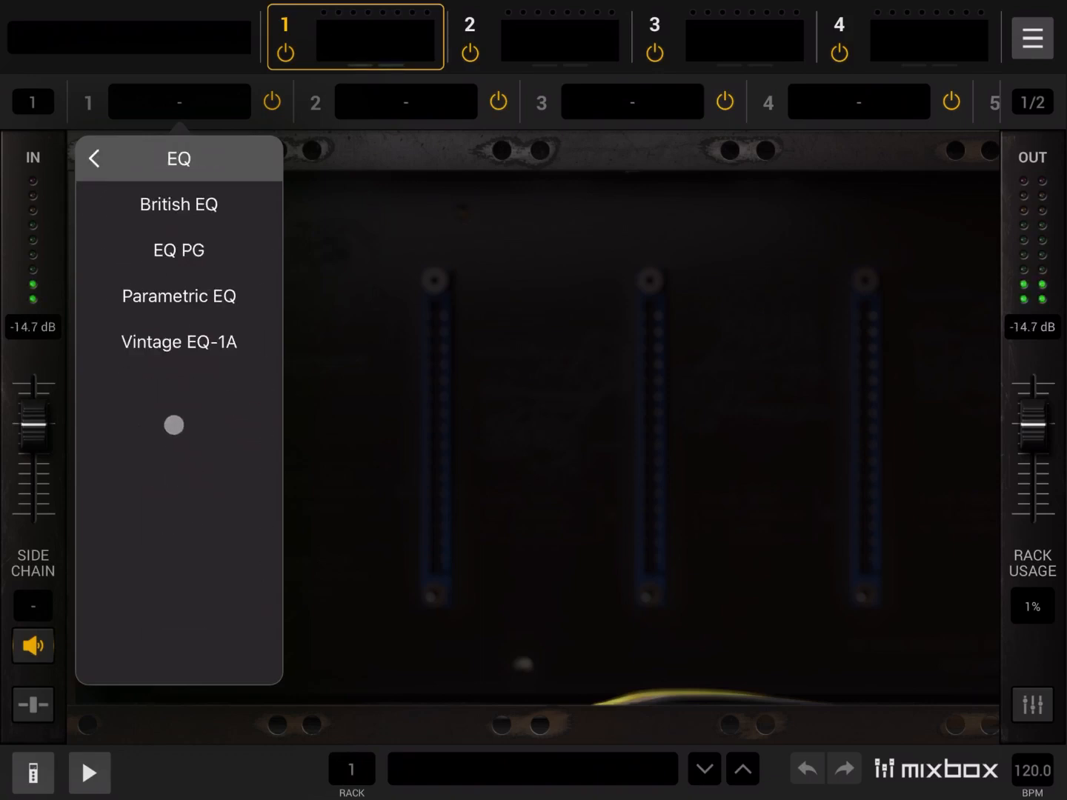
pyautogui.click(95, 157)
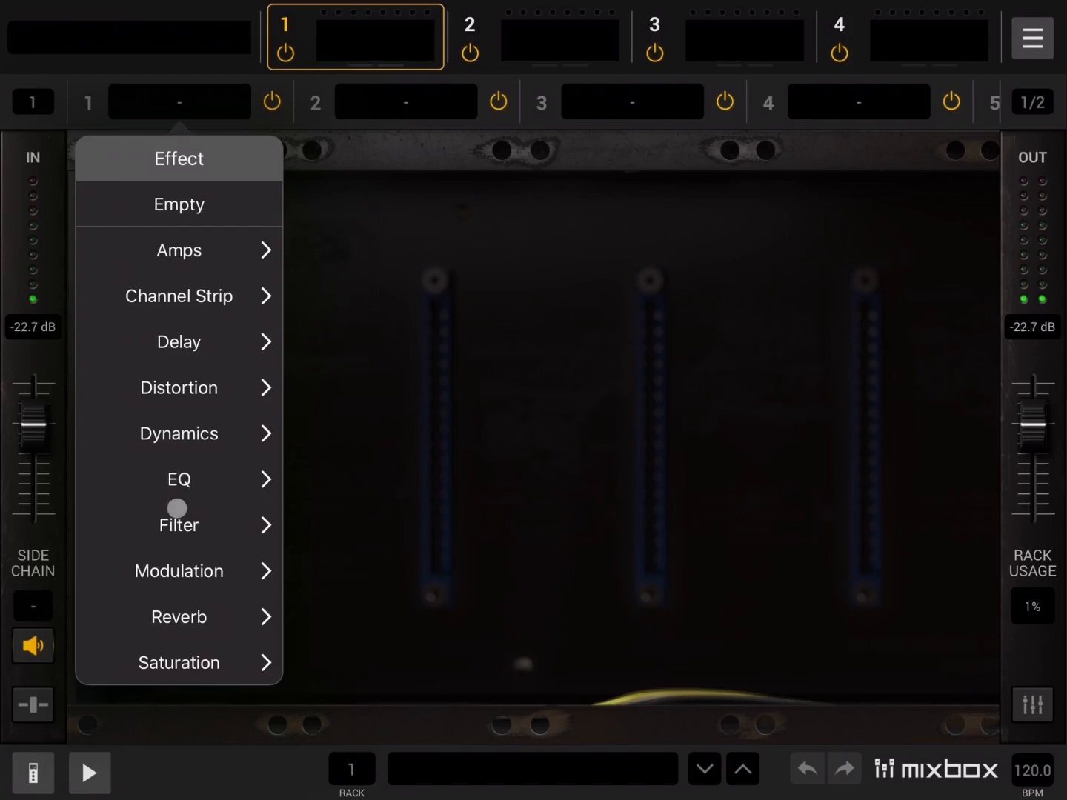
pyautogui.click(178, 525)
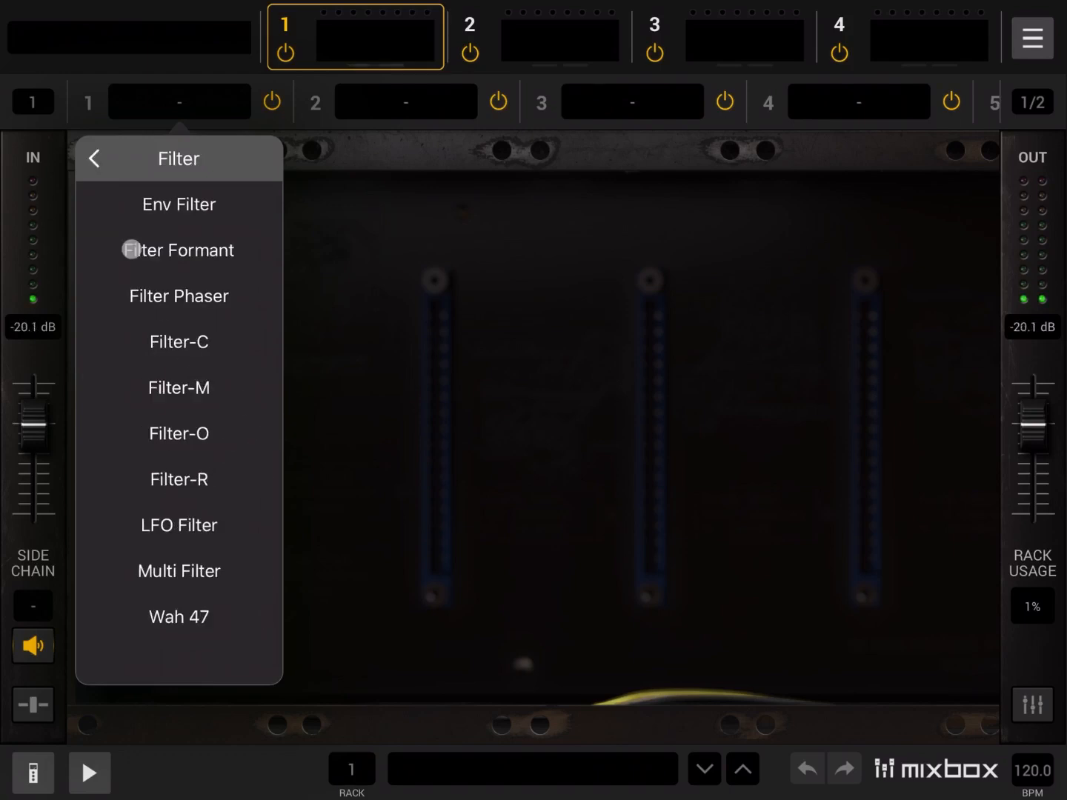
pyautogui.click(95, 159)
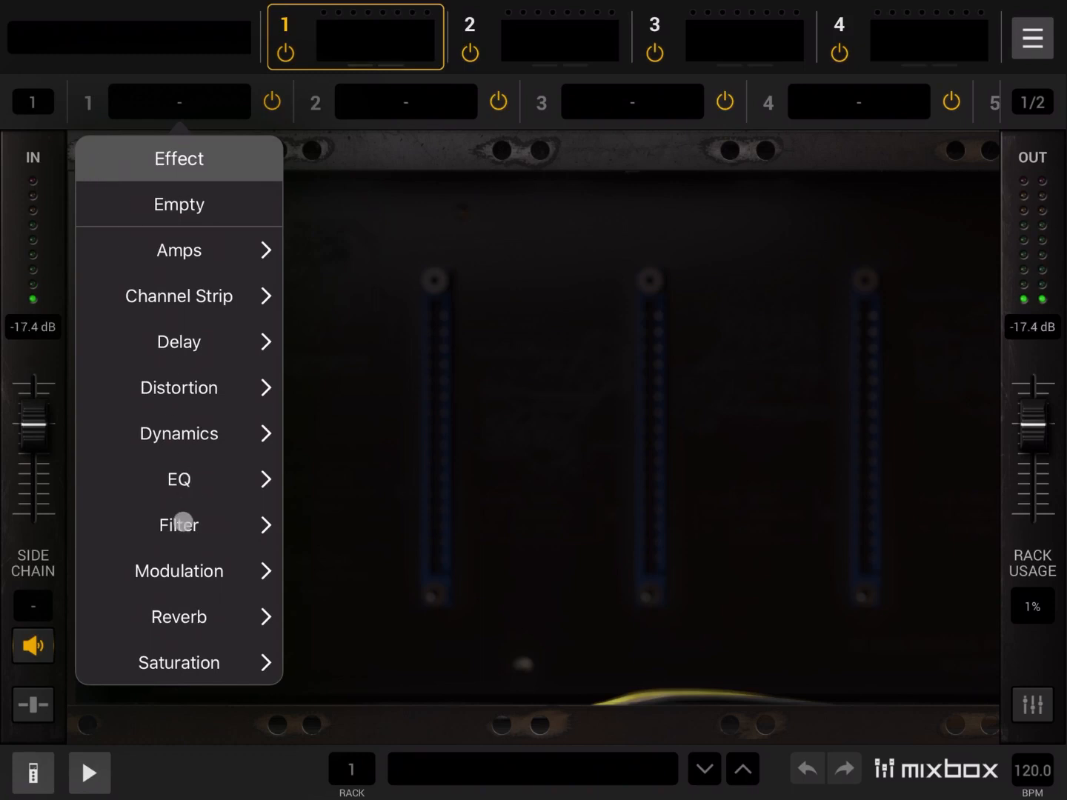
pyautogui.click(178, 570)
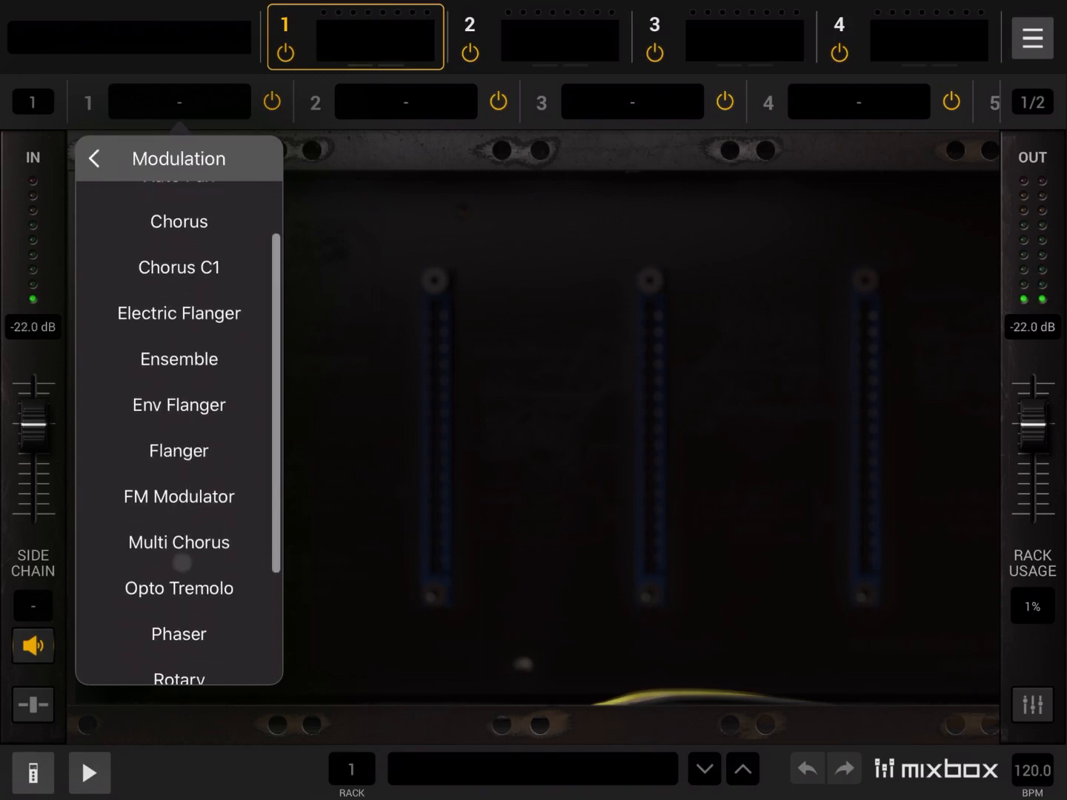
pyautogui.scroll(-3)
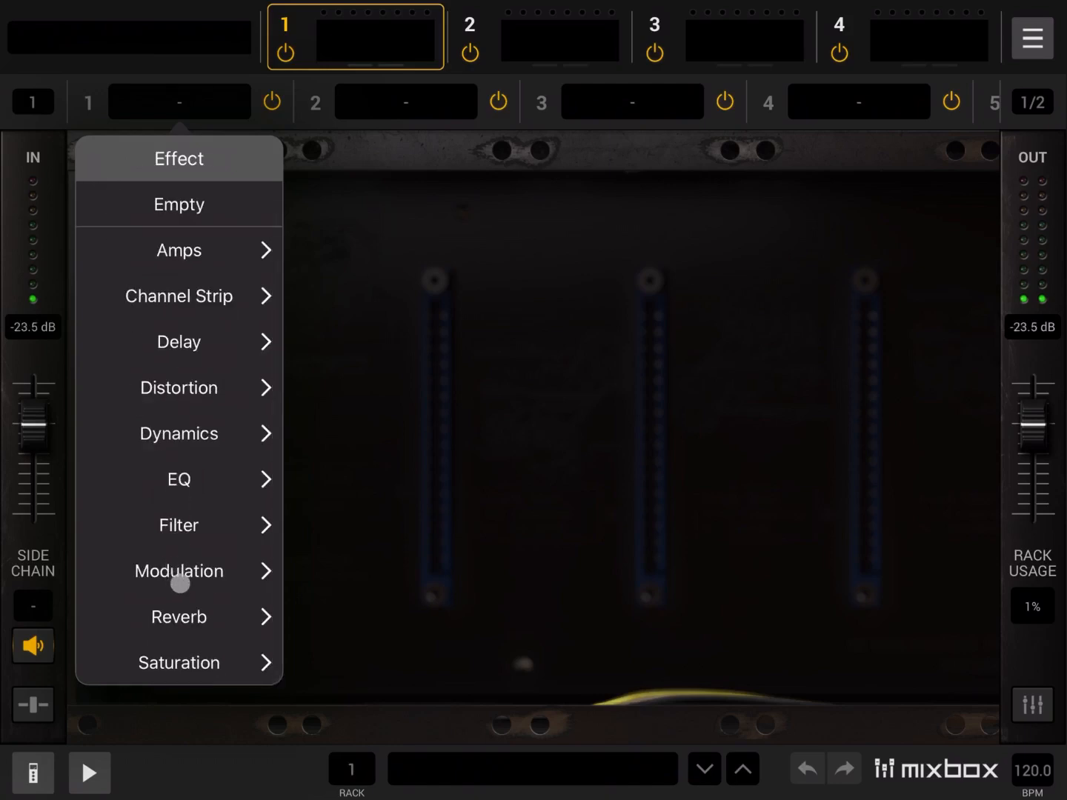
pyautogui.click(178, 617)
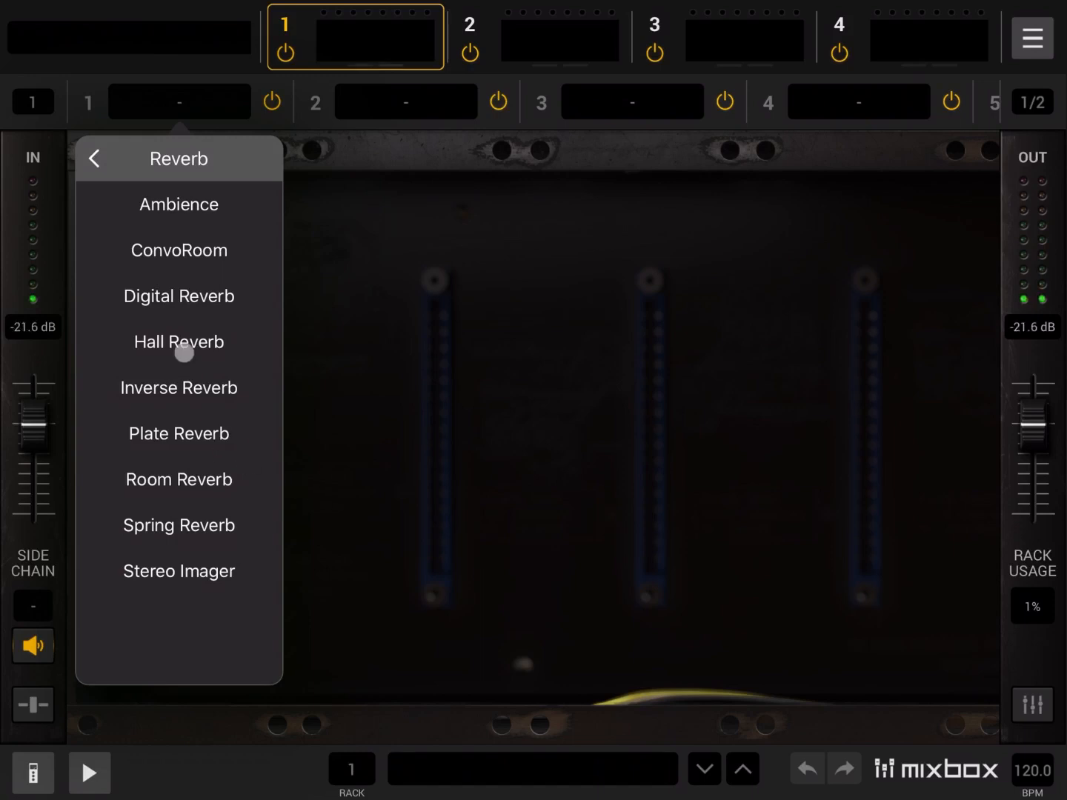
pyautogui.click(95, 158)
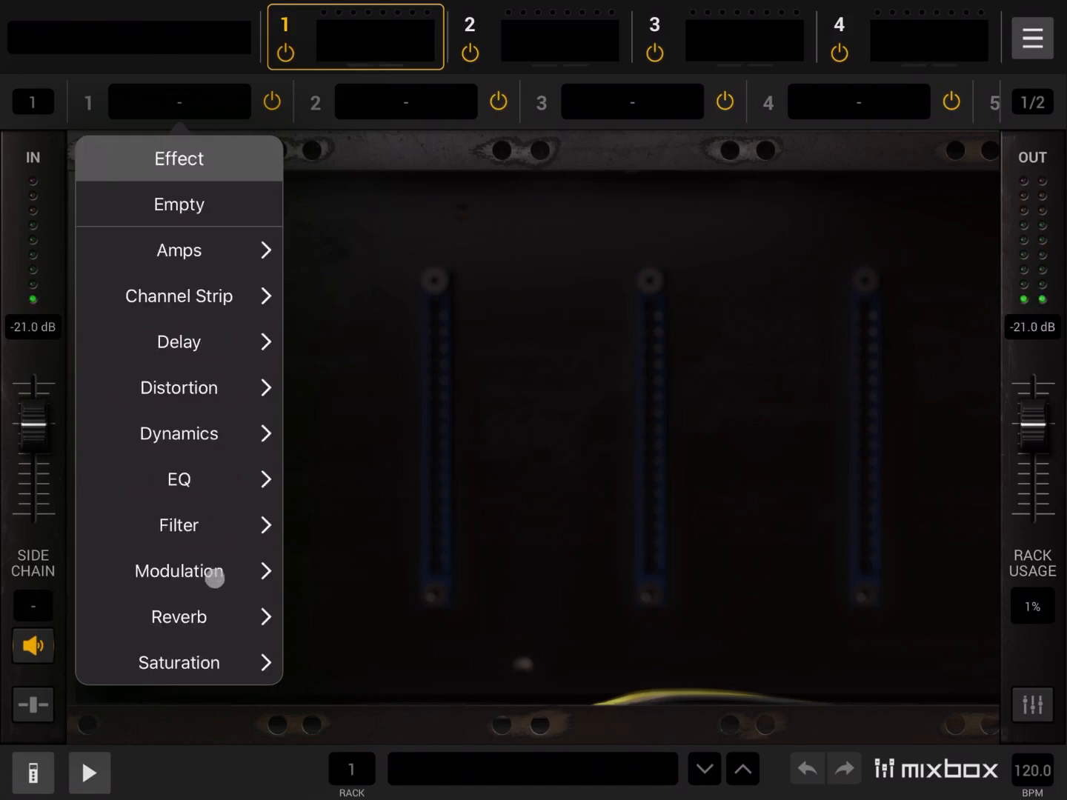
pyautogui.click(177, 663)
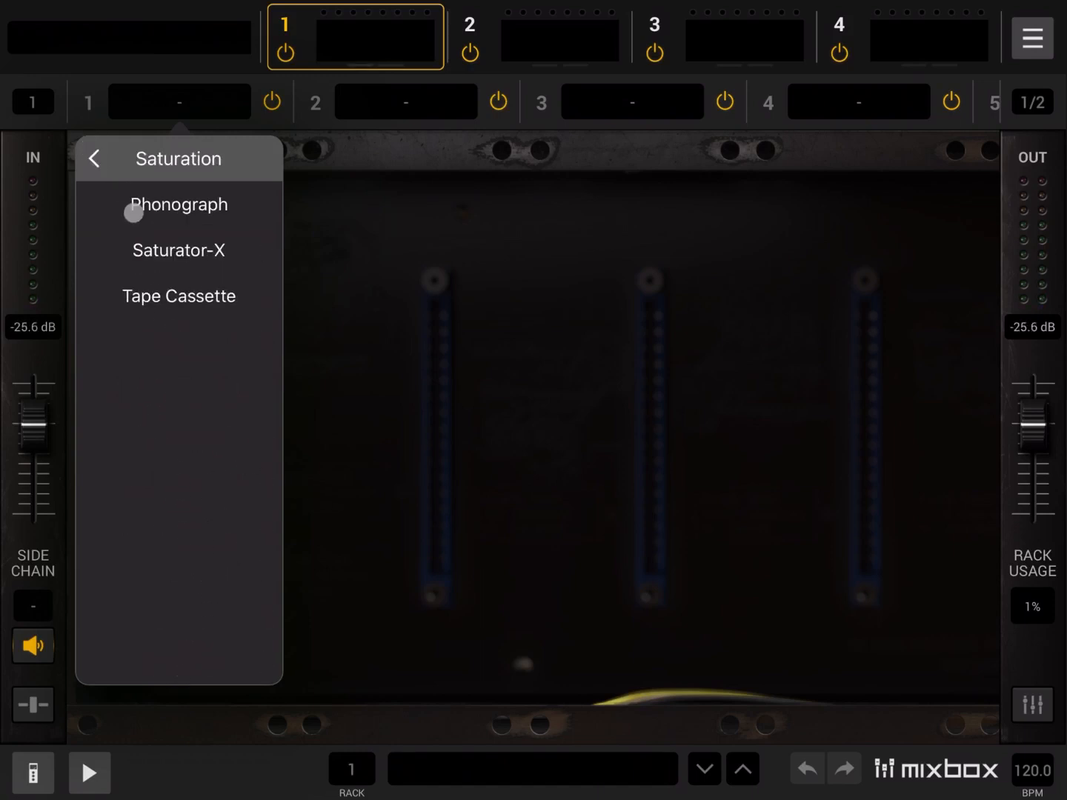
pyautogui.click(95, 159)
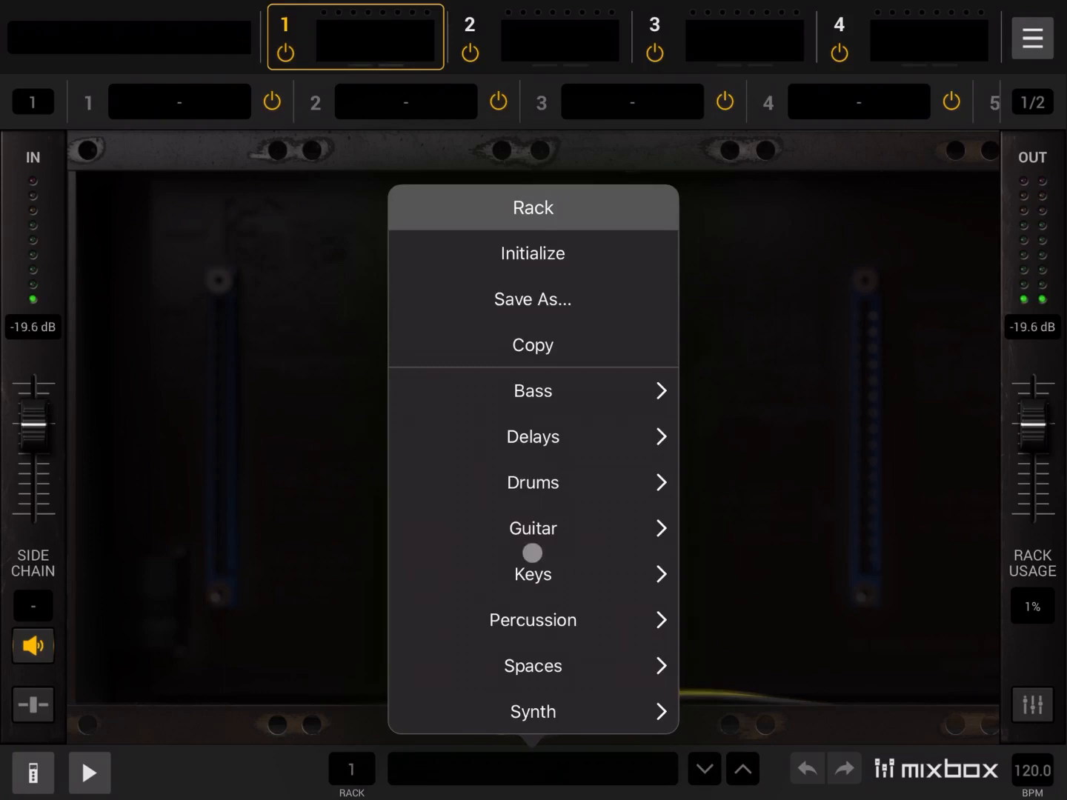
pyautogui.moveTo(560, 269)
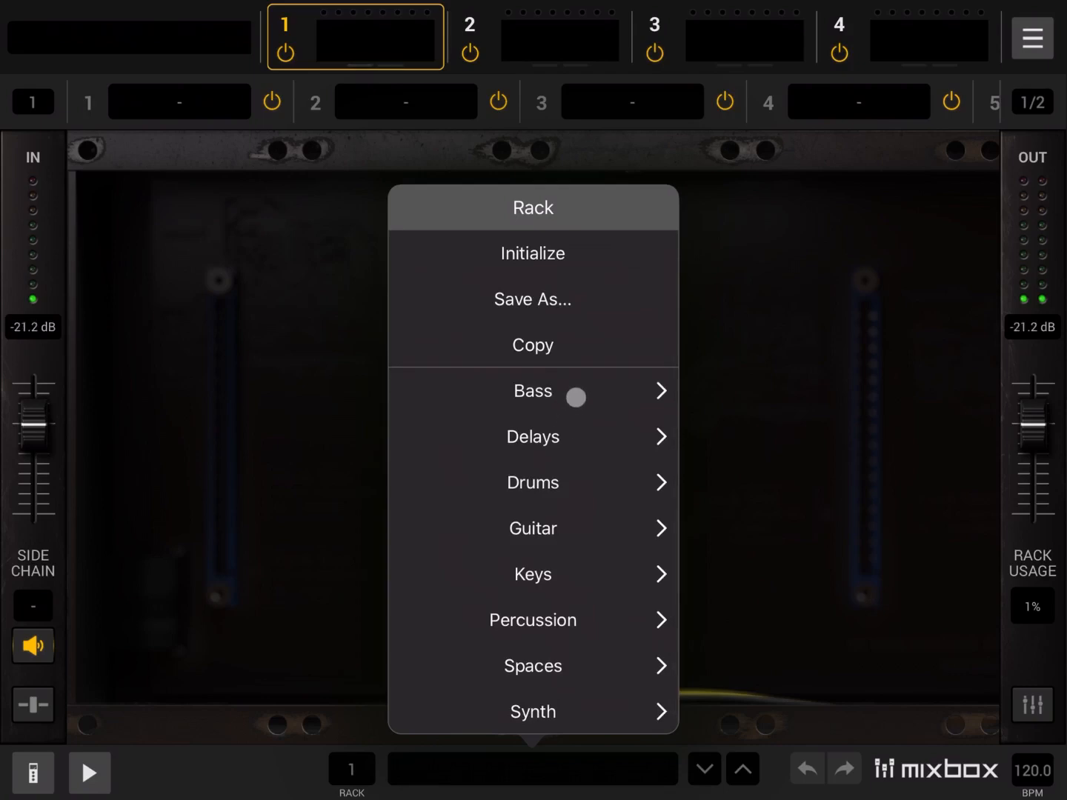
# - Look through the Bass rack presets and dismiss the preset list unchanged
pyautogui.click(532, 391)
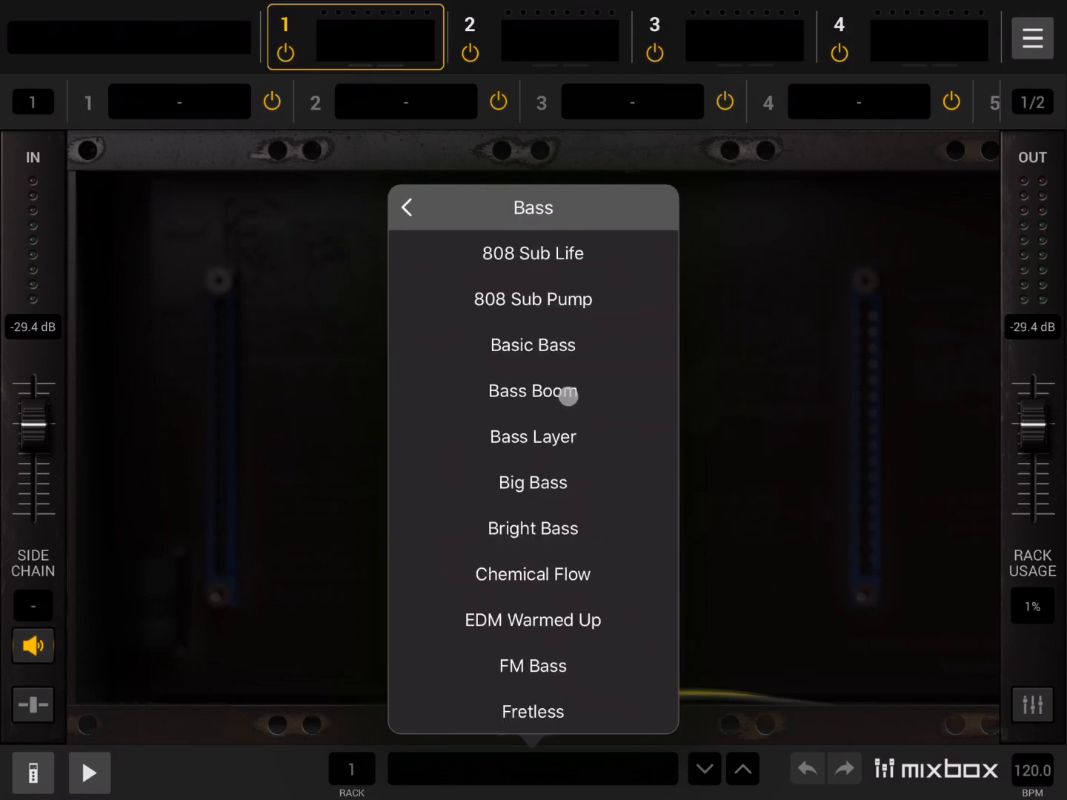
pyautogui.scroll(-3)
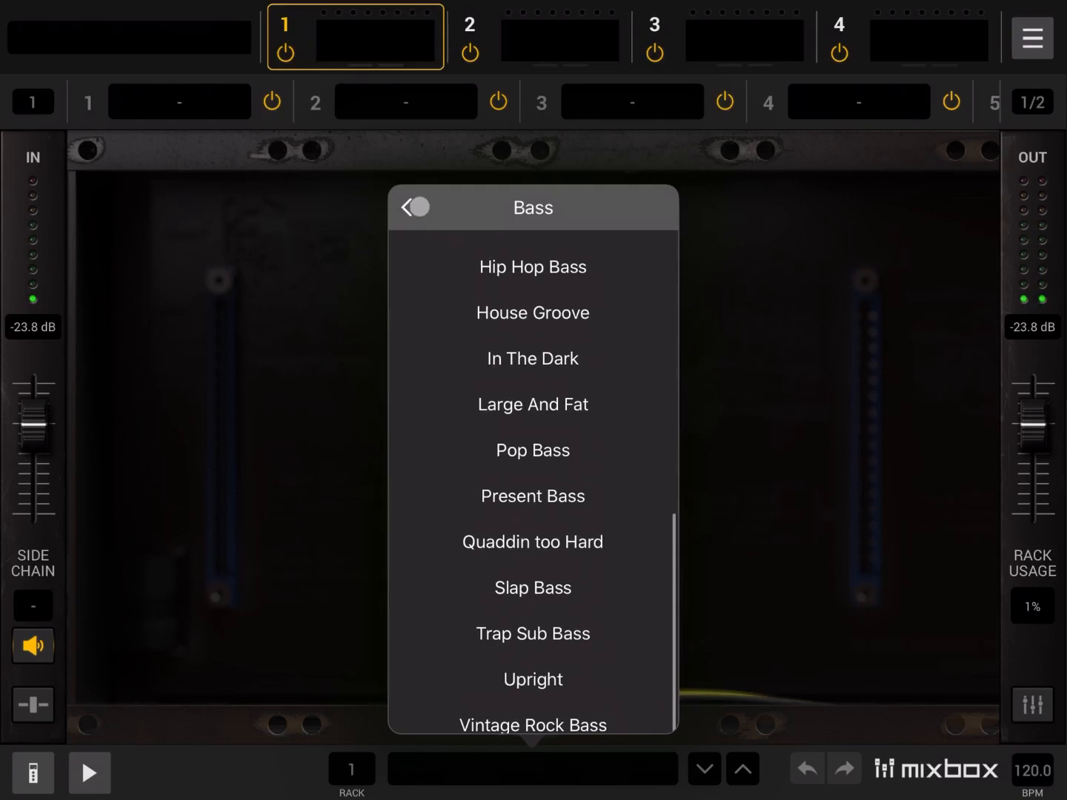
pyautogui.click(414, 208)
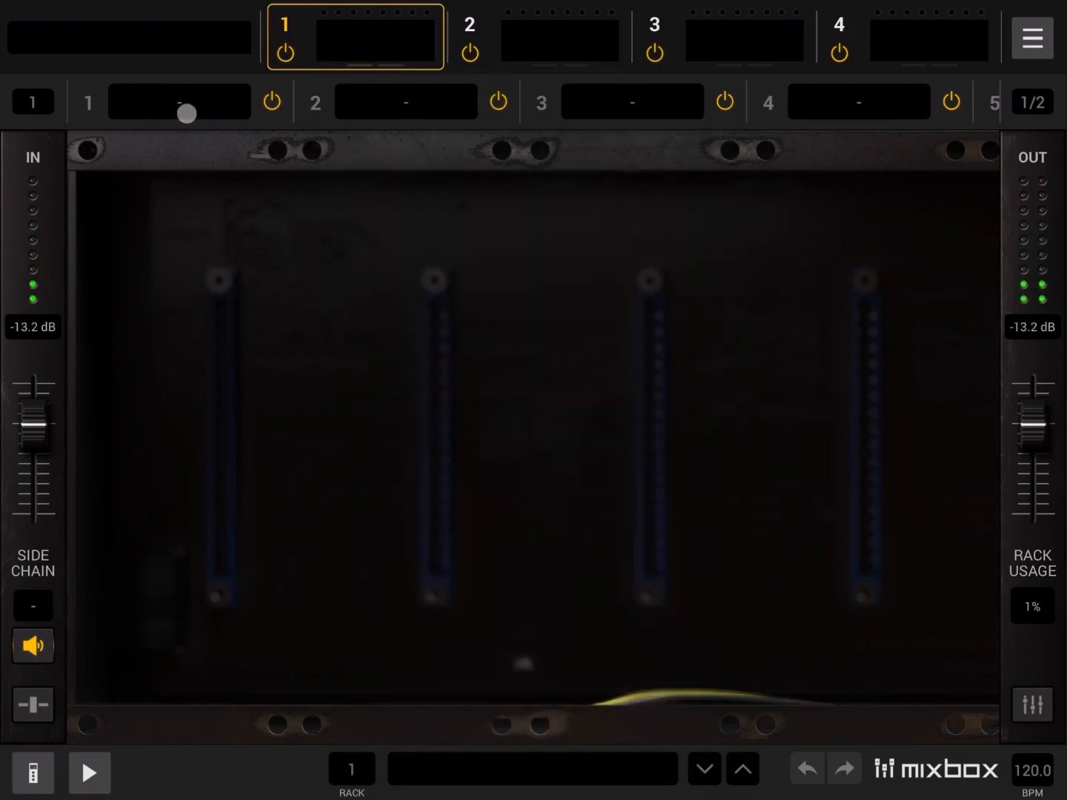
# - Load the American Vintage amp into slot 1 and bring up the audio player
pyautogui.click(179, 101)
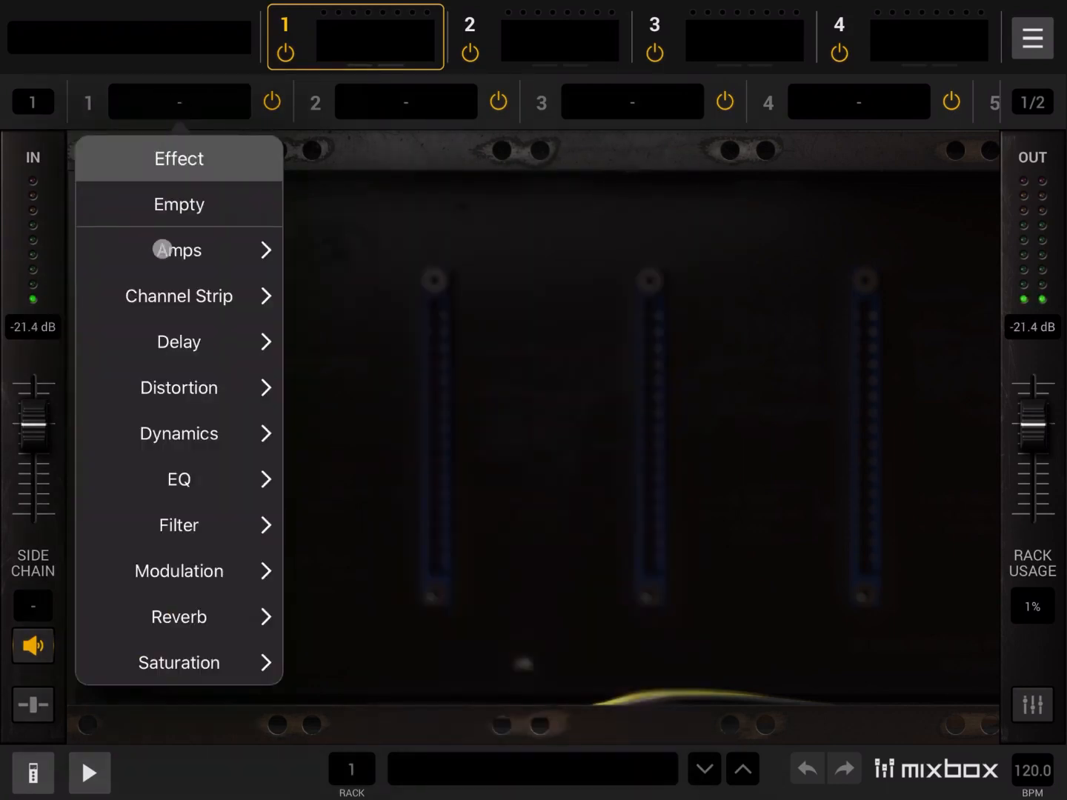
pyautogui.click(178, 249)
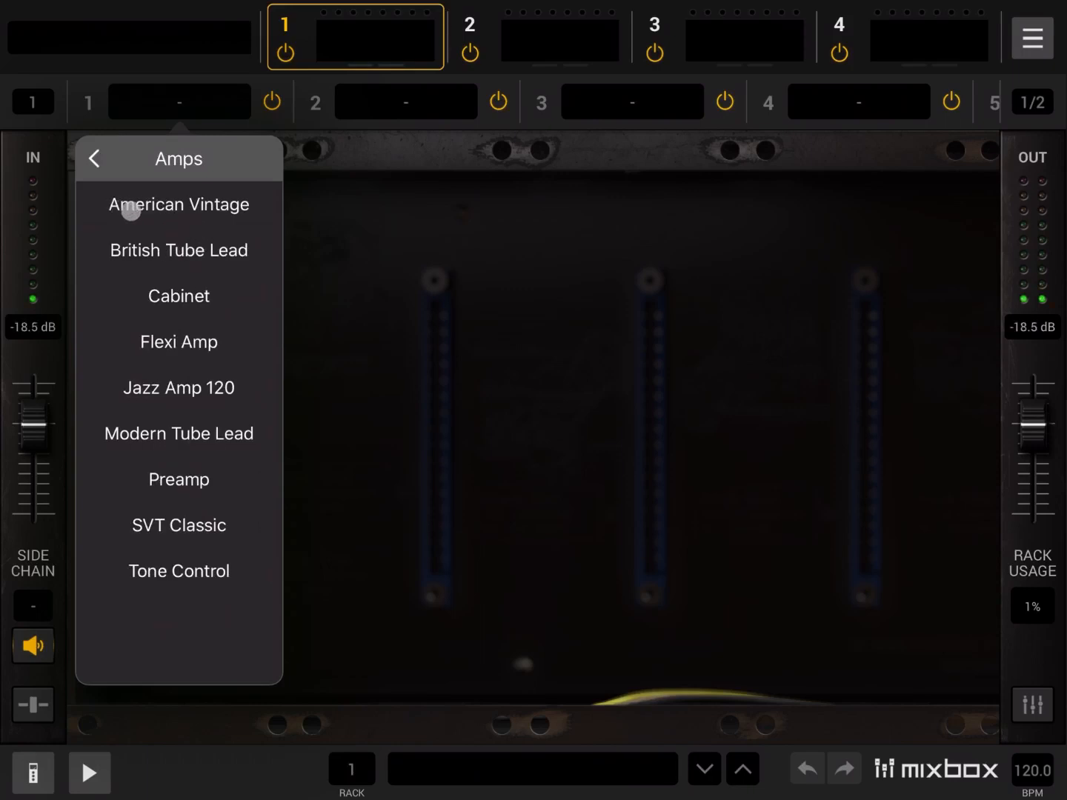
pyautogui.click(178, 205)
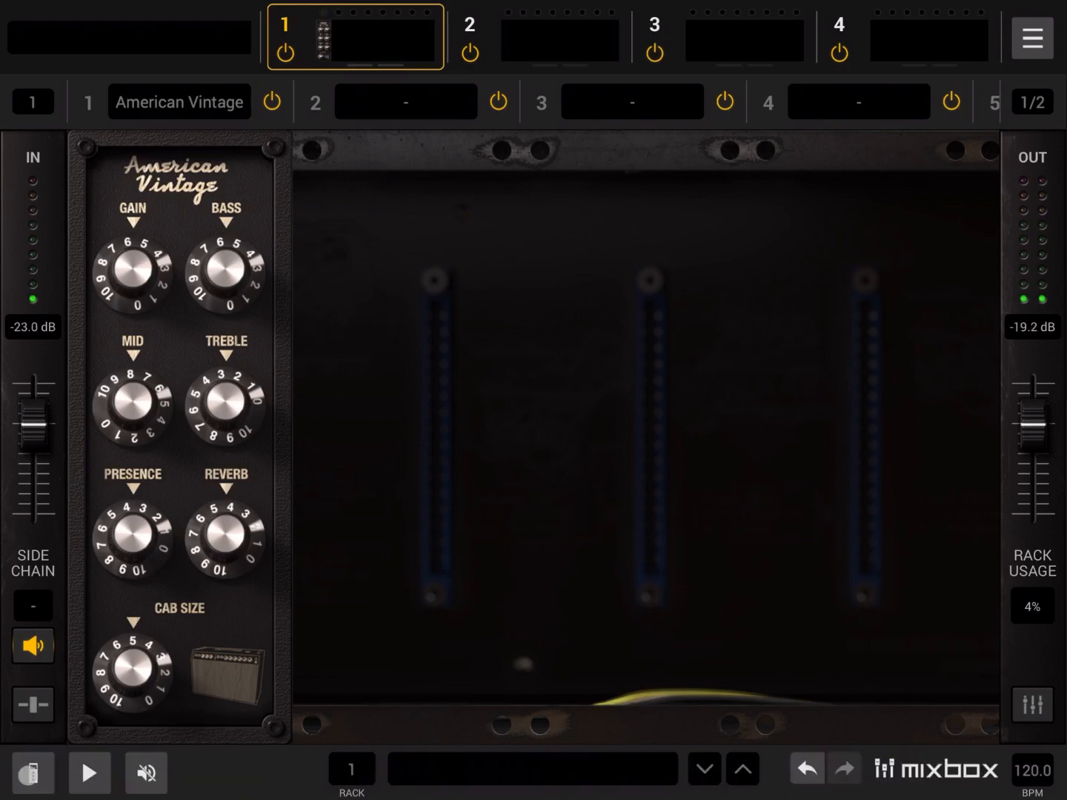
pyautogui.click(89, 773)
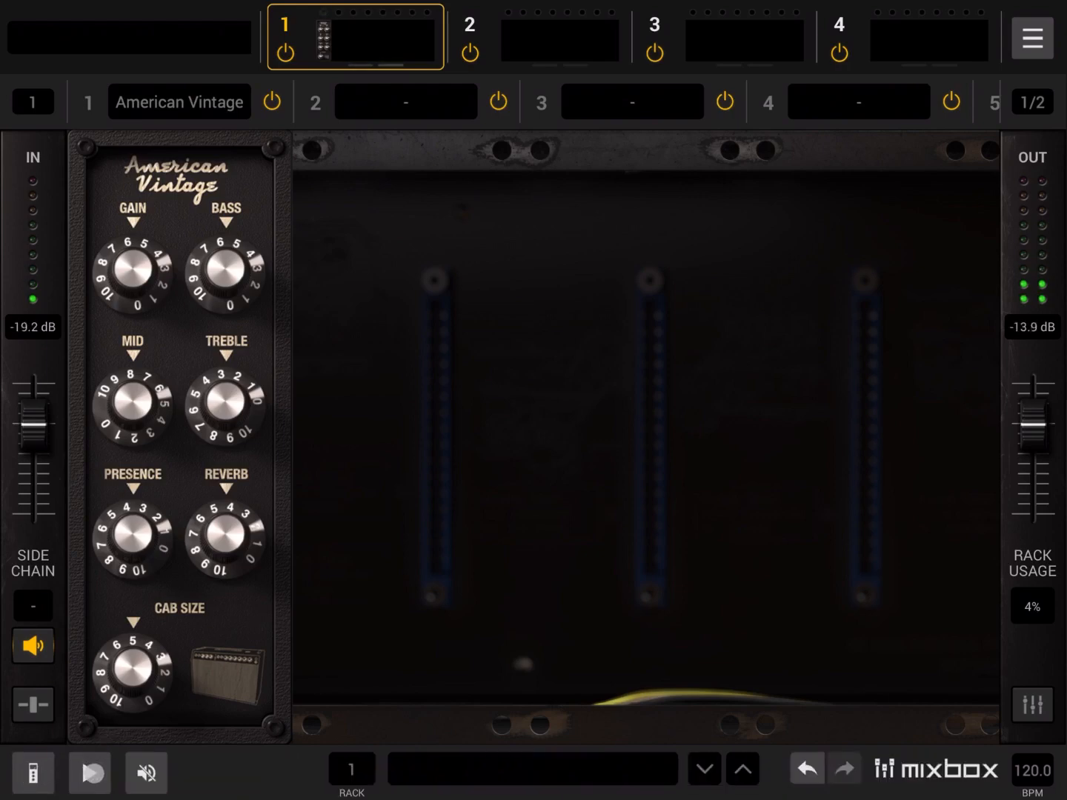
pyautogui.click(89, 773)
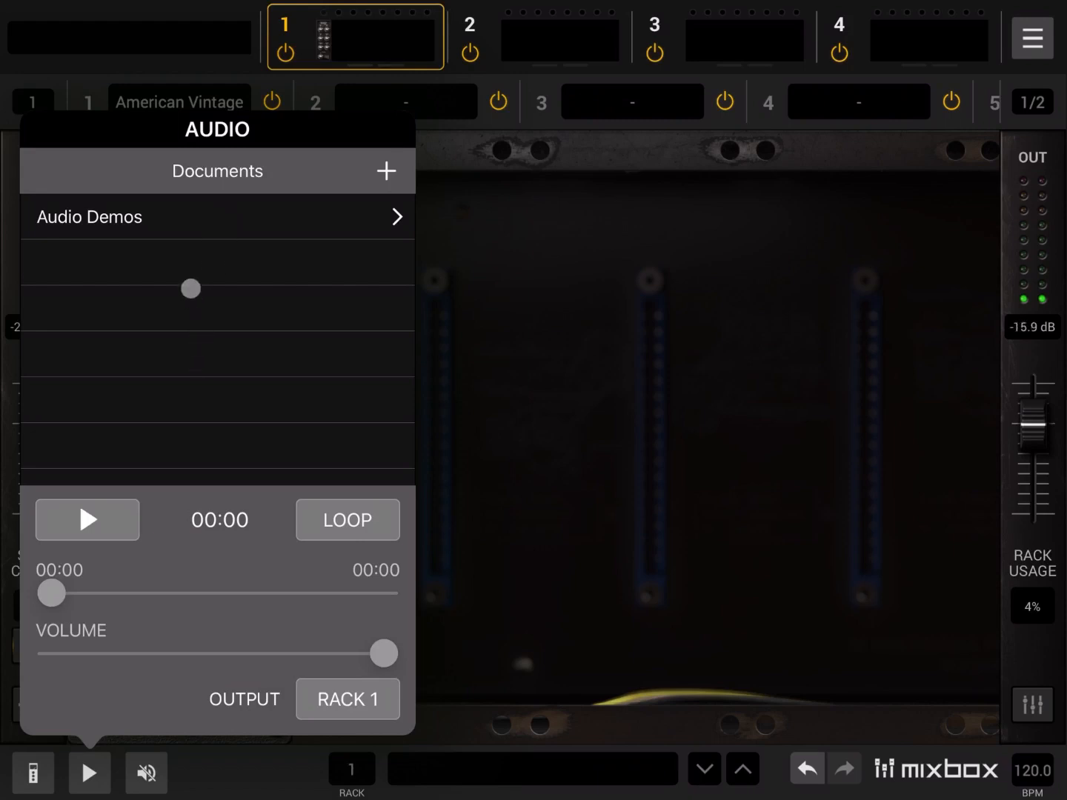
# - Pick the Bass 1 clip from Audio Demos to feed rack 1, then dismiss the player
pyautogui.click(216, 216)
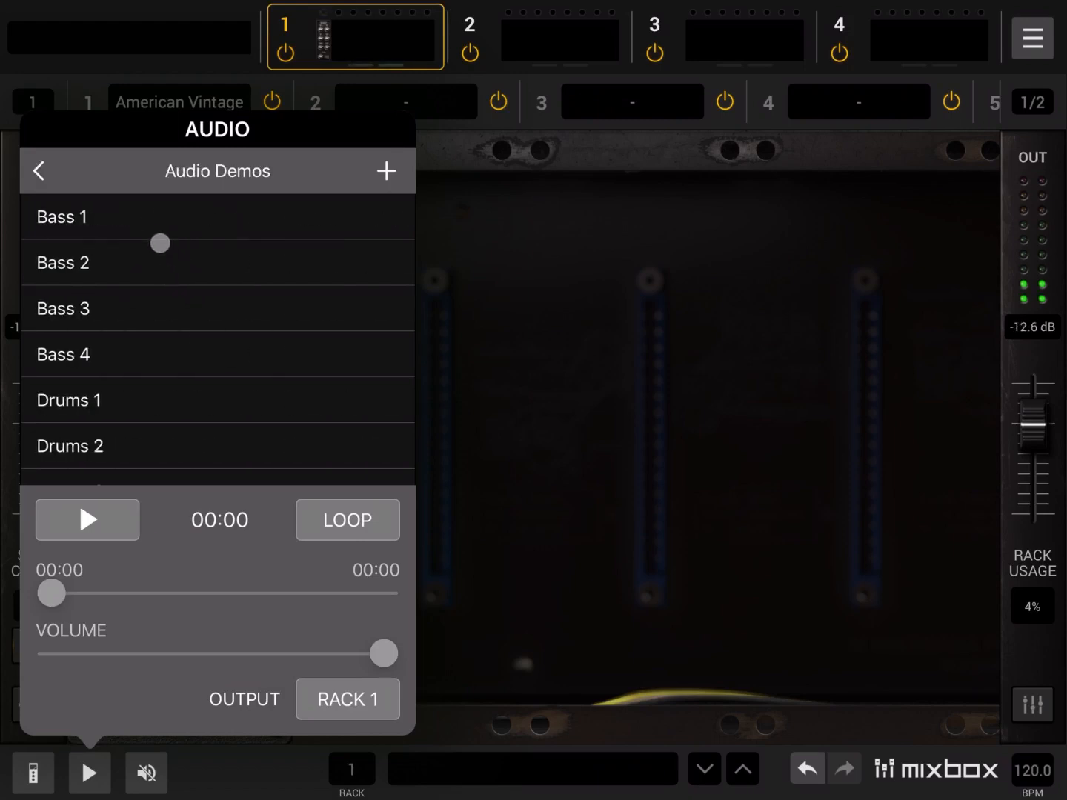
pyautogui.click(217, 217)
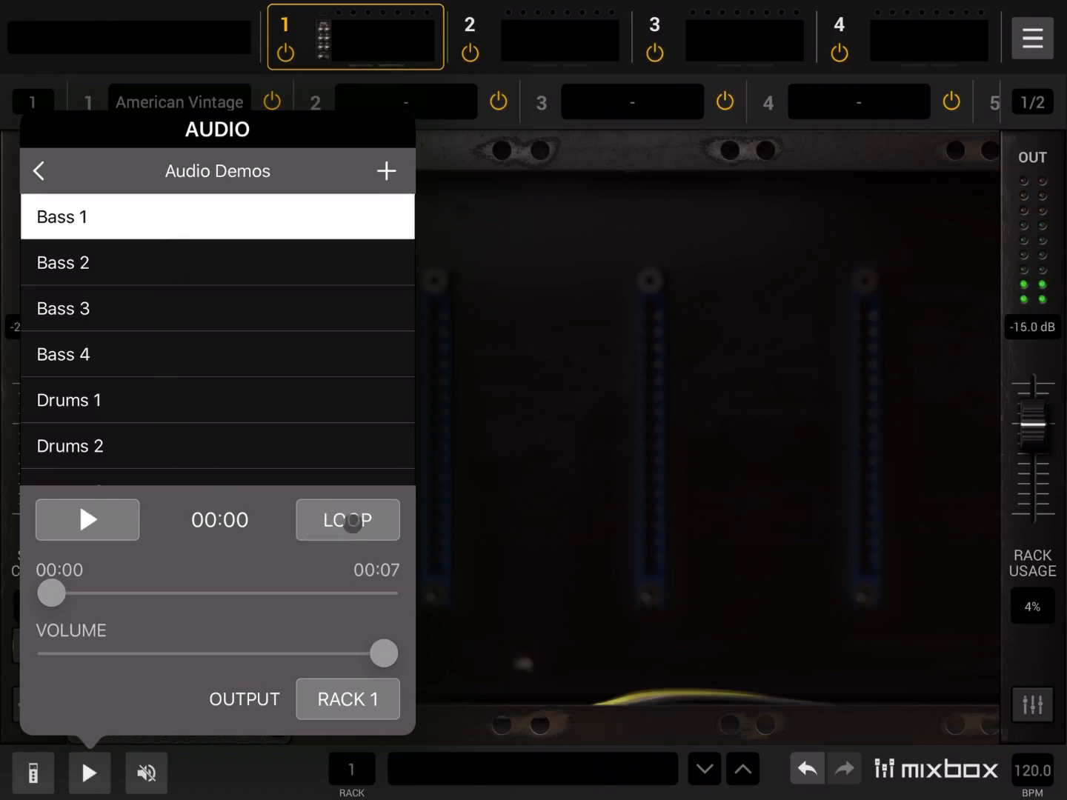
pyautogui.click(347, 518)
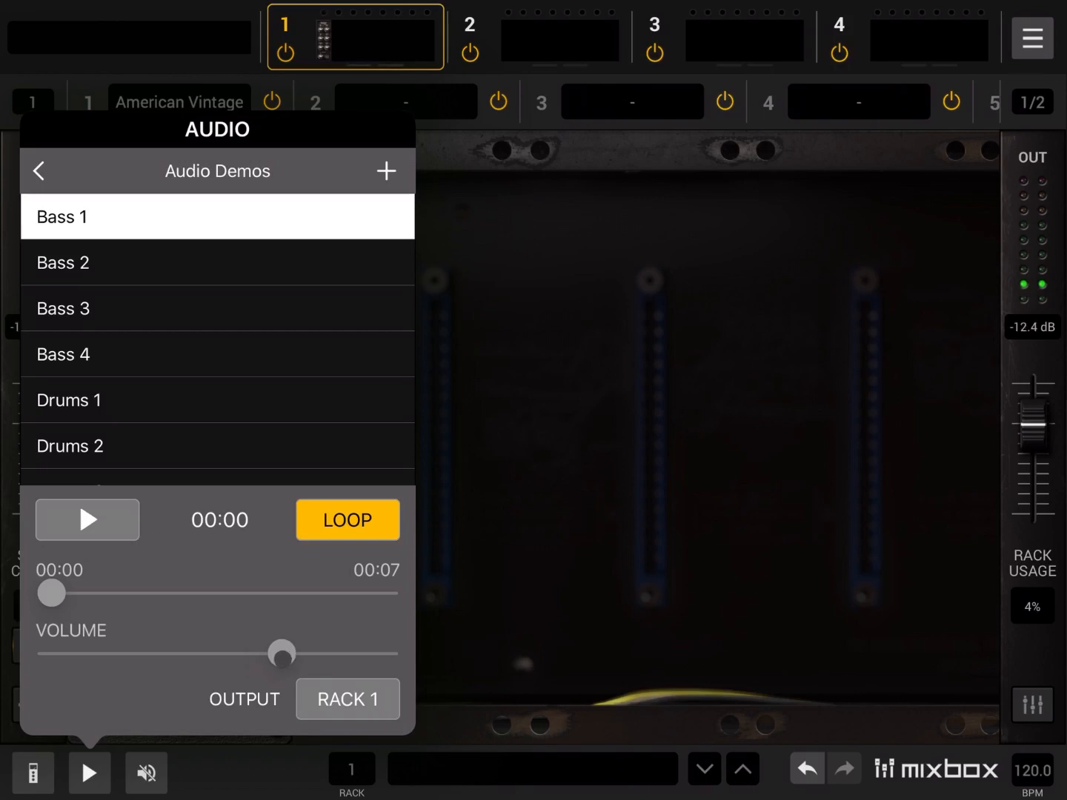
pyautogui.click(347, 700)
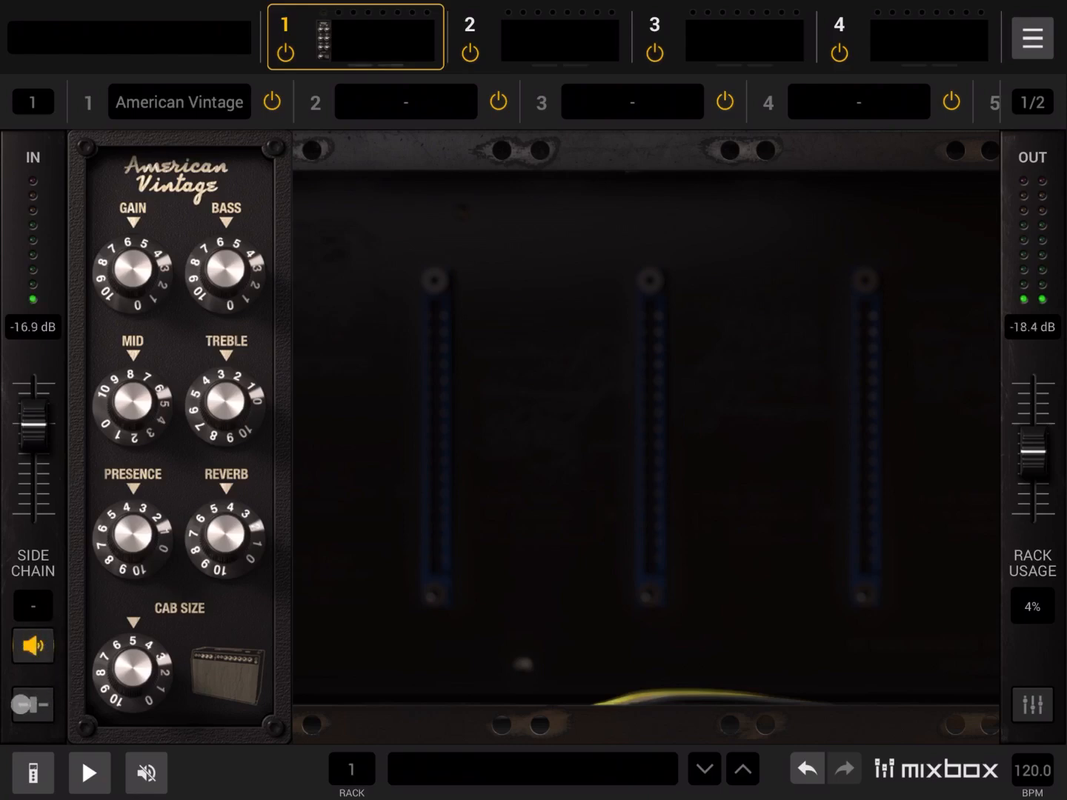
pyautogui.click(33, 703)
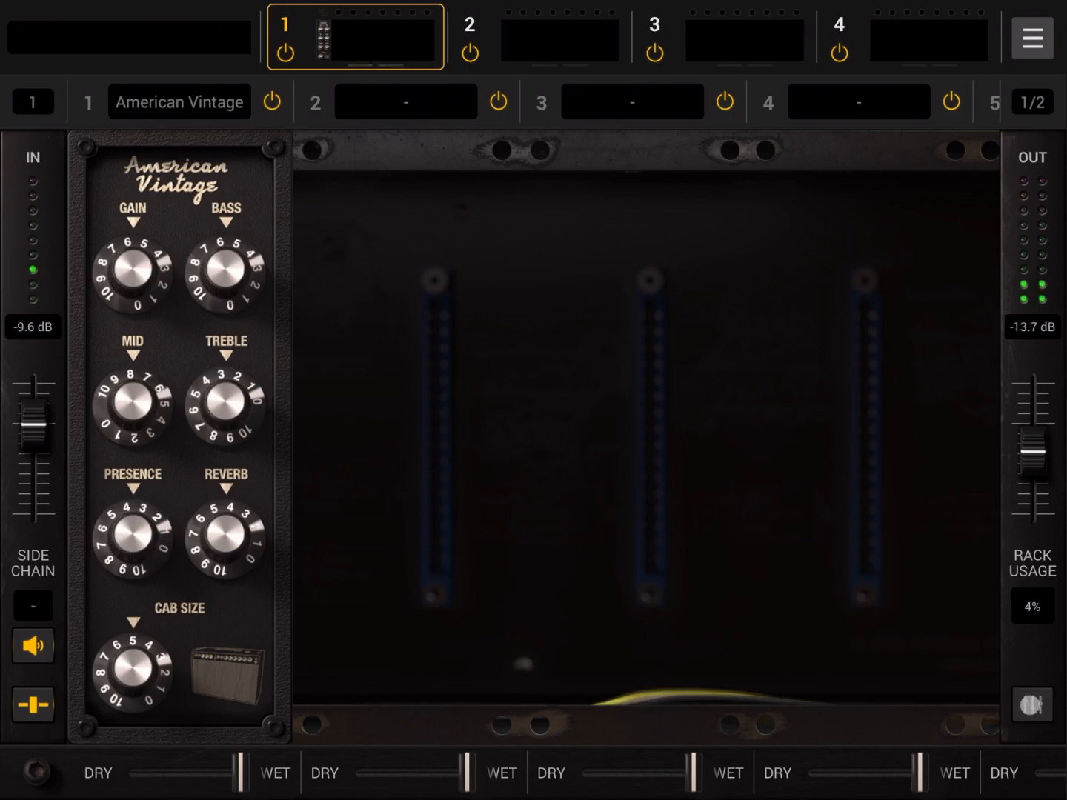
pyautogui.click(1032, 704)
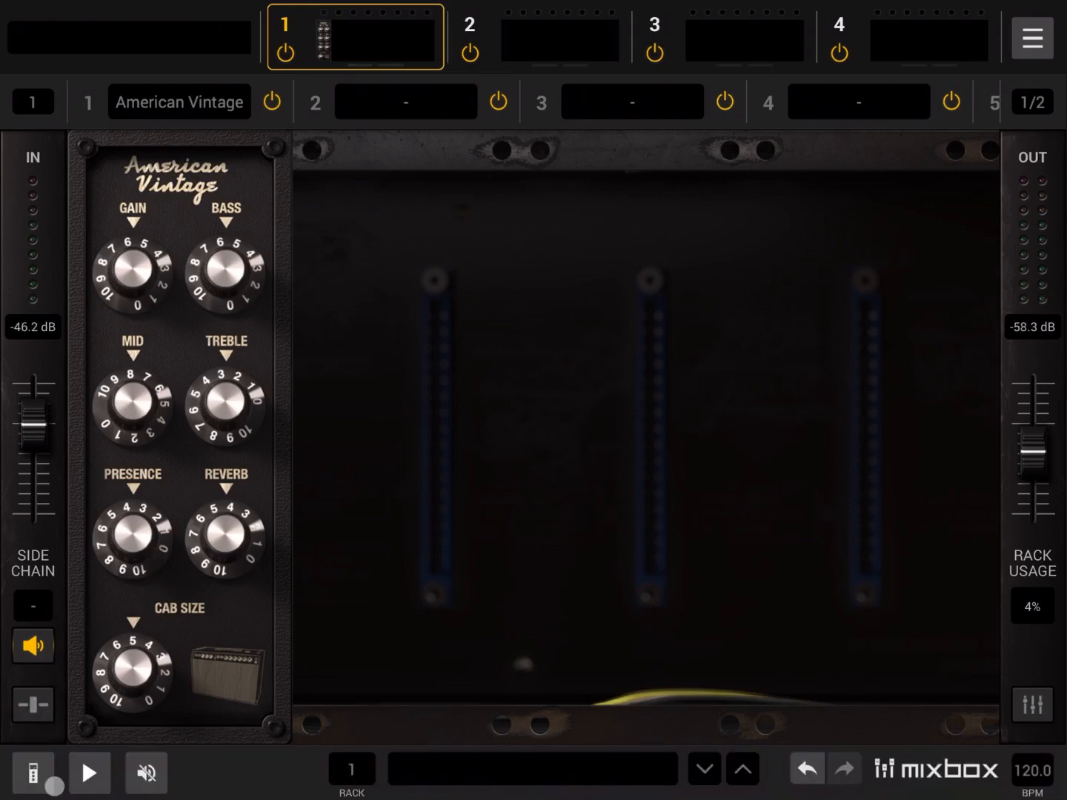
# - Play the Bass 1 loop muted, push treble to 8.7 and reverb up, then list amp models
pyautogui.click(89, 774)
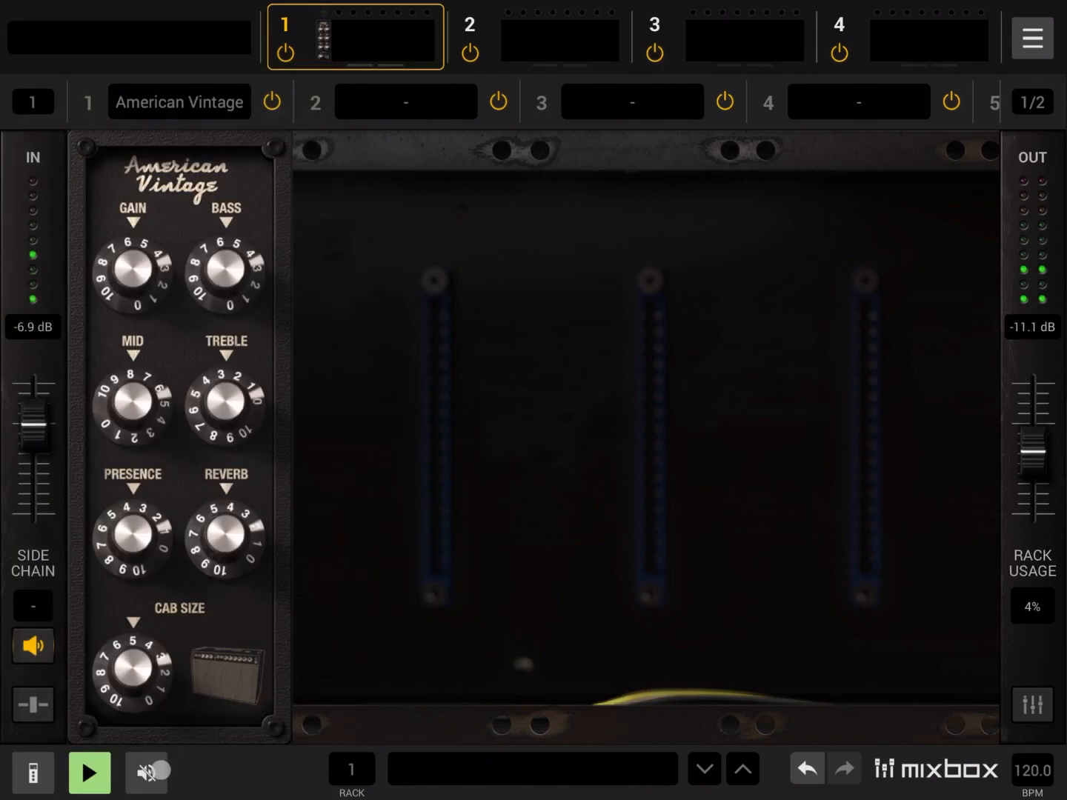
pyautogui.click(147, 774)
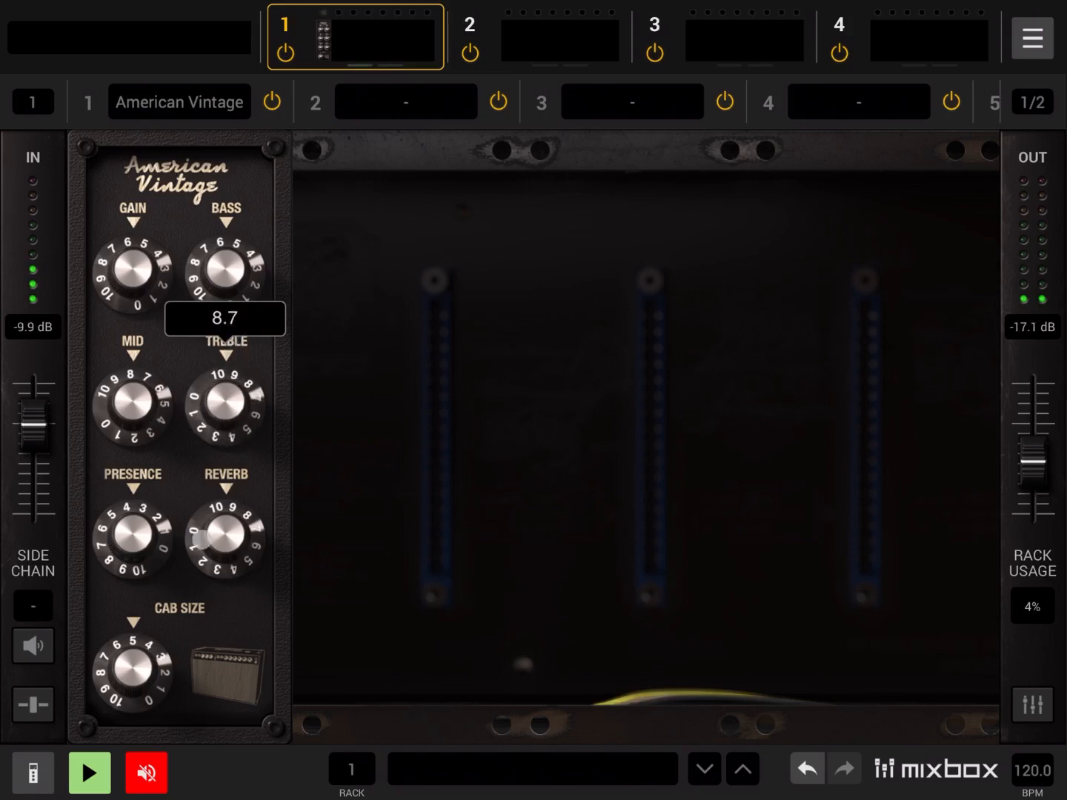
pyautogui.click(89, 773)
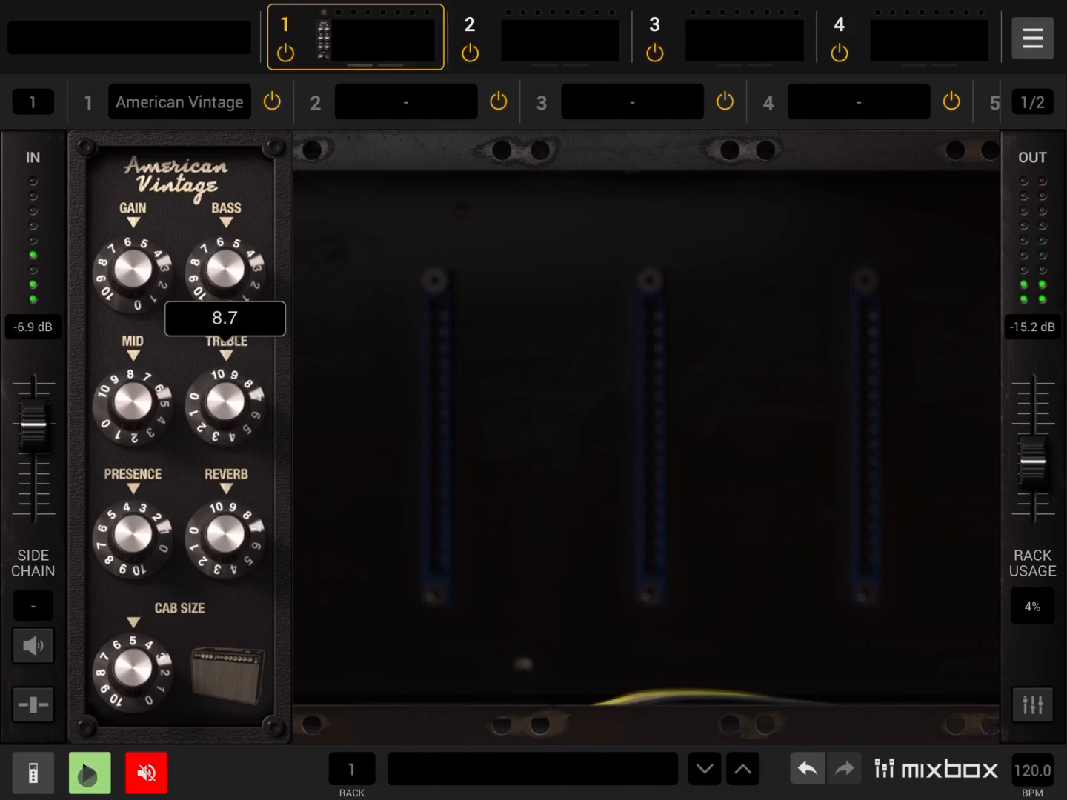
pyautogui.click(89, 774)
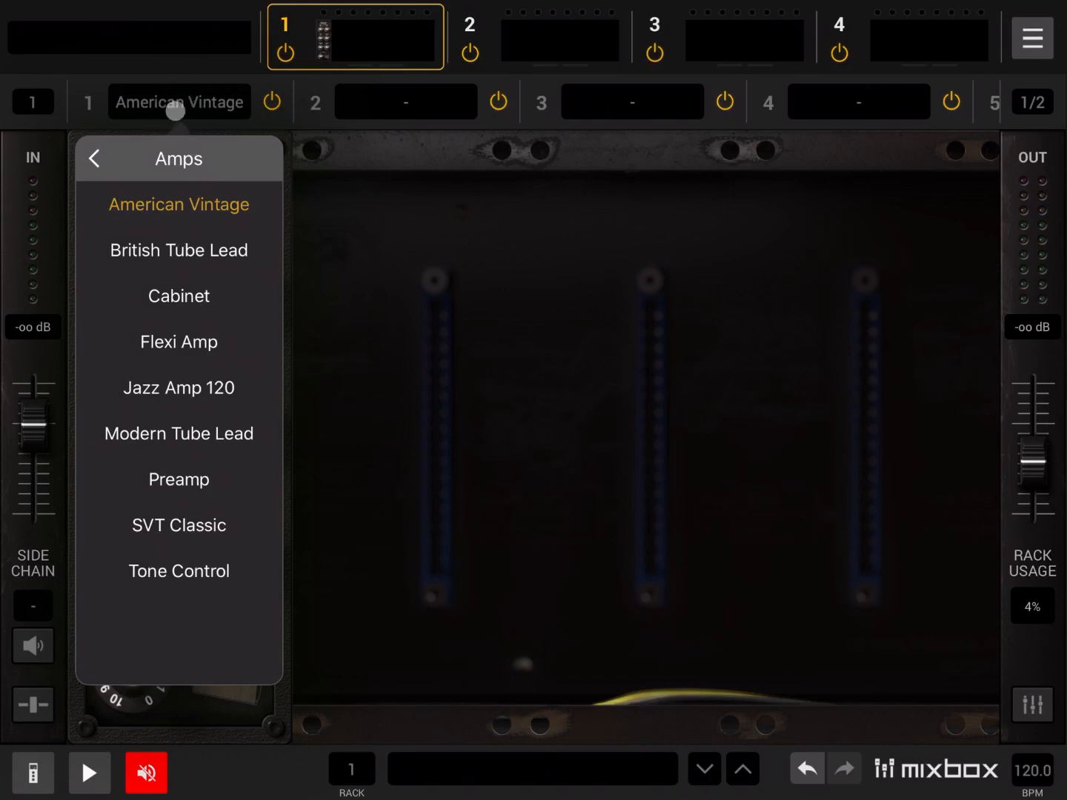
pyautogui.moveTo(157, 260)
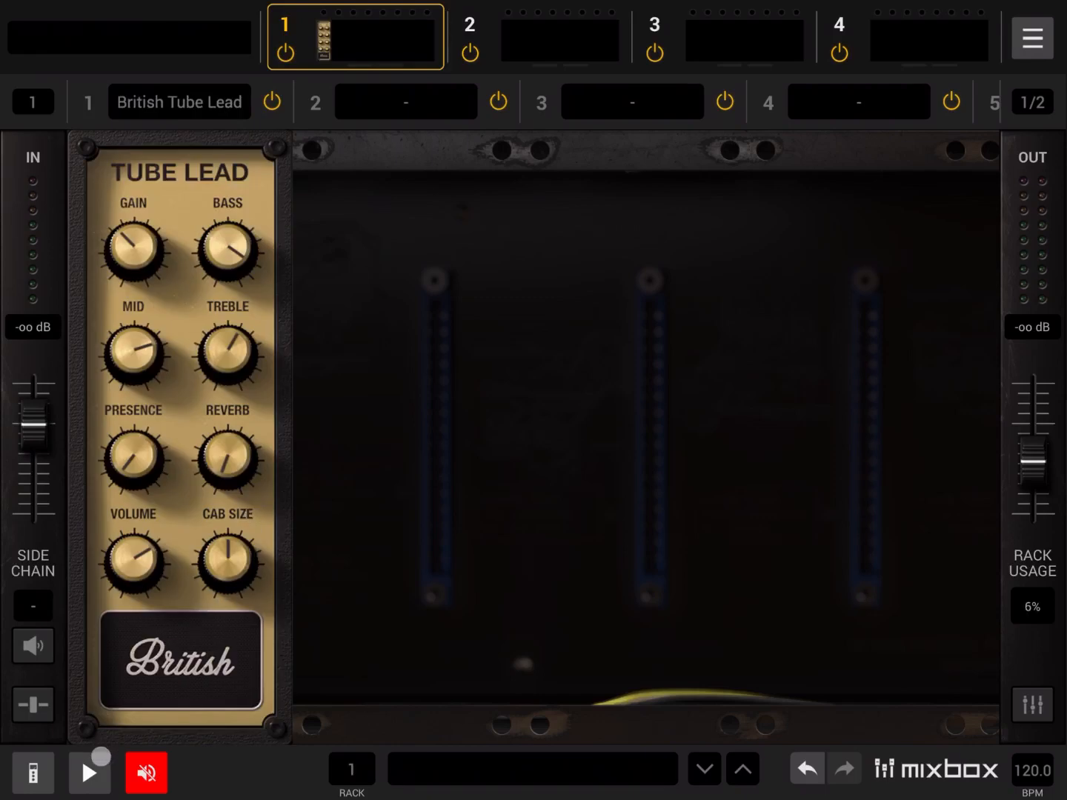
# - Play the Bass 1 loop in the demo player, switch to Bass 2, then dismiss the player
pyautogui.click(32, 772)
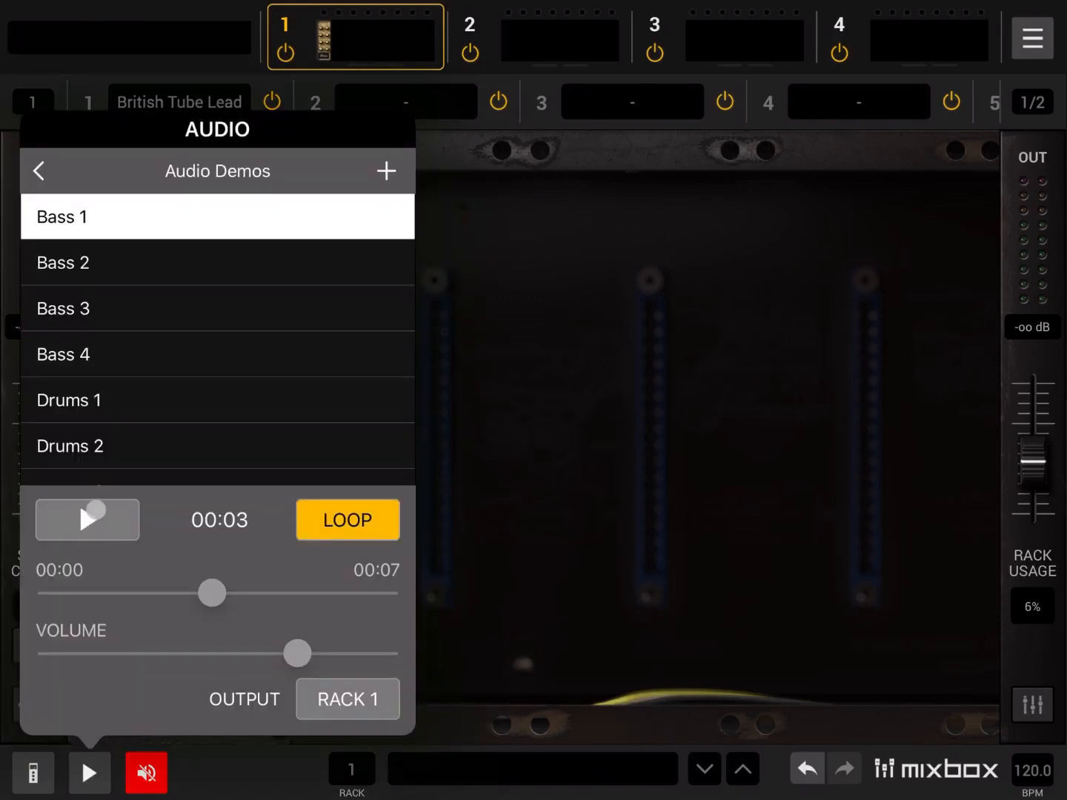
pyautogui.click(86, 519)
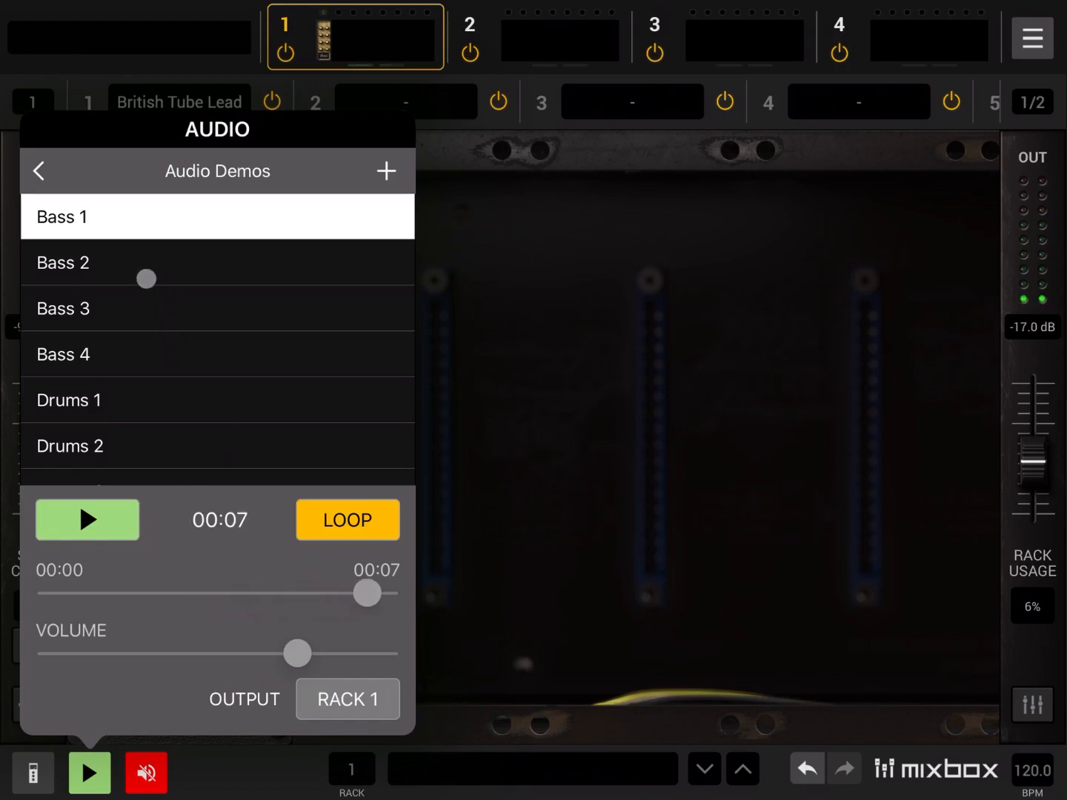
pyautogui.click(216, 262)
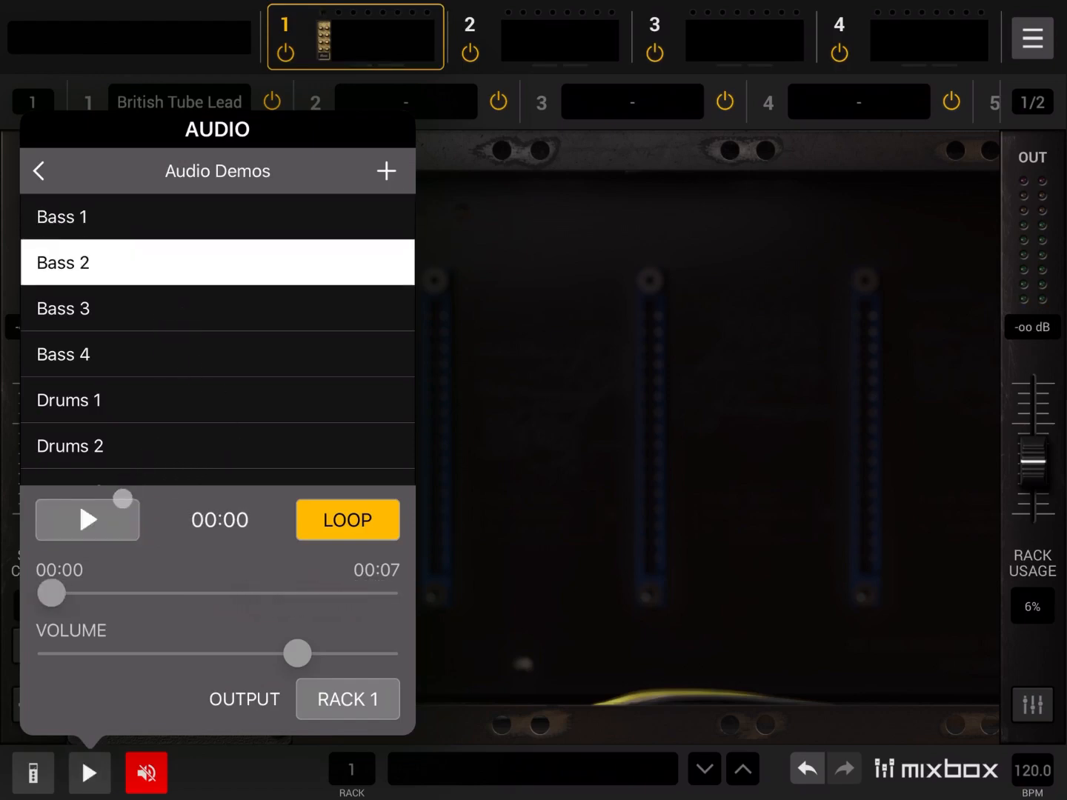
pyautogui.click(86, 519)
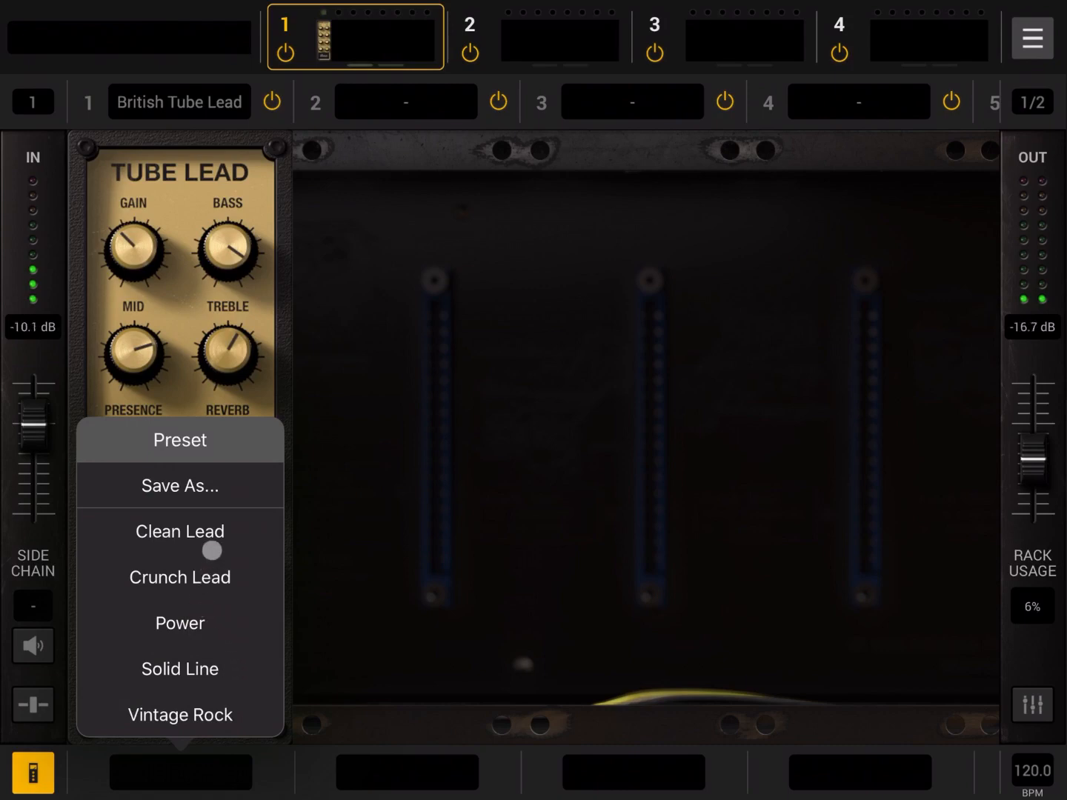
# - Try the Clean Lead and Power presets, settle on Solid Line, and reopen the demo player
pyautogui.click(179, 530)
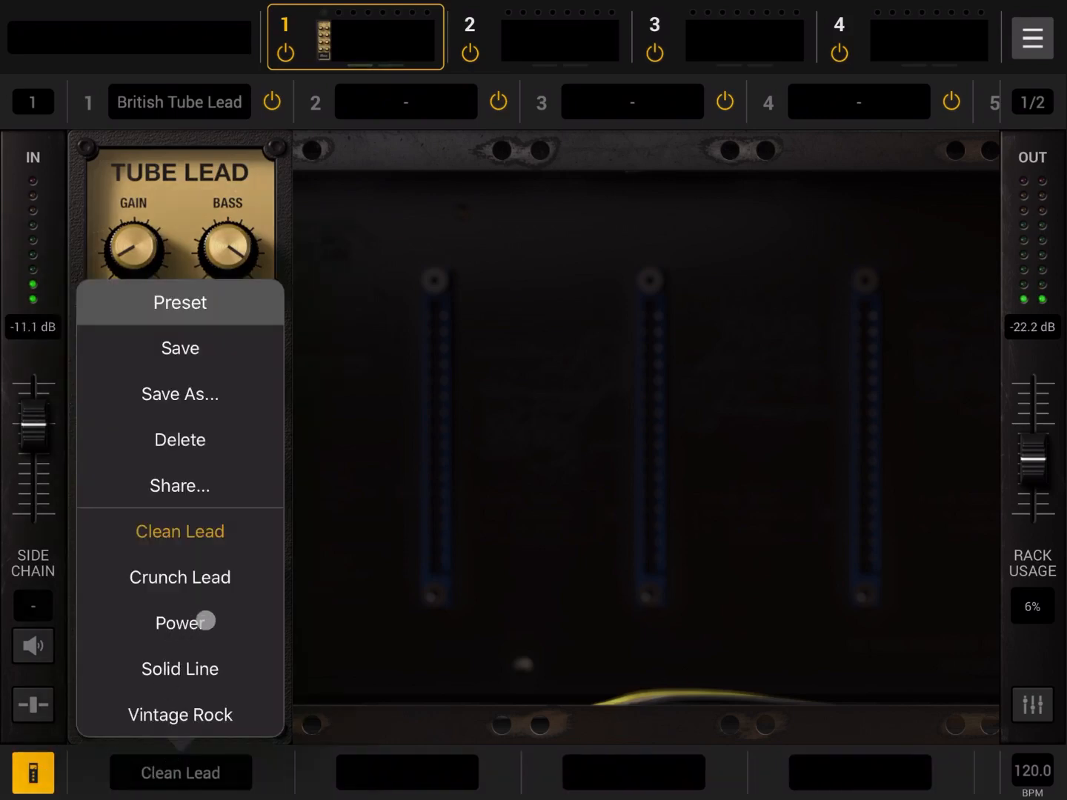
pyautogui.click(178, 623)
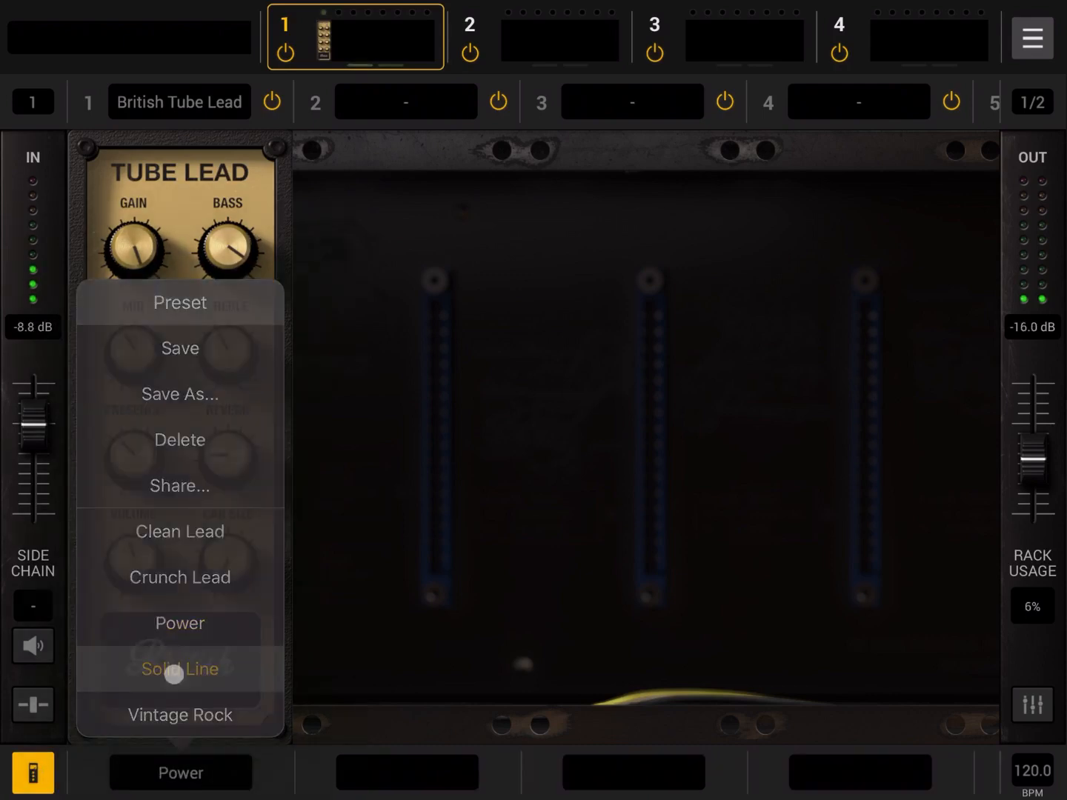
pyautogui.click(179, 668)
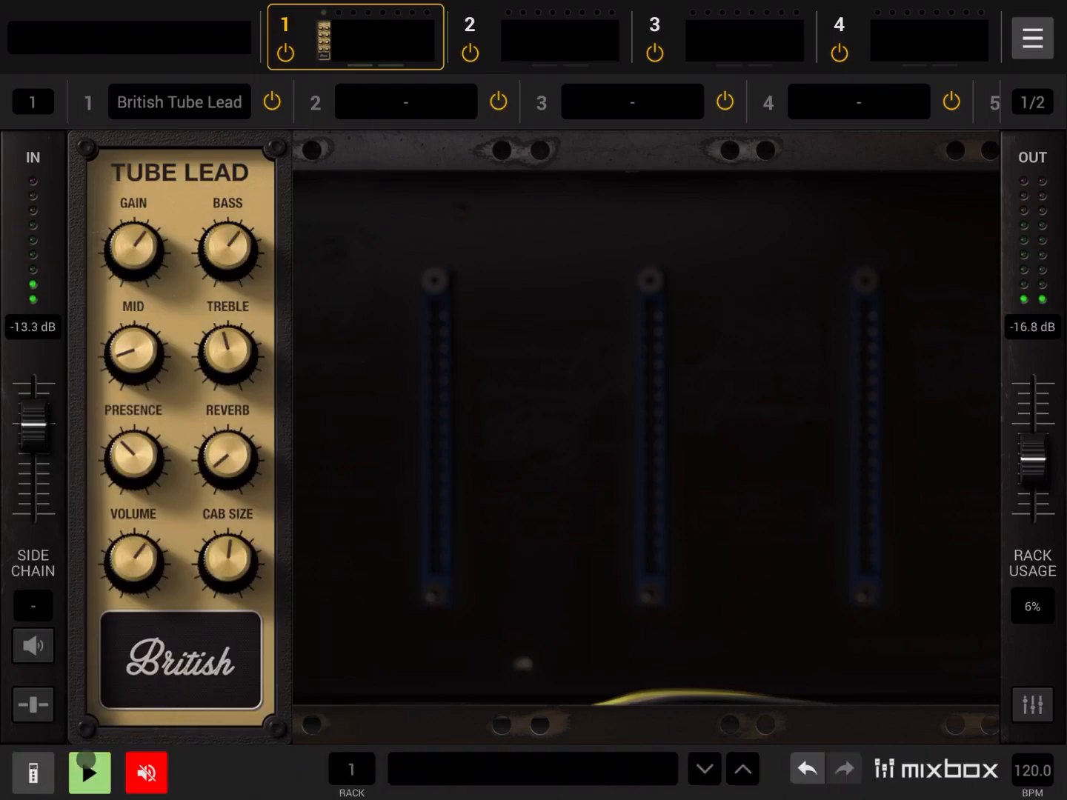
pyautogui.click(89, 772)
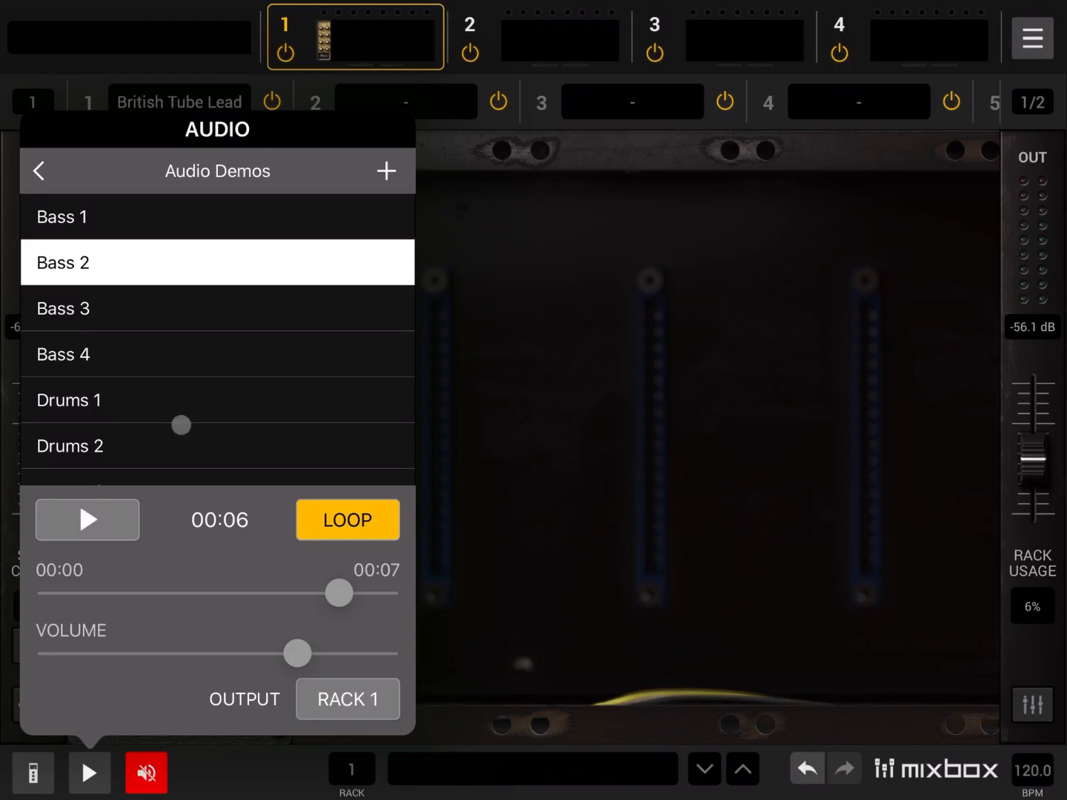
# - Switch the loop to Drums 1, apply the Vintage Rock preset, then list the amp models
pyautogui.click(70, 400)
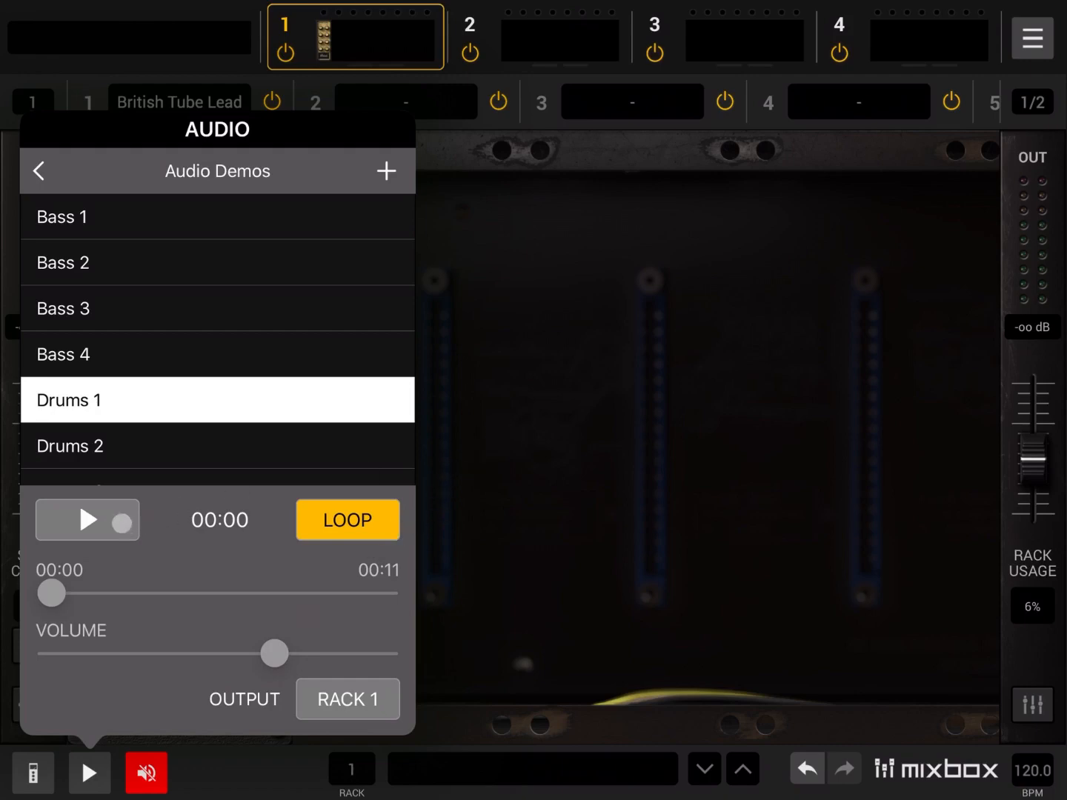
pyautogui.click(86, 519)
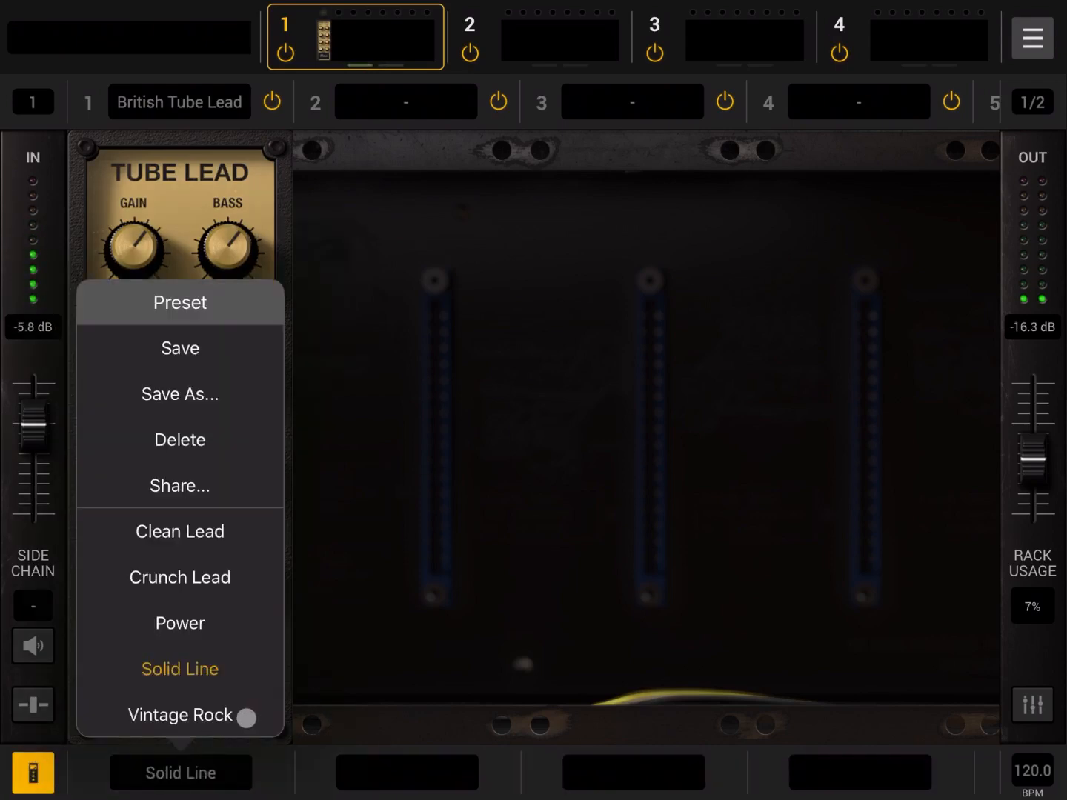
pyautogui.click(181, 714)
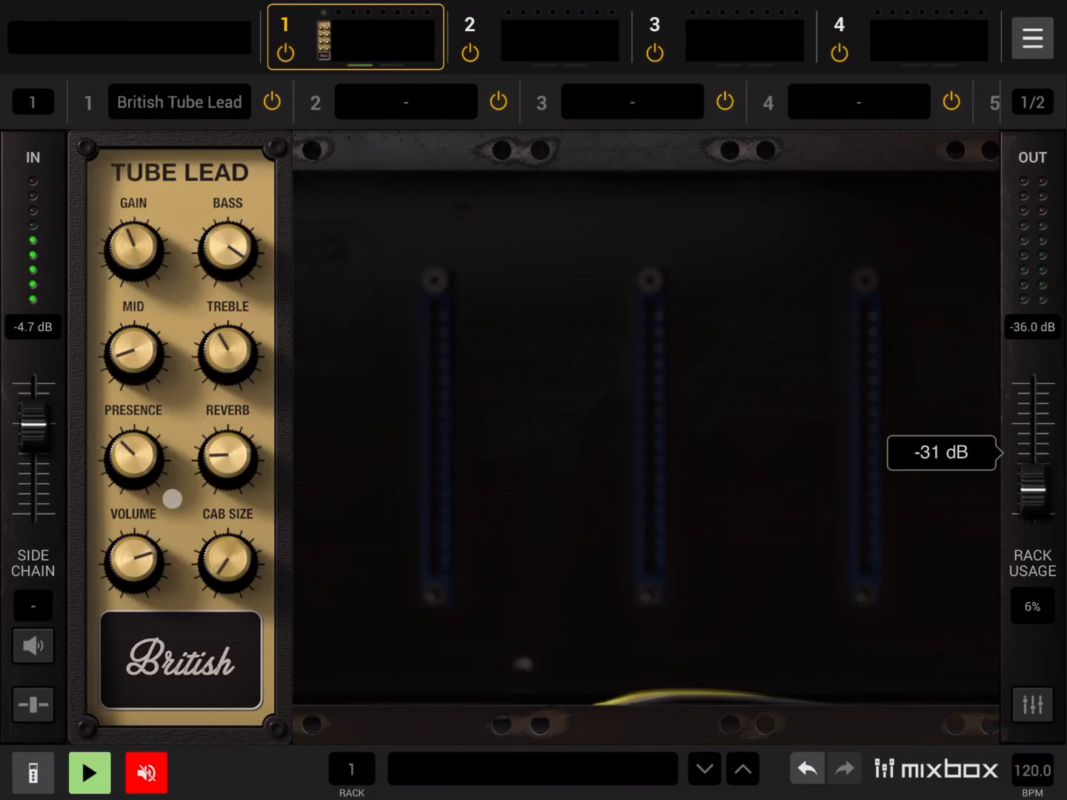
pyautogui.click(179, 101)
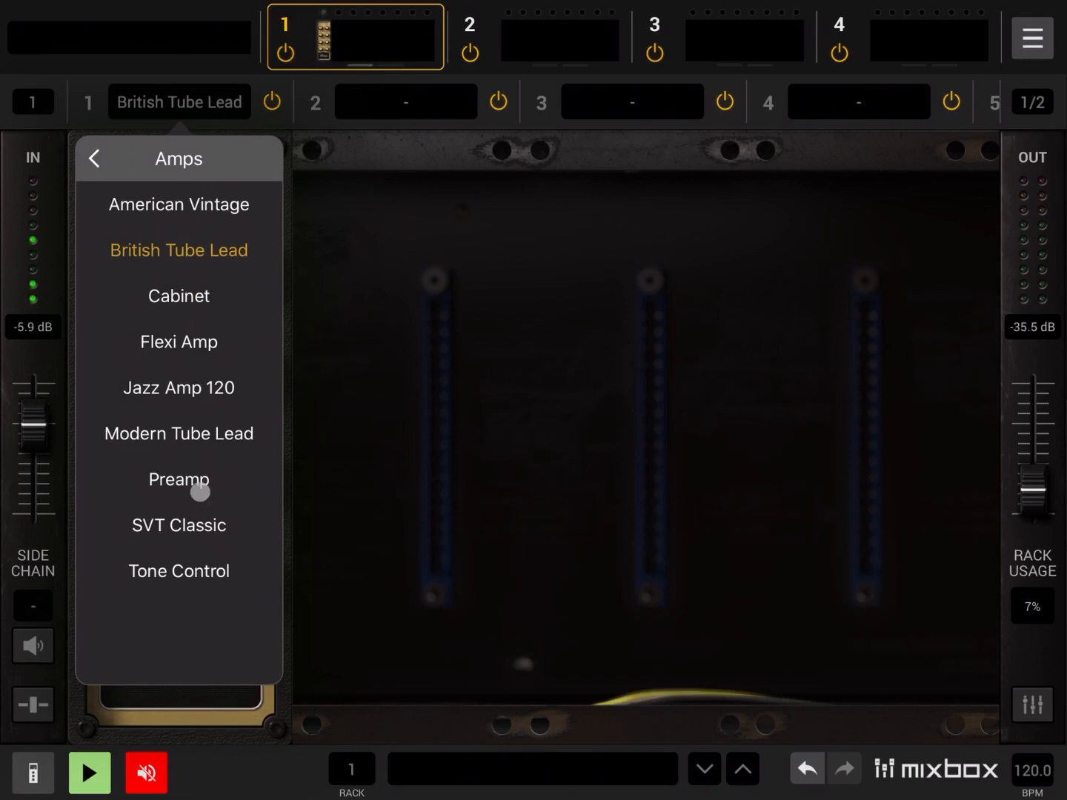
# - Swap the amp to SVT Classic, then to Preamp, and bring up the demo player
pyautogui.click(177, 249)
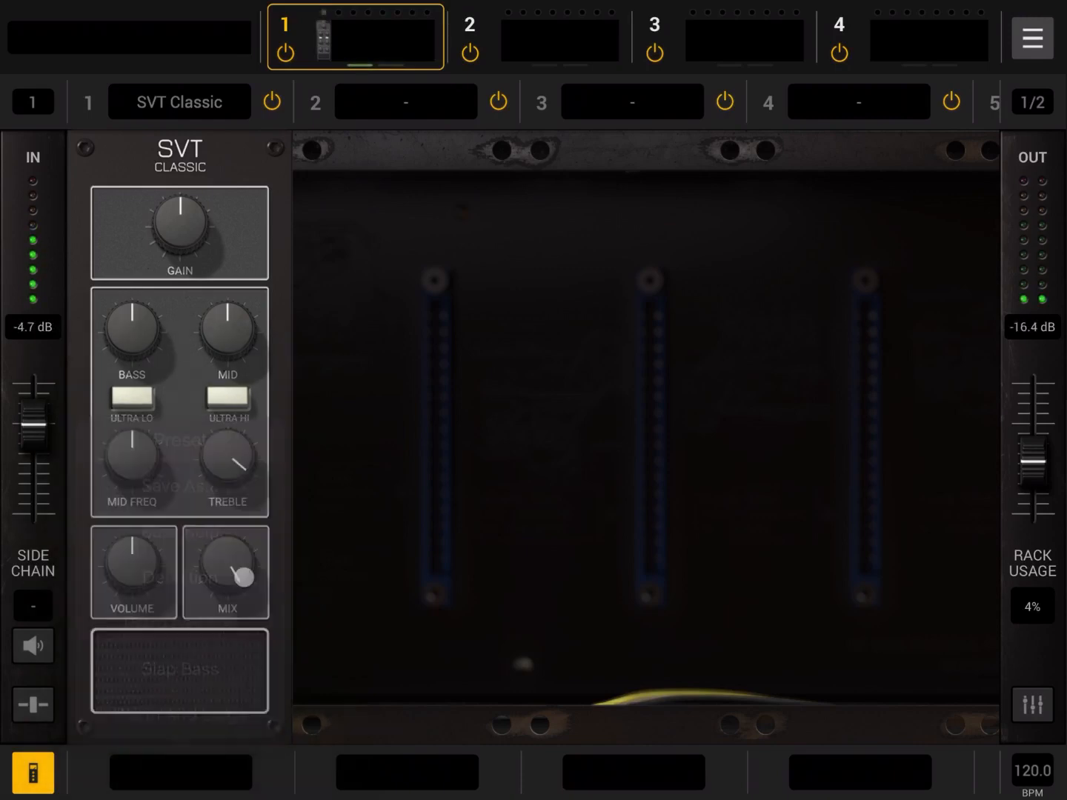
pyautogui.click(180, 101)
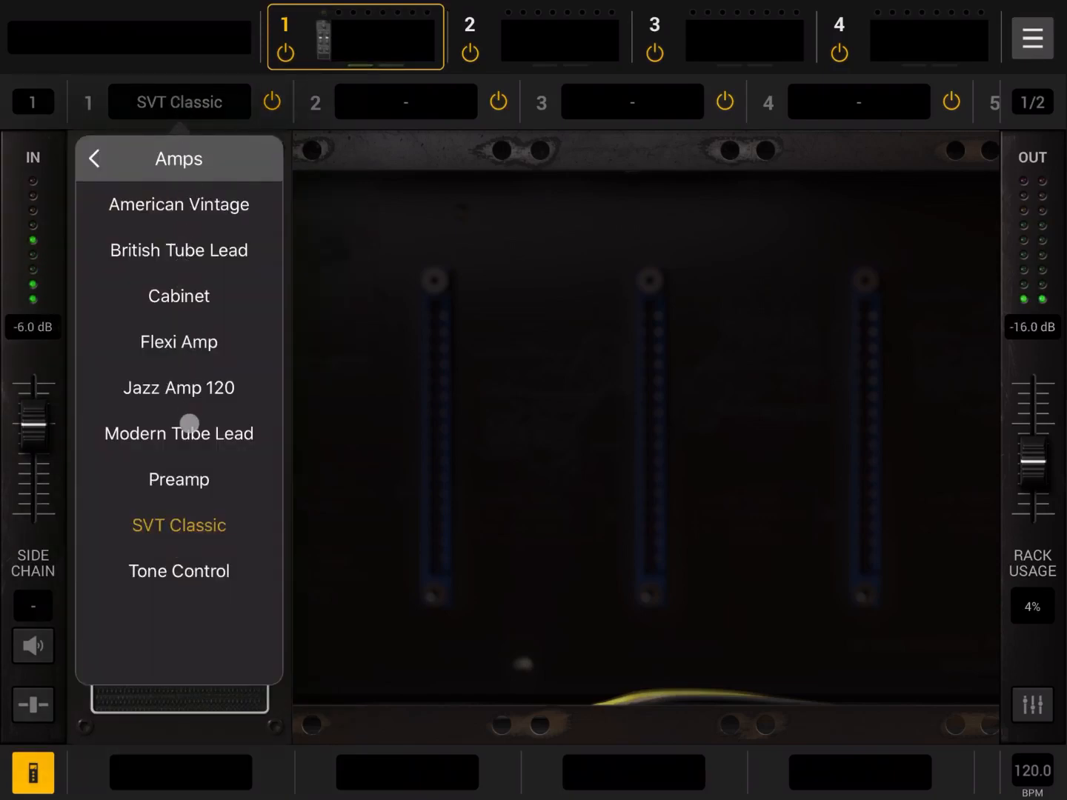
pyautogui.click(178, 480)
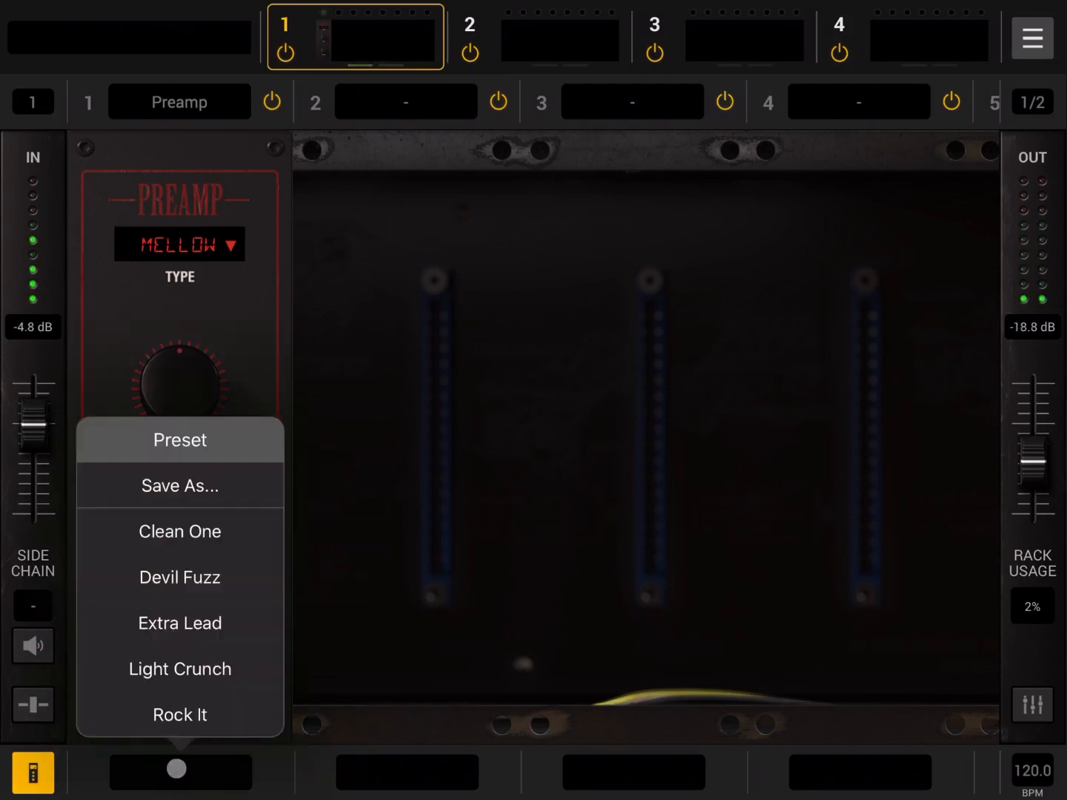
pyautogui.click(179, 530)
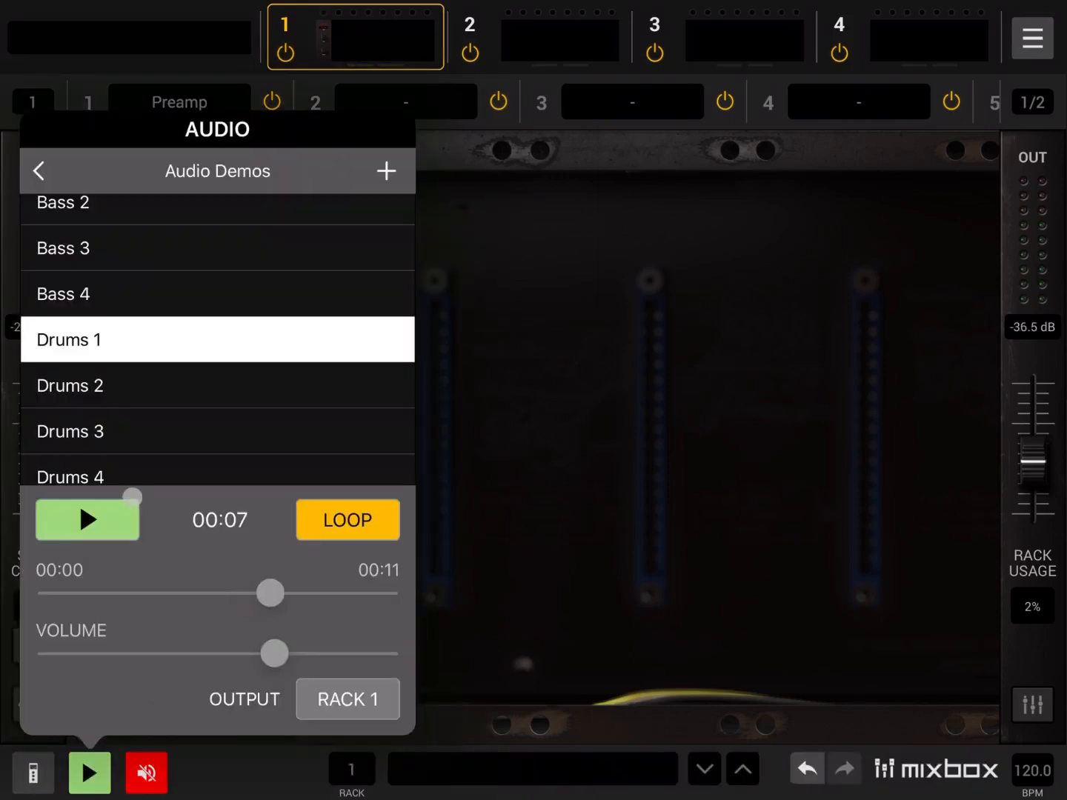
# - Step the demo loop through Drums 2, 3, 4 and 5, toggling playback between each
pyautogui.click(86, 518)
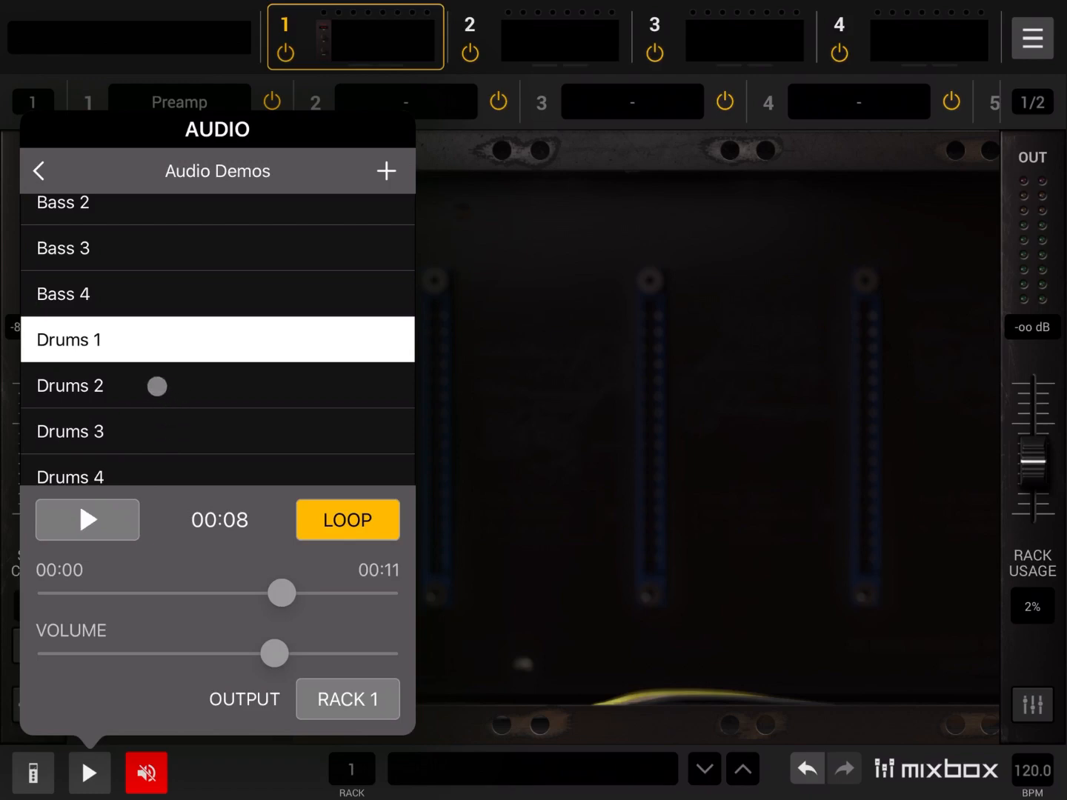
pyautogui.click(216, 385)
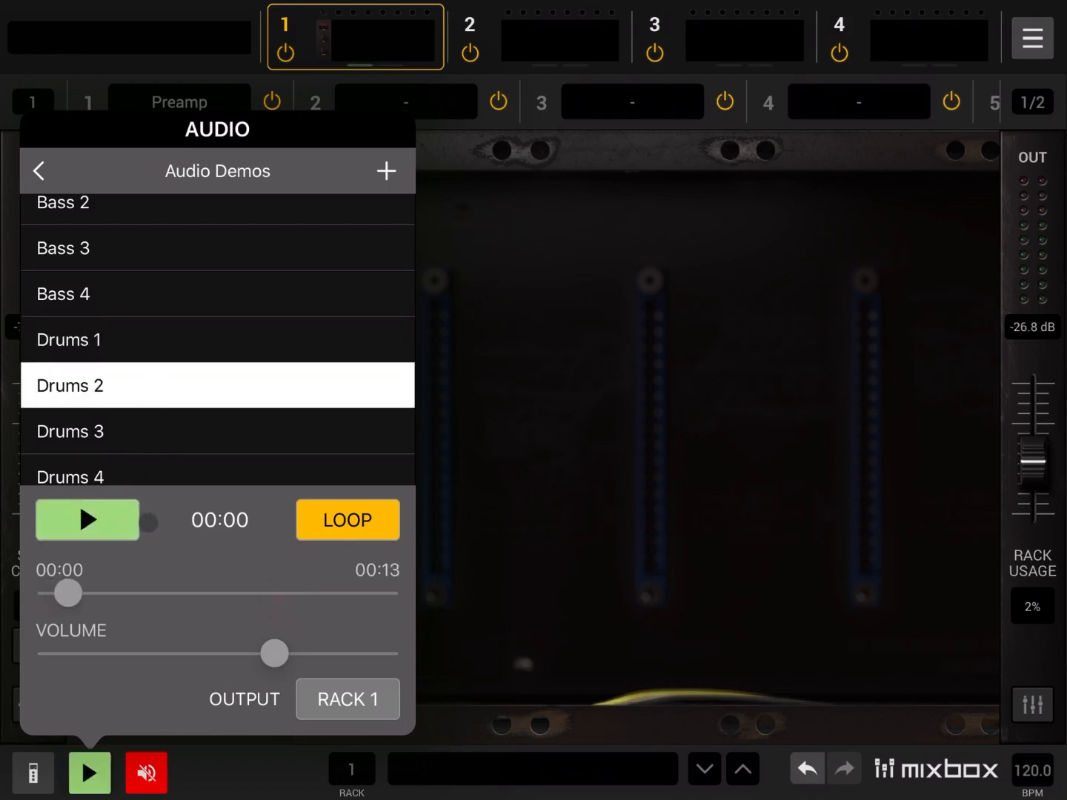
pyautogui.click(86, 519)
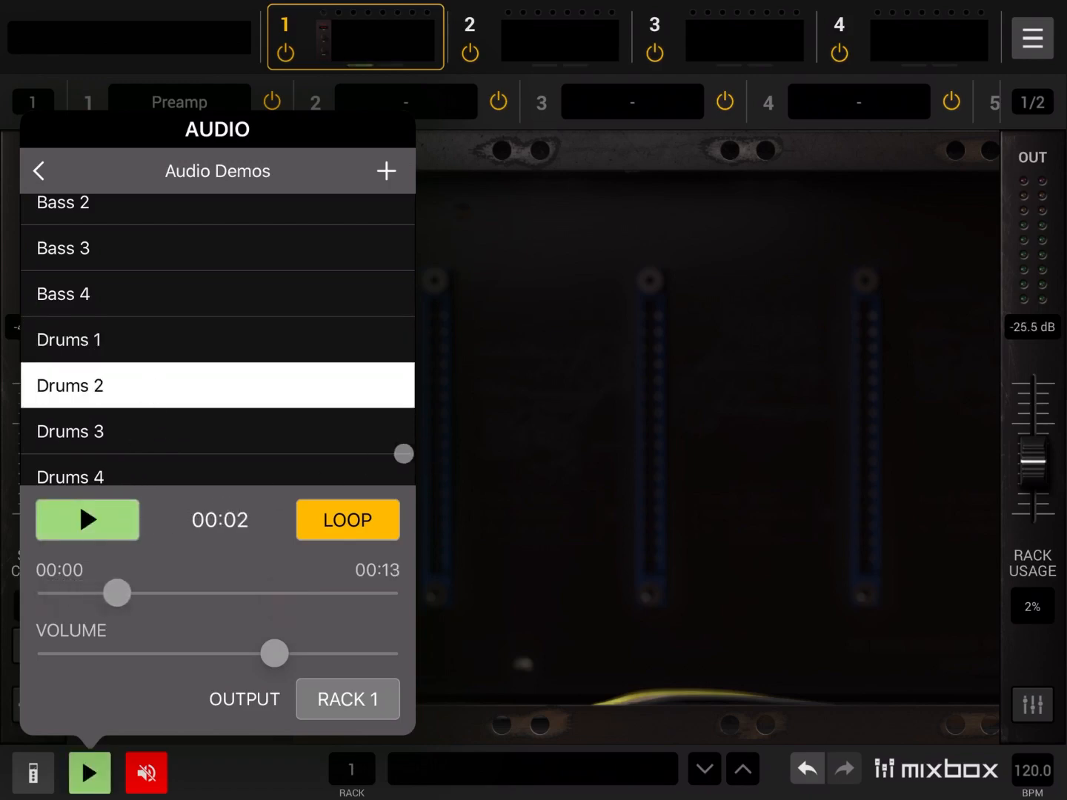
pyautogui.click(216, 430)
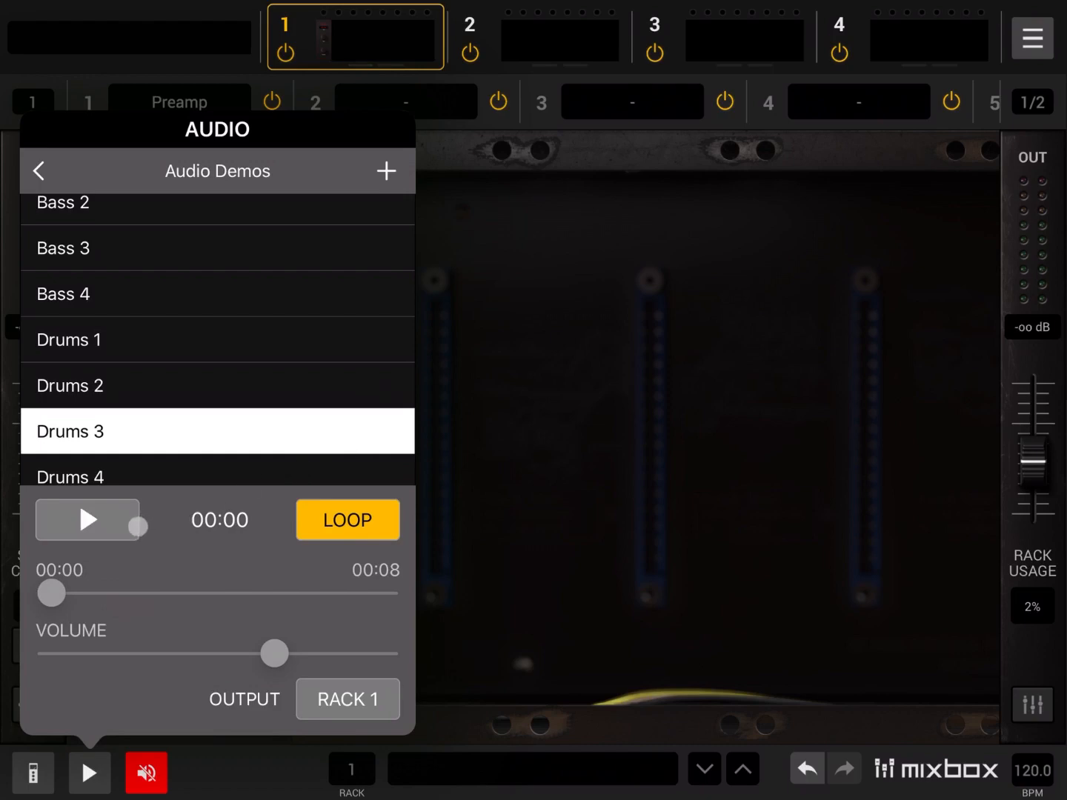
pyautogui.click(86, 519)
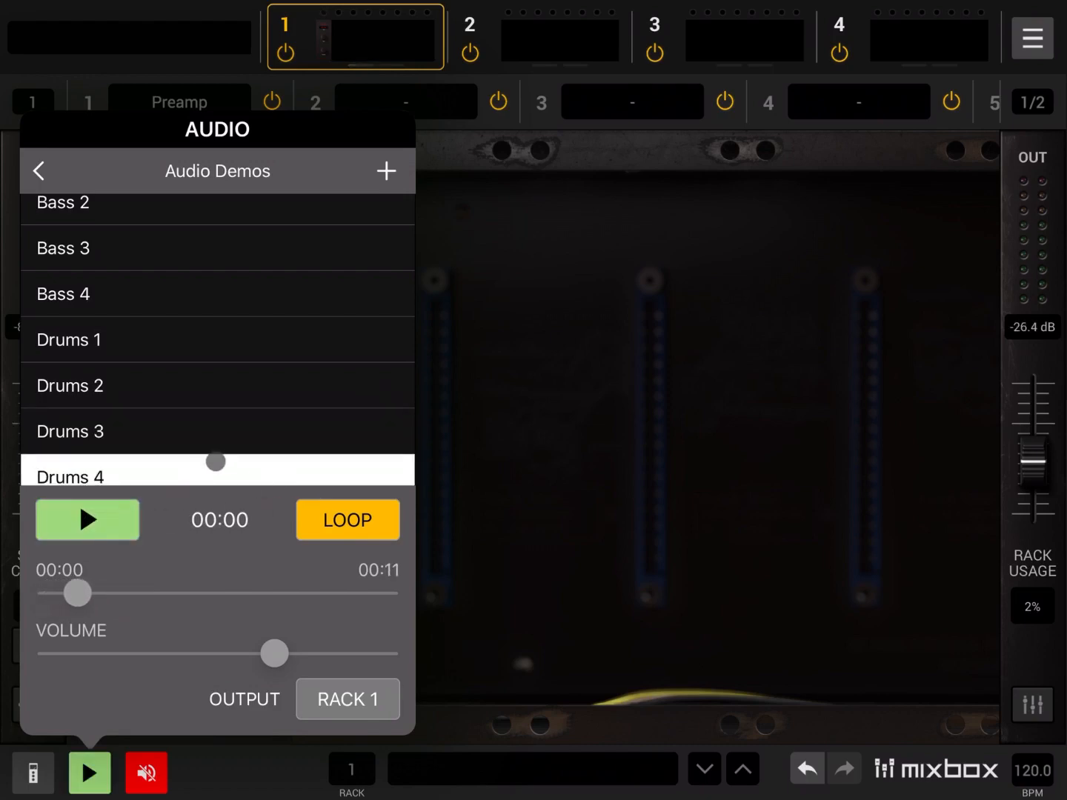
pyautogui.click(86, 518)
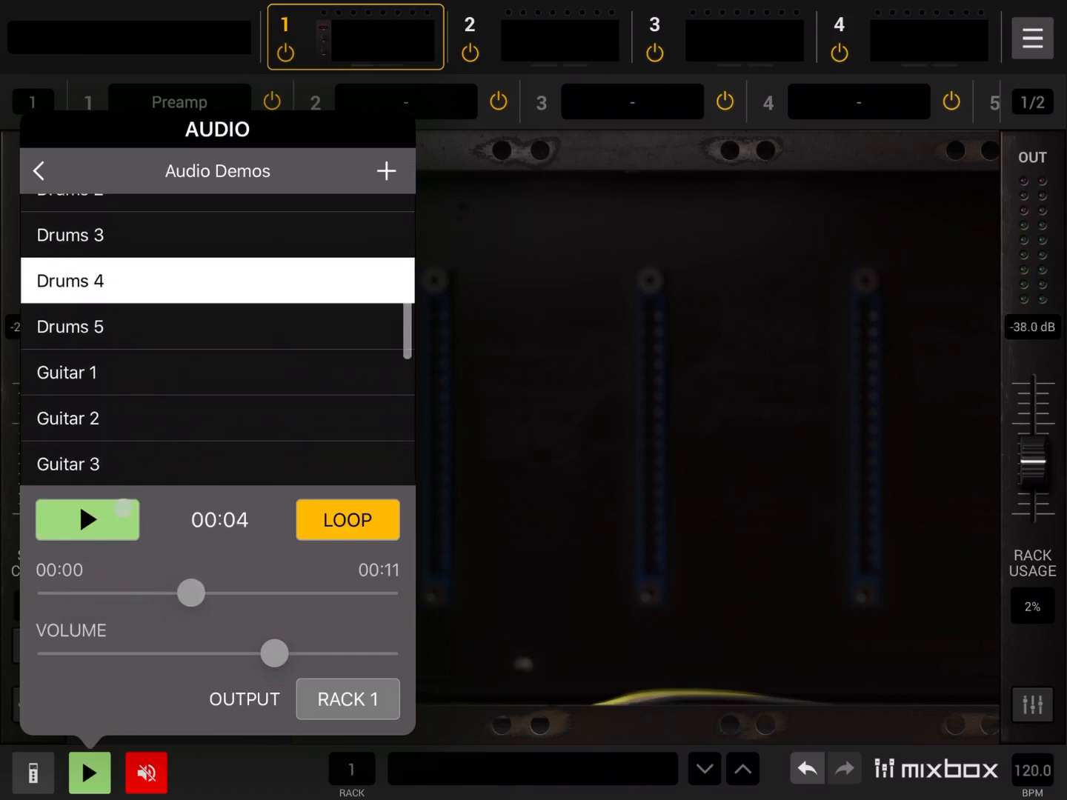
pyautogui.click(218, 326)
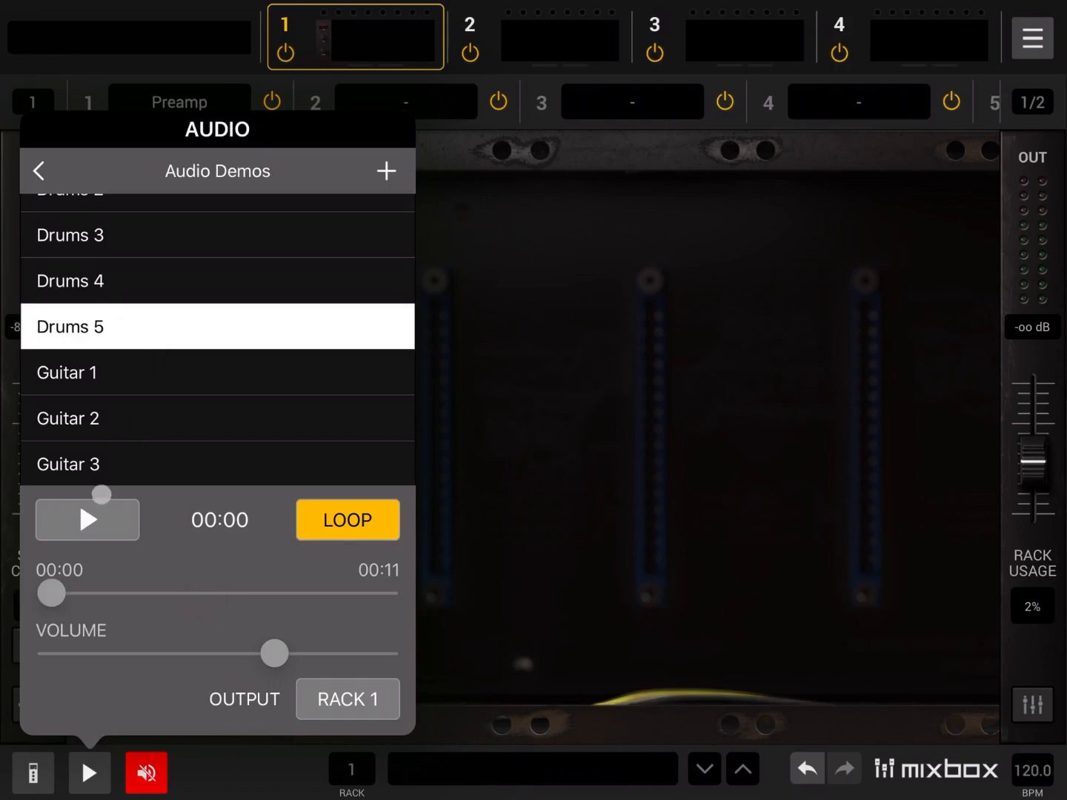
pyautogui.click(86, 518)
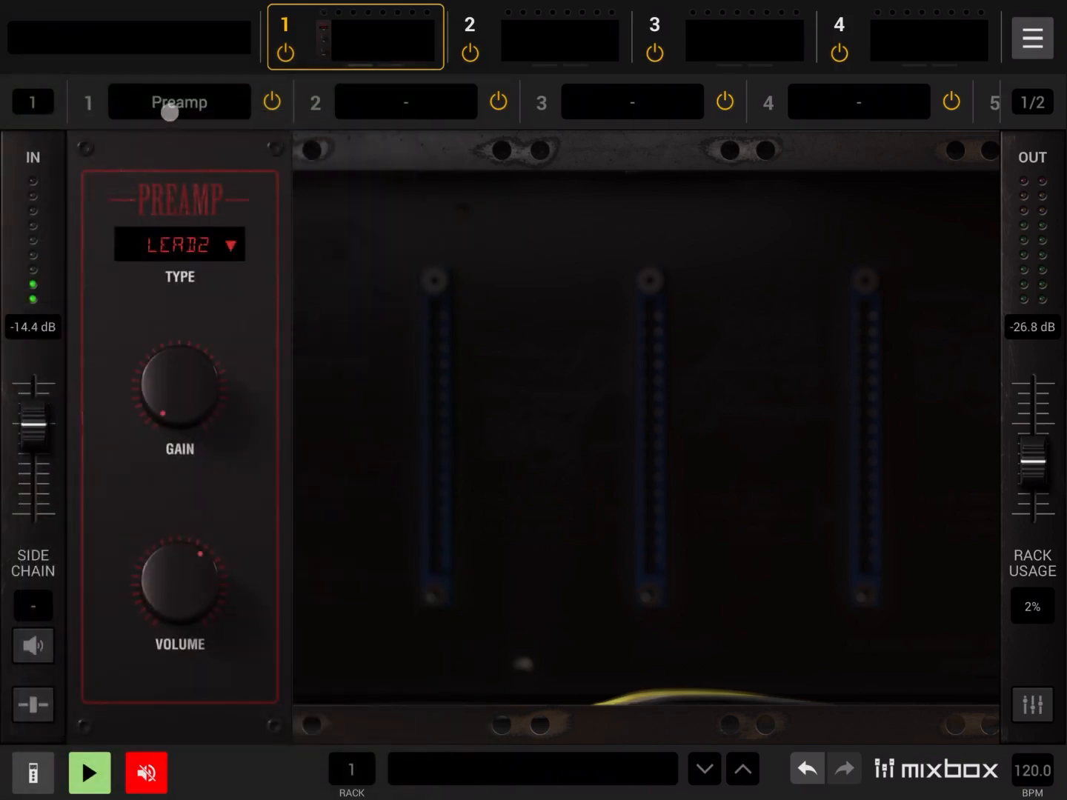
# - Keep the Preamp in slot 1 and stop the demo audio playback
pyautogui.click(178, 243)
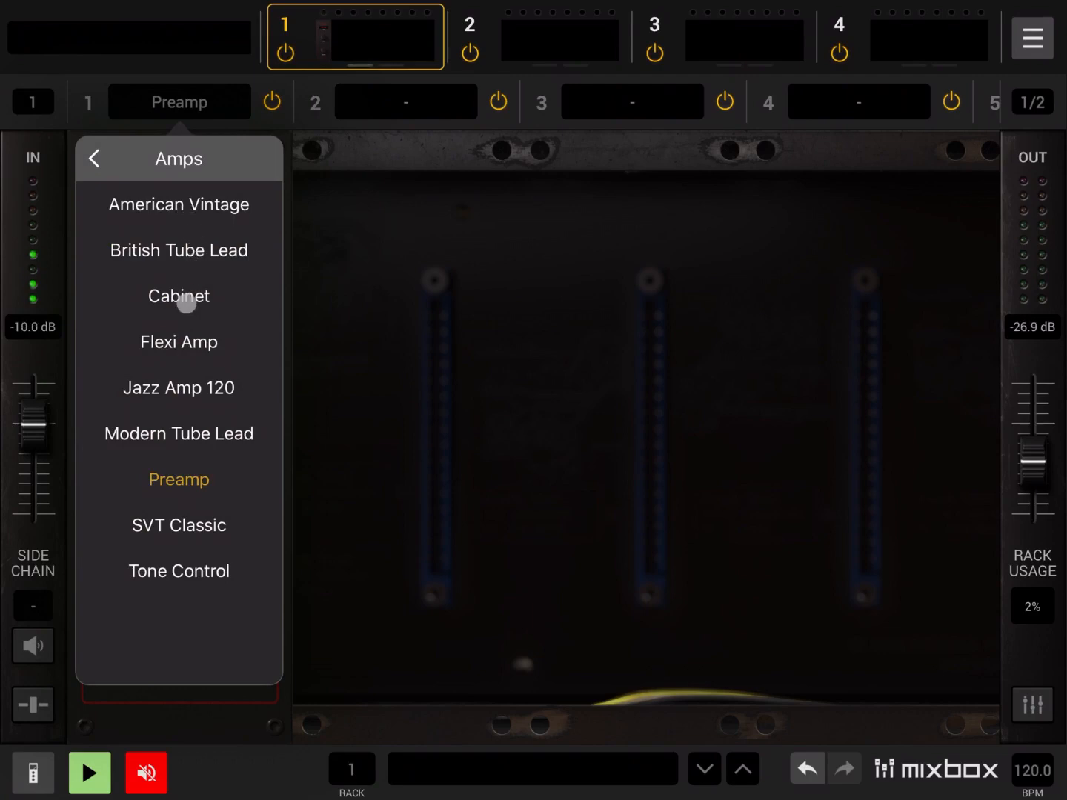
pyautogui.click(95, 157)
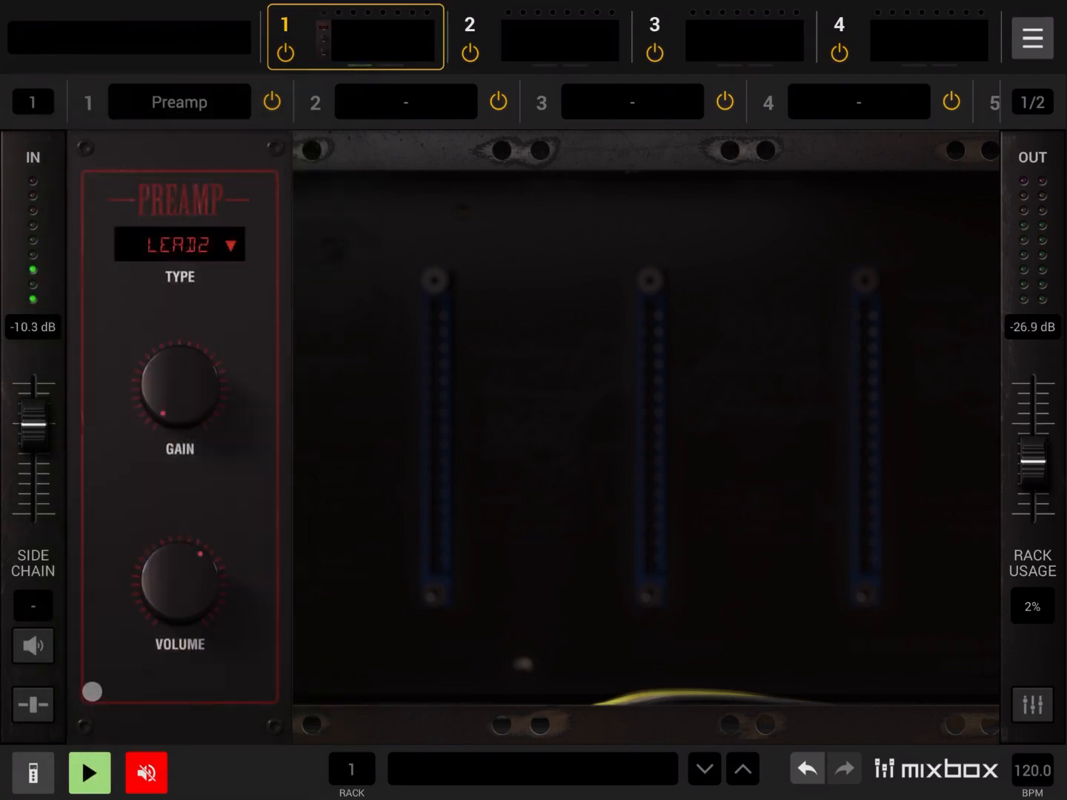
pyautogui.click(33, 773)
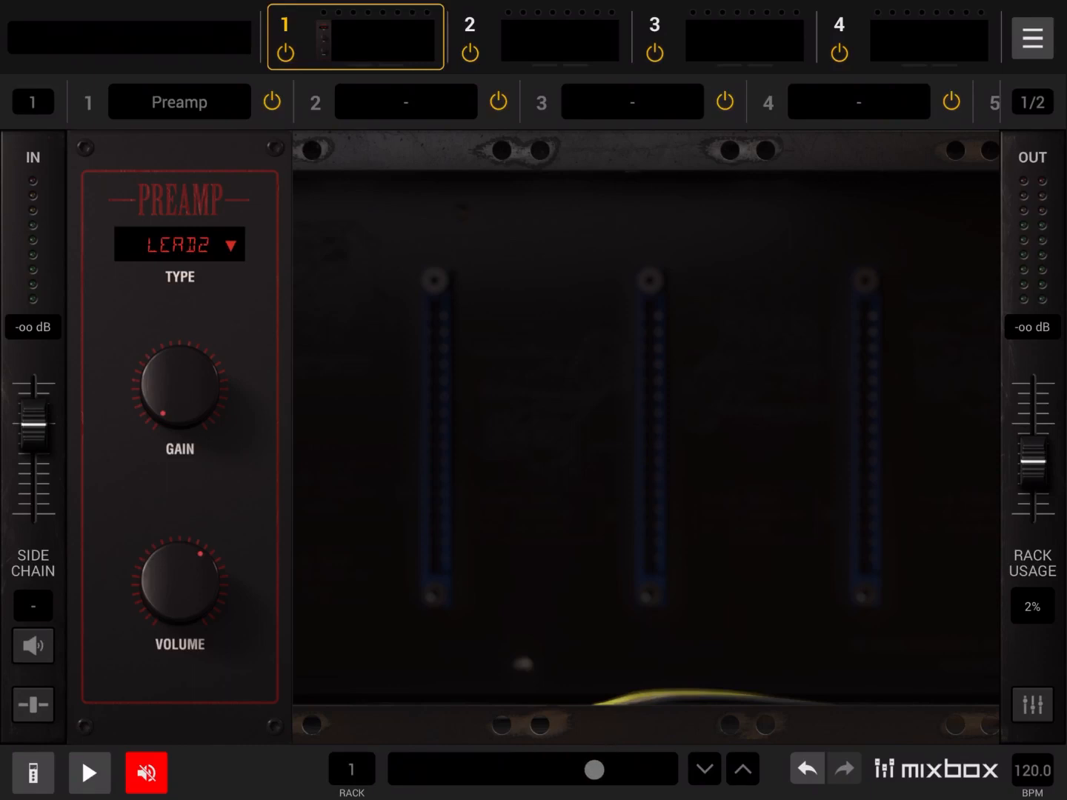
# - Load the Drums > Basic Acoustic Hat rack: Vintage EQ-1A, Room Reverb, Black 76, Stereo Imager
pyautogui.click(532, 767)
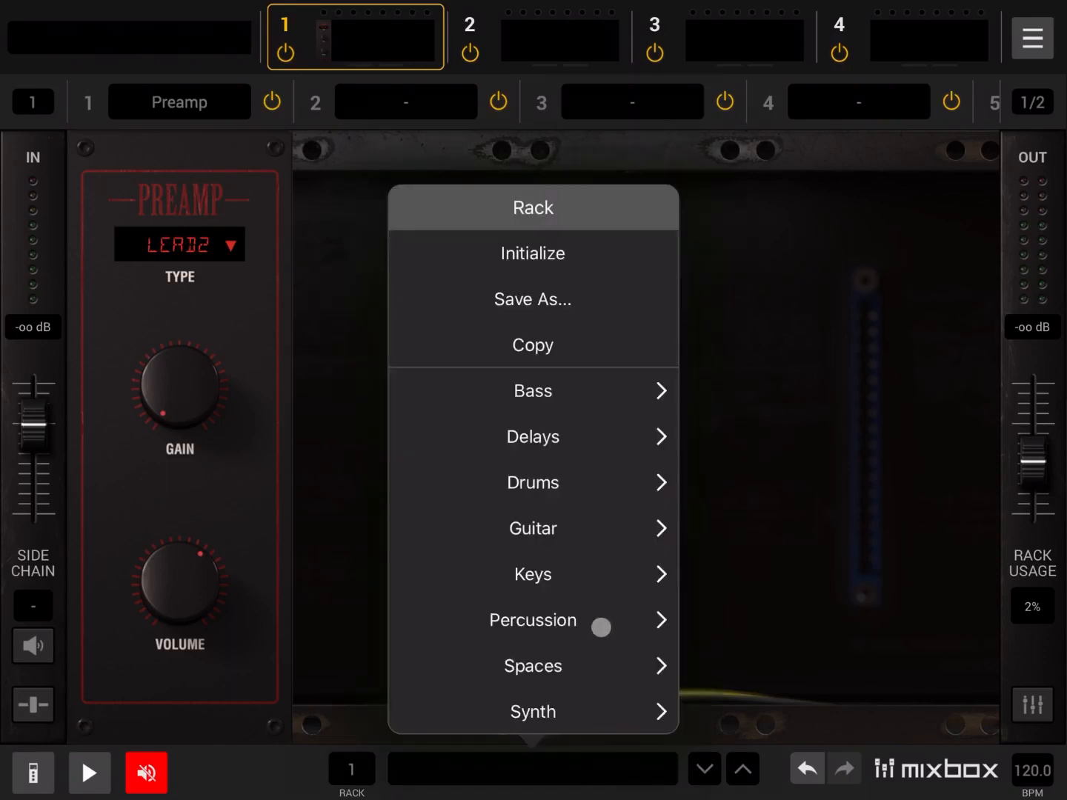
pyautogui.moveTo(616, 495)
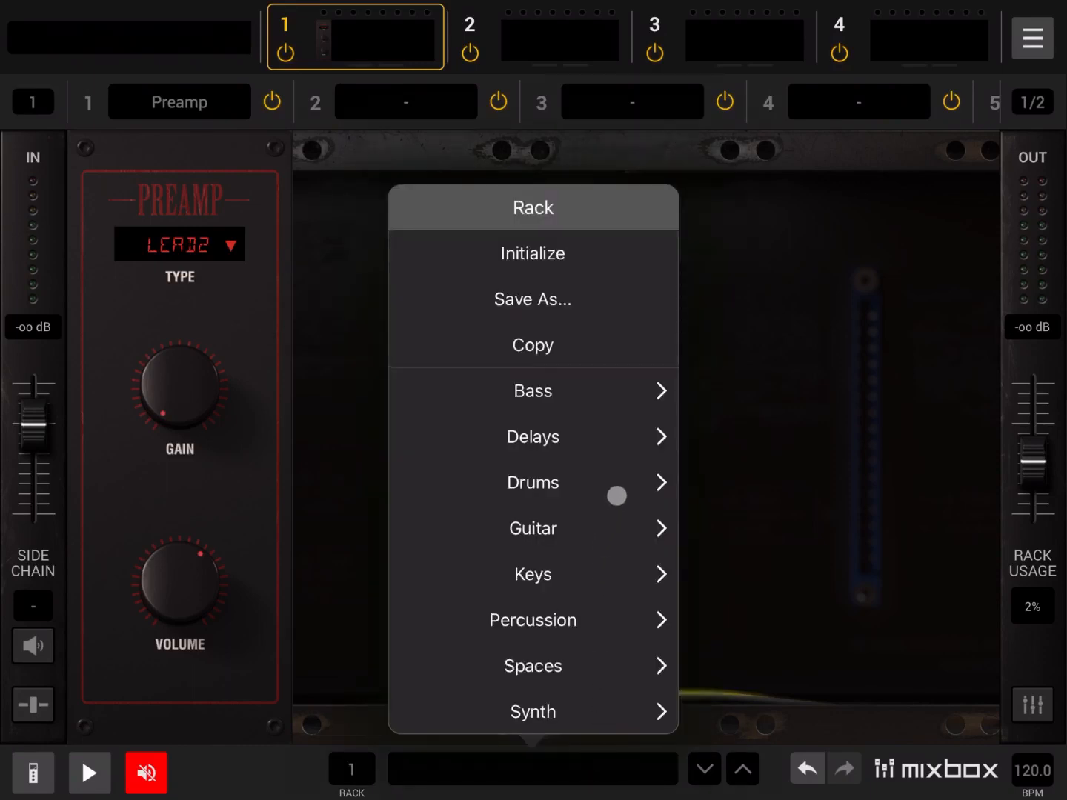
pyautogui.click(532, 483)
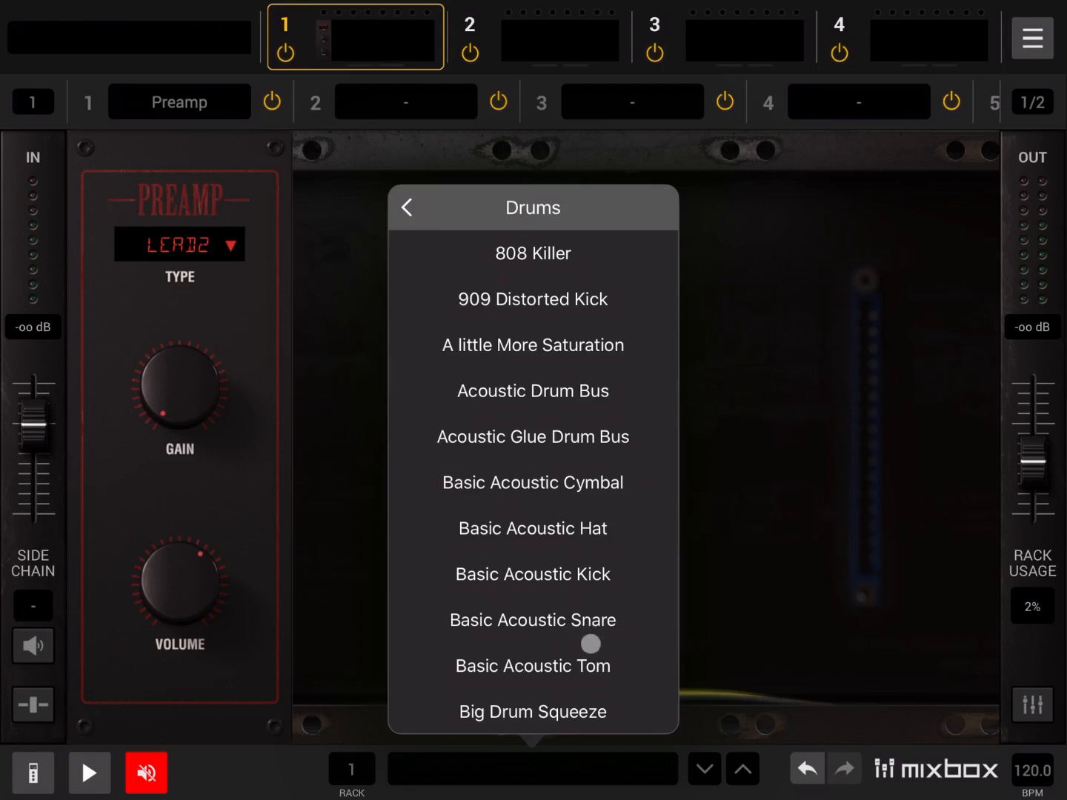
pyautogui.click(532, 527)
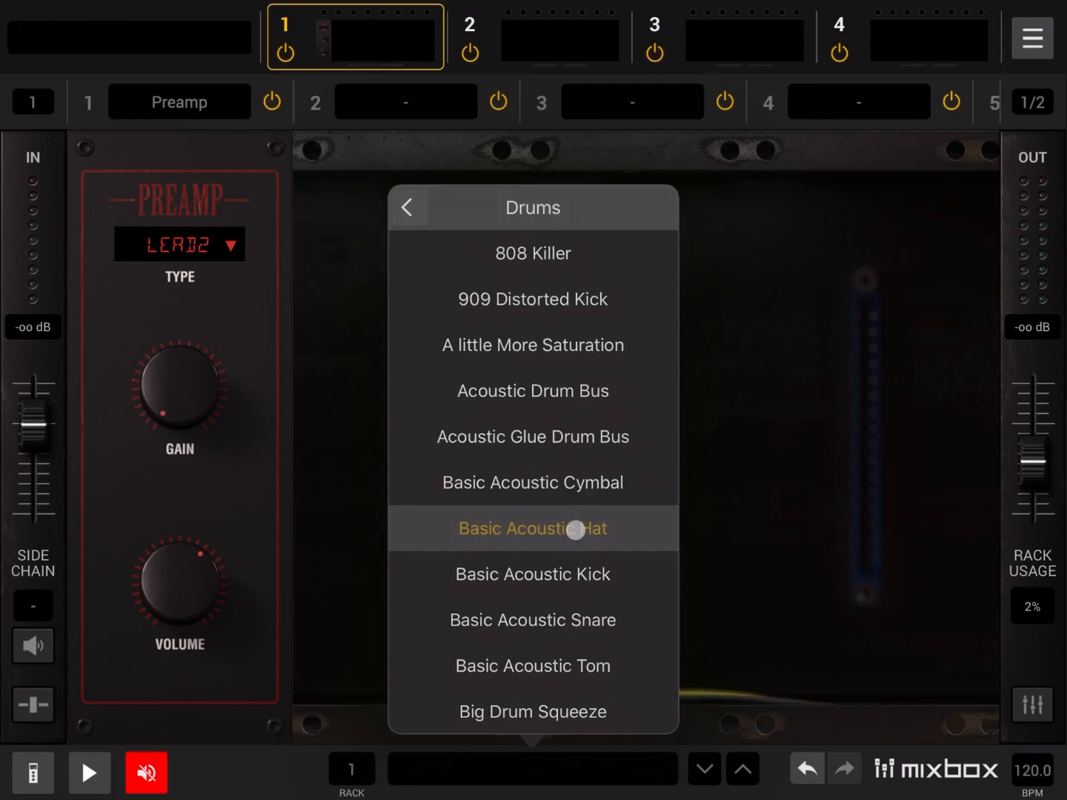
pyautogui.click(532, 527)
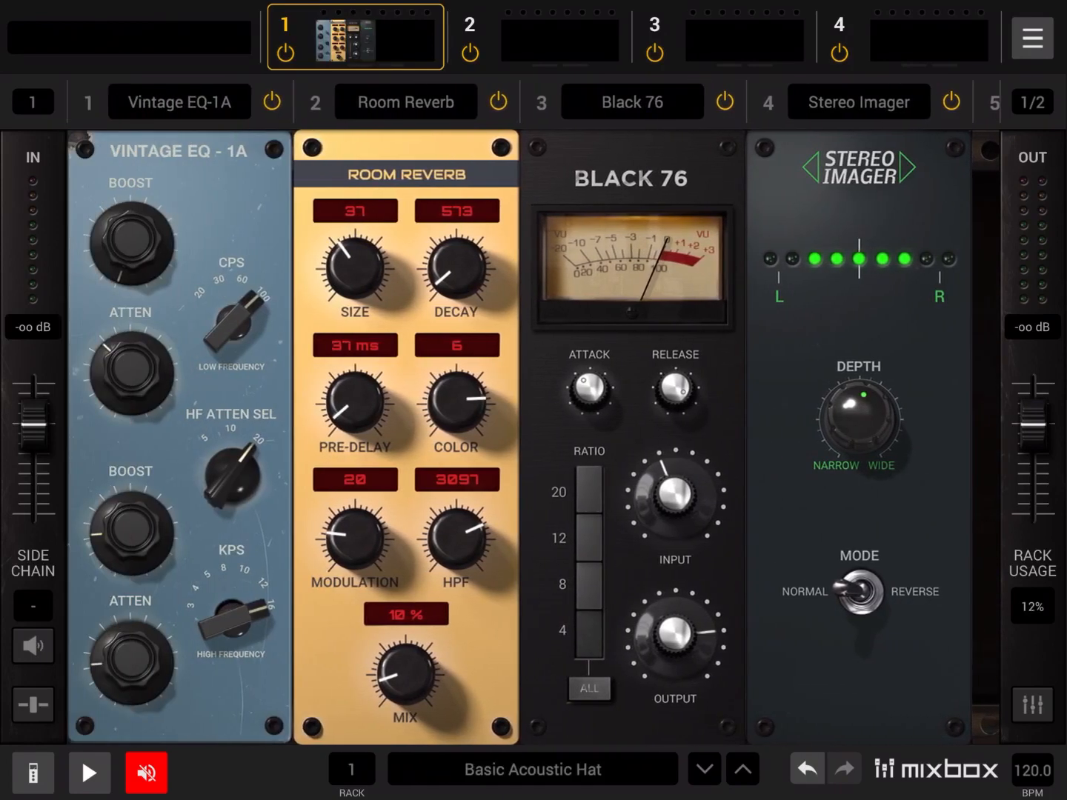
# - Play the Drums 5 demo through the Basic Acoustic Hat rack, then stop it
pyautogui.click(145, 774)
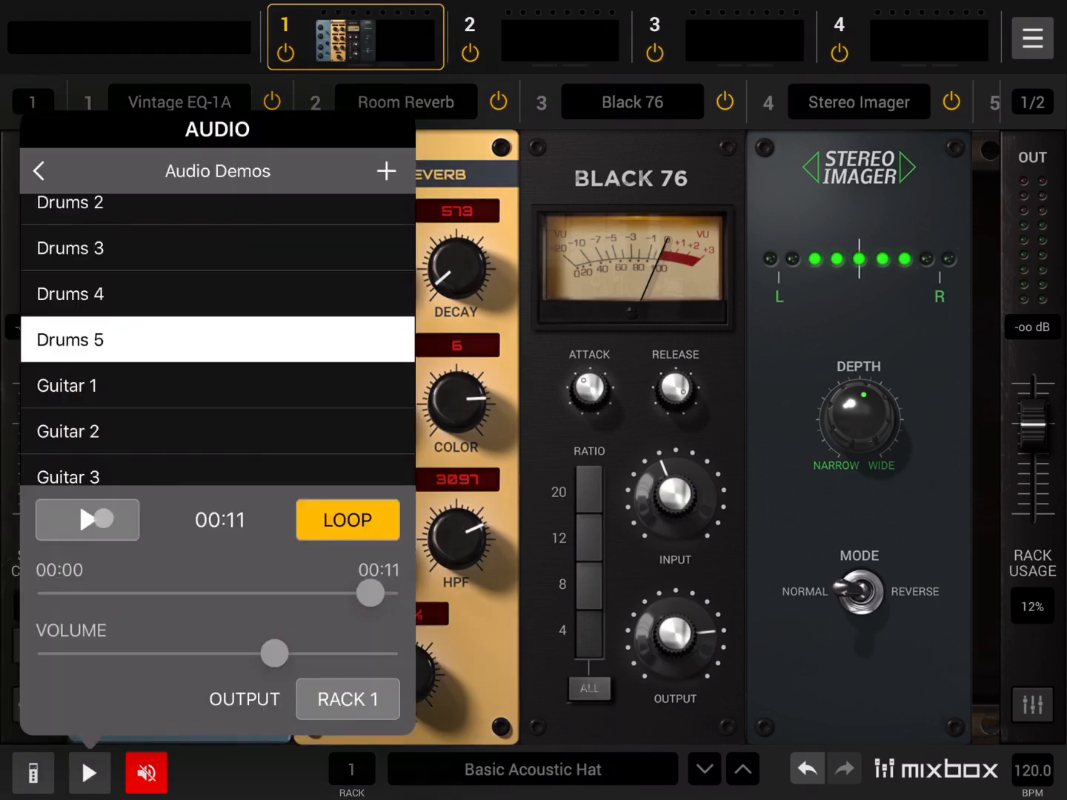
pyautogui.click(86, 519)
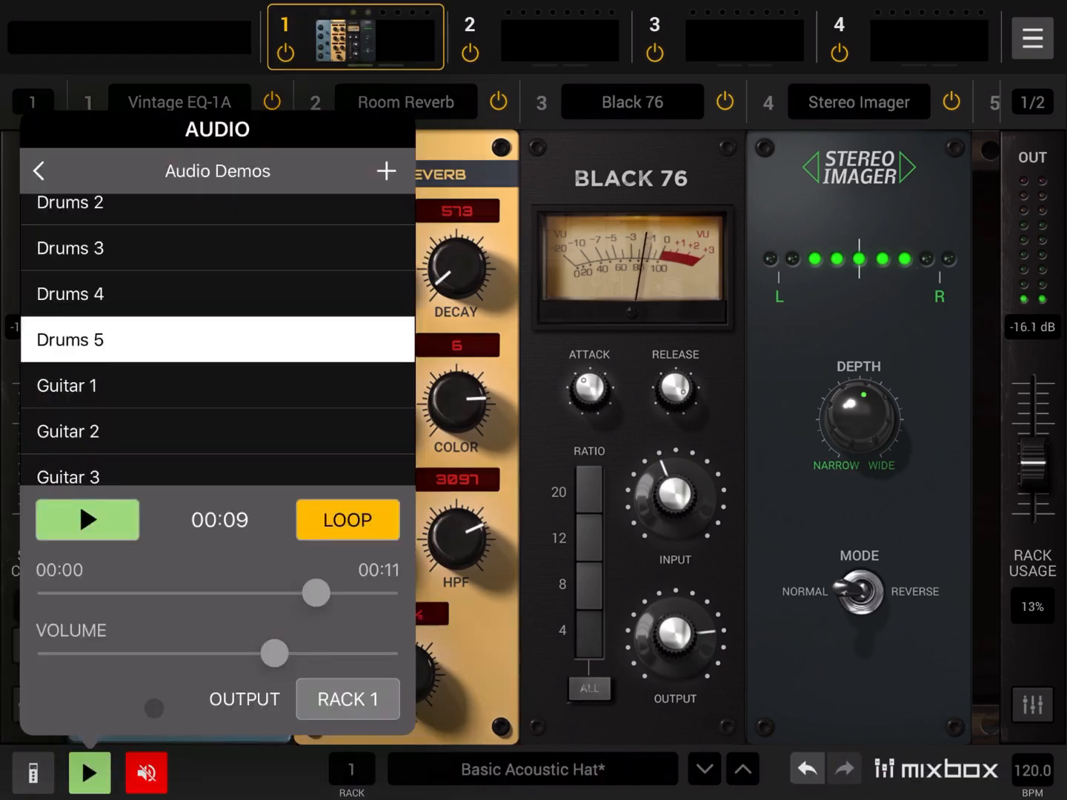
pyautogui.click(86, 518)
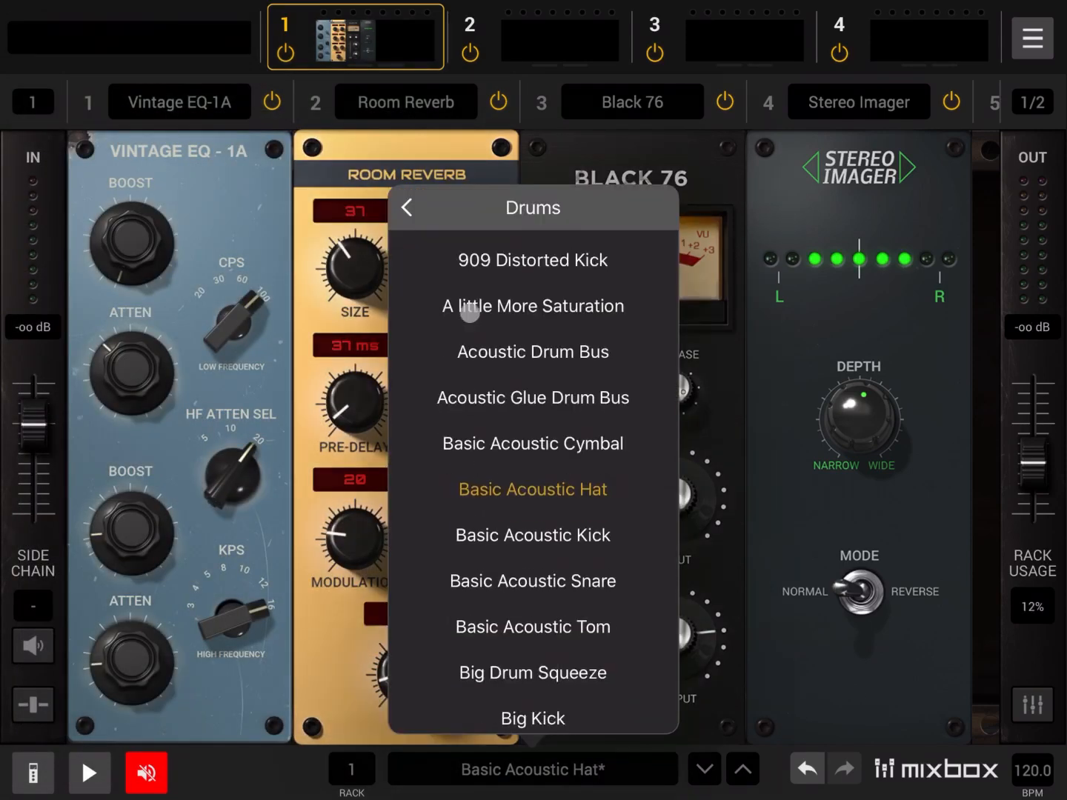
# - Clear the rack, load Jazz Amp 120 into slot 1 and reopen the demo player
pyautogui.click(406, 207)
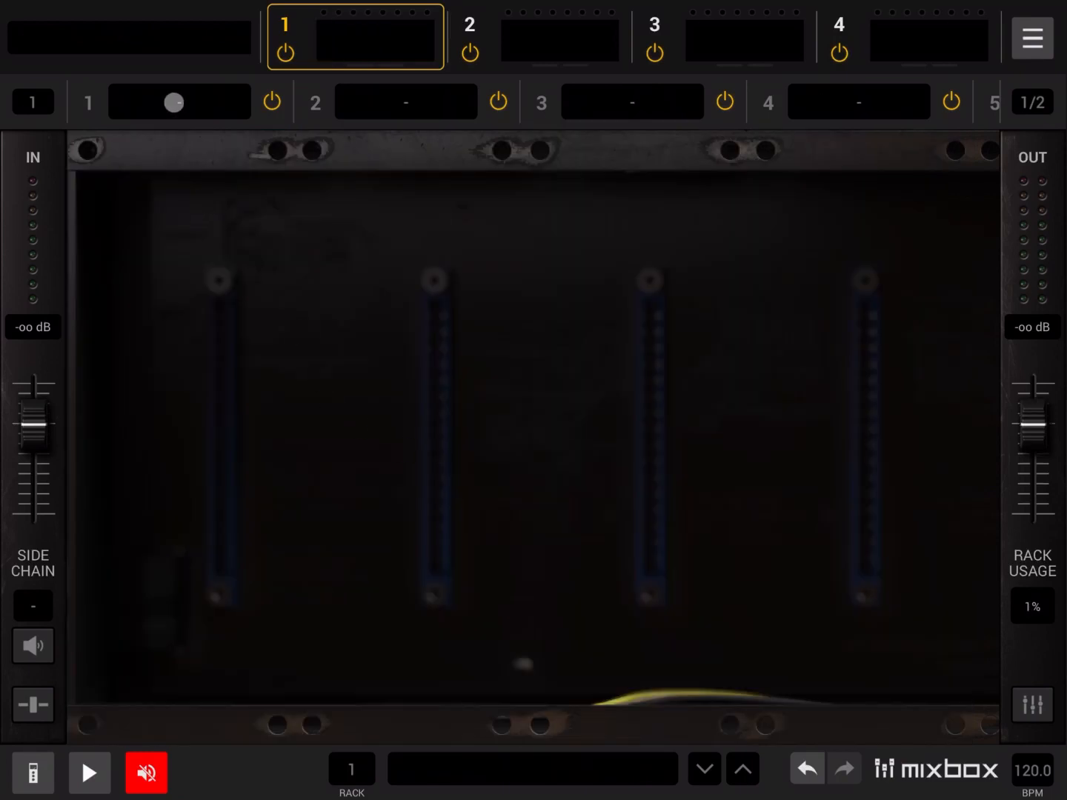
pyautogui.click(175, 100)
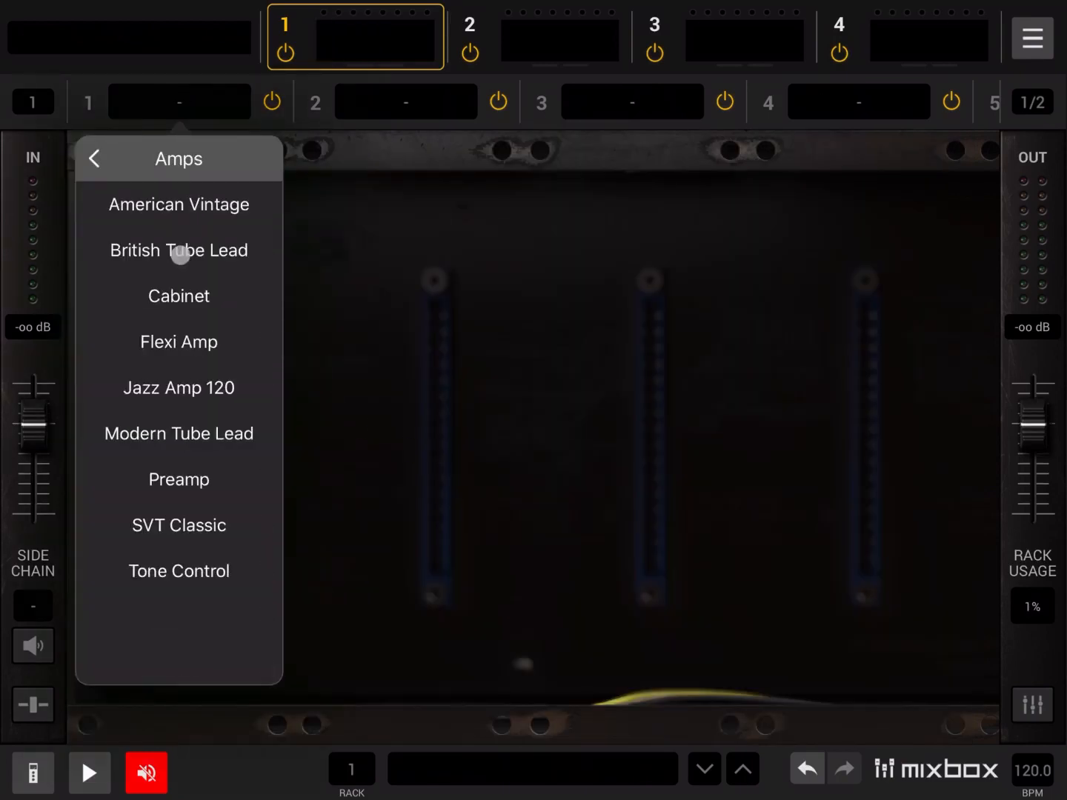
pyautogui.moveTo(210, 330)
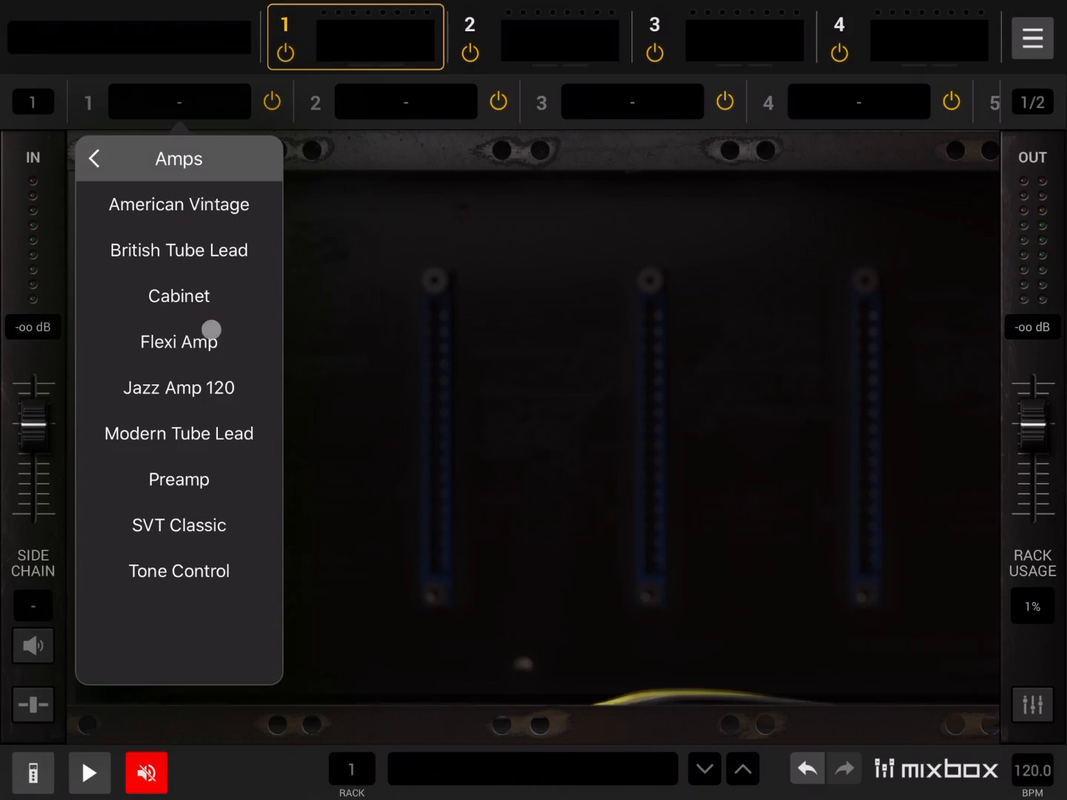
pyautogui.click(178, 388)
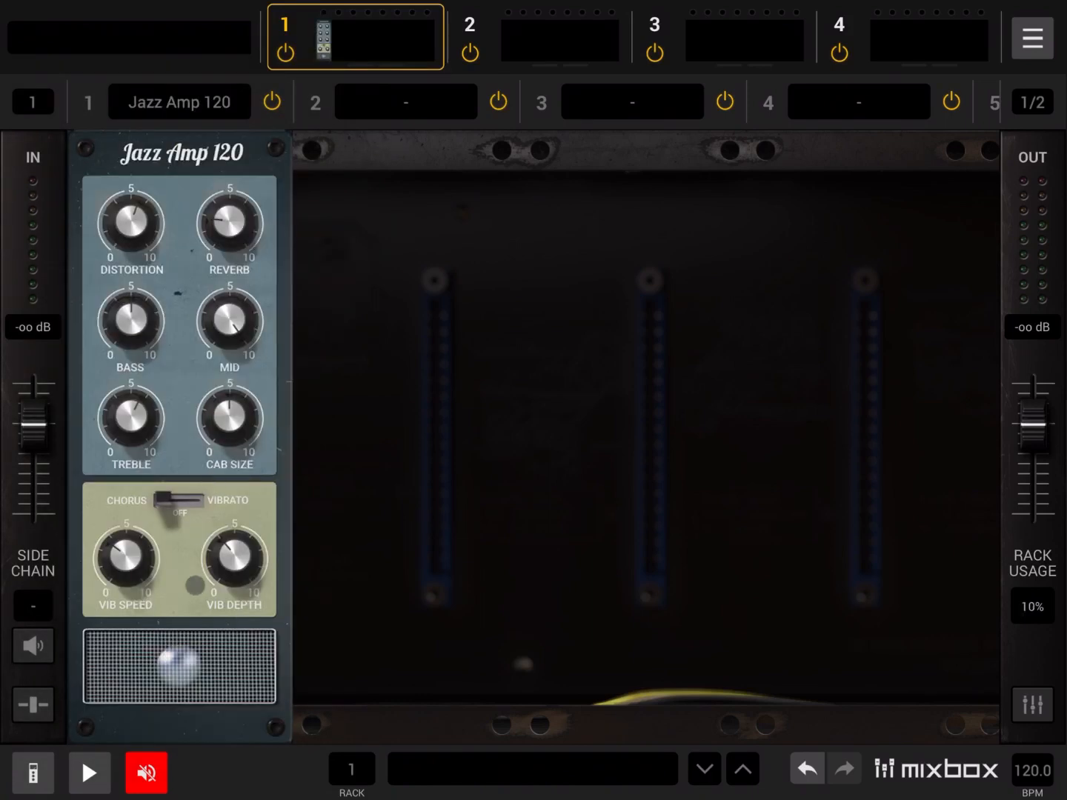
pyautogui.click(32, 774)
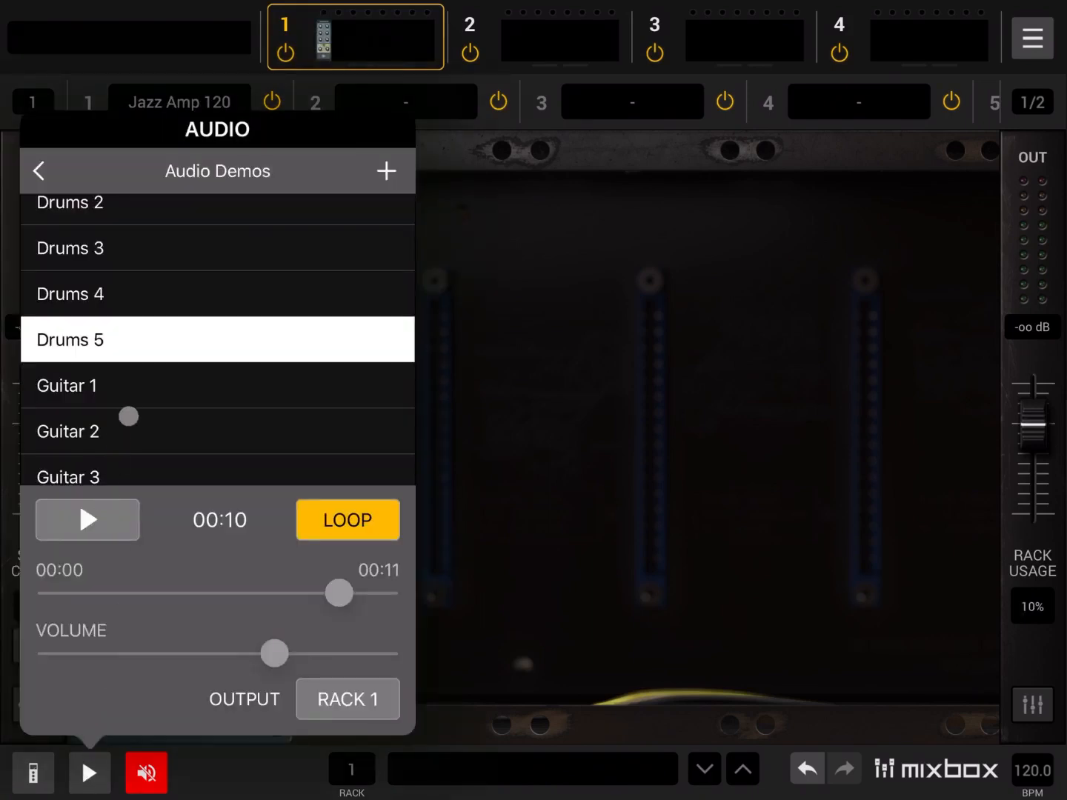
# - Play the Guitar 1 demo through Jazz Amp 120 and show the amp's preset list
pyautogui.click(217, 386)
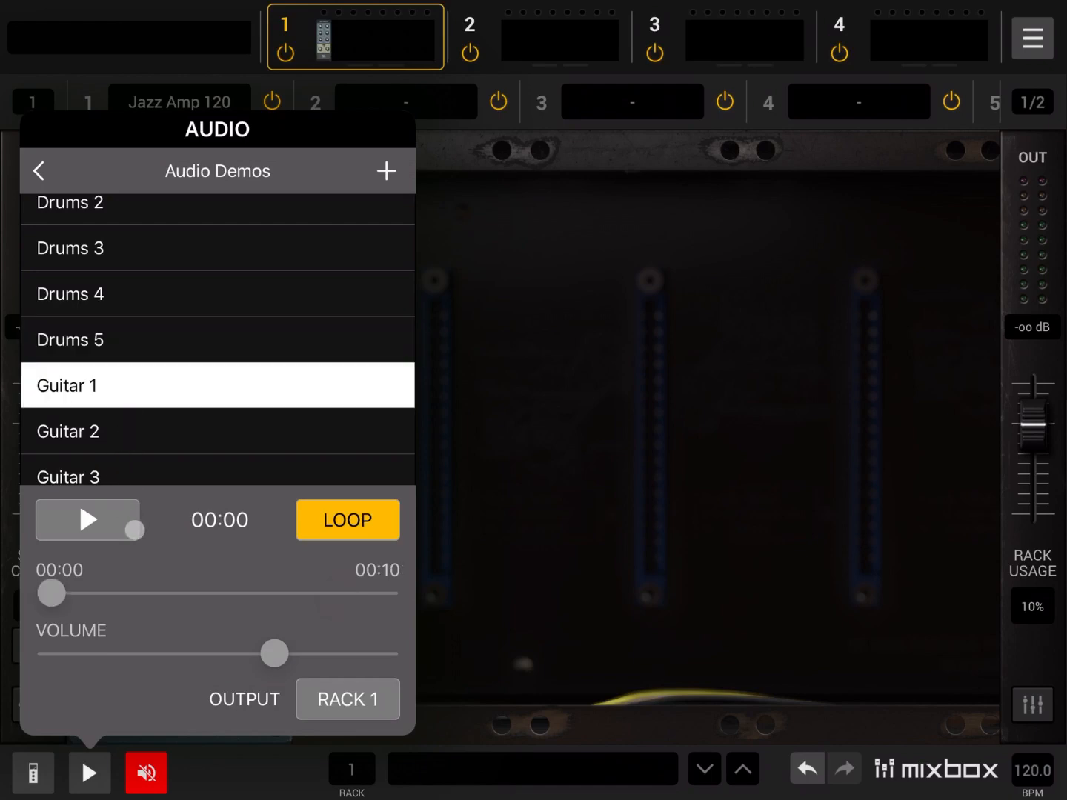
pyautogui.click(87, 519)
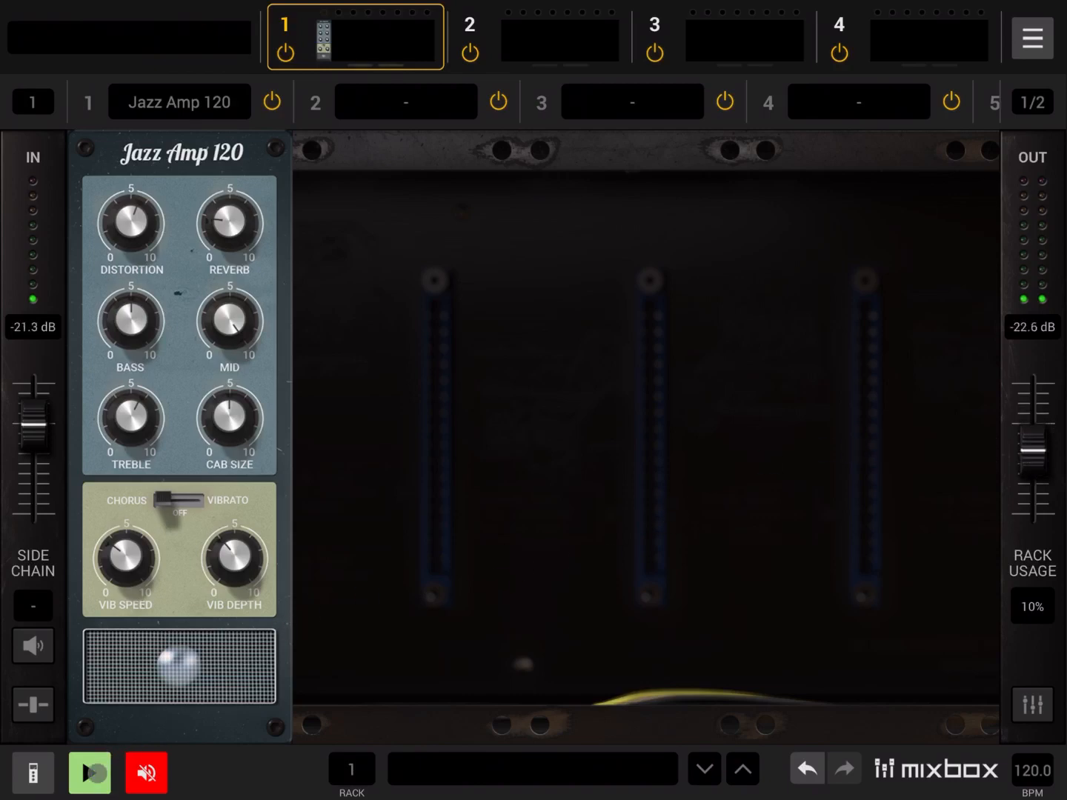
pyautogui.click(91, 772)
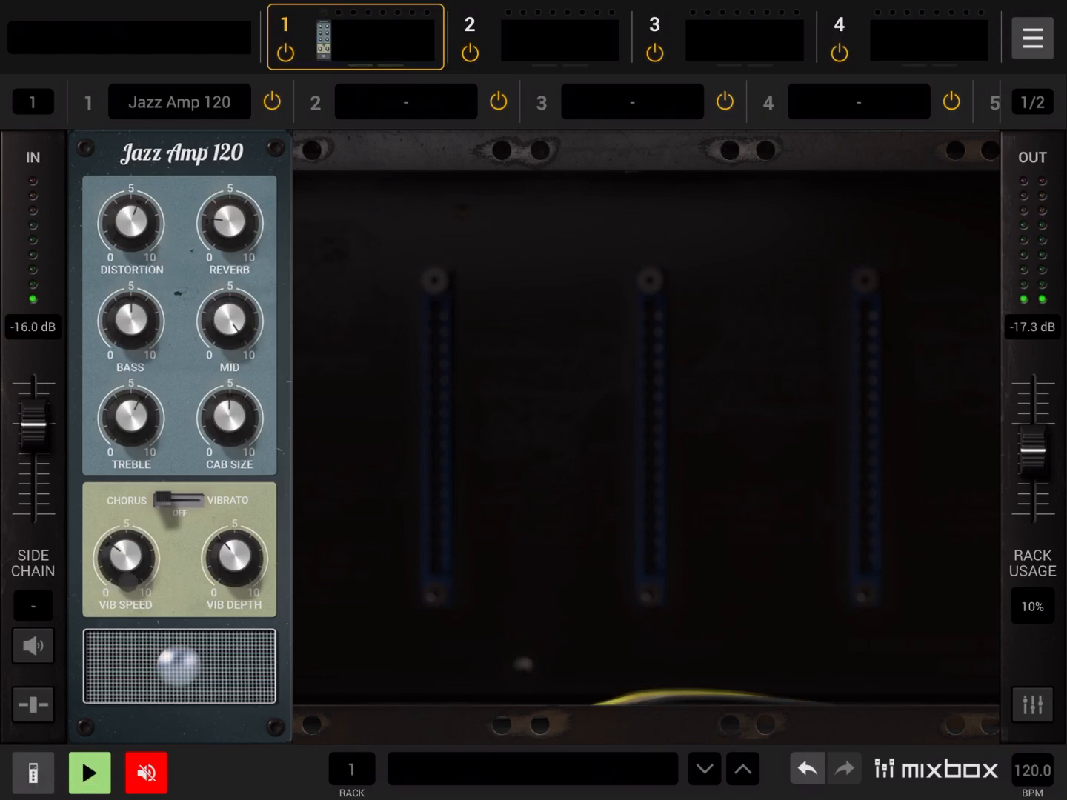
pyautogui.click(33, 772)
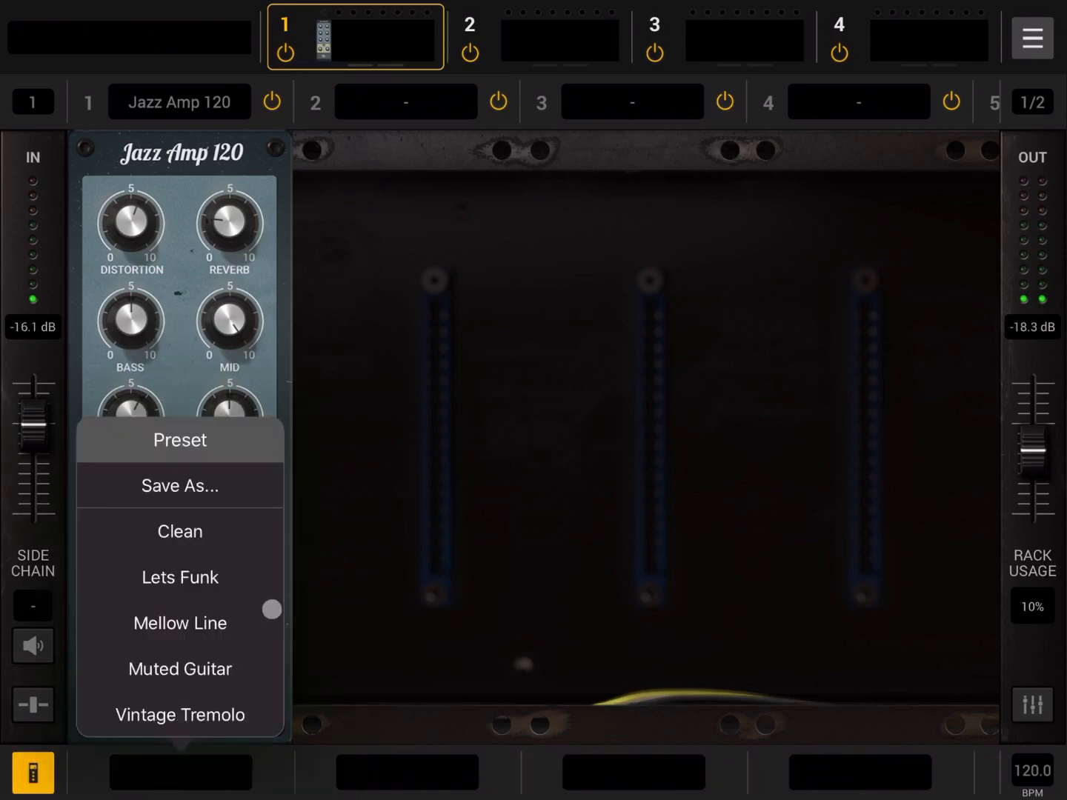
# - Try the Lets Funk preset, settle on Mellow Line, and bring the demo player back up
pyautogui.click(179, 578)
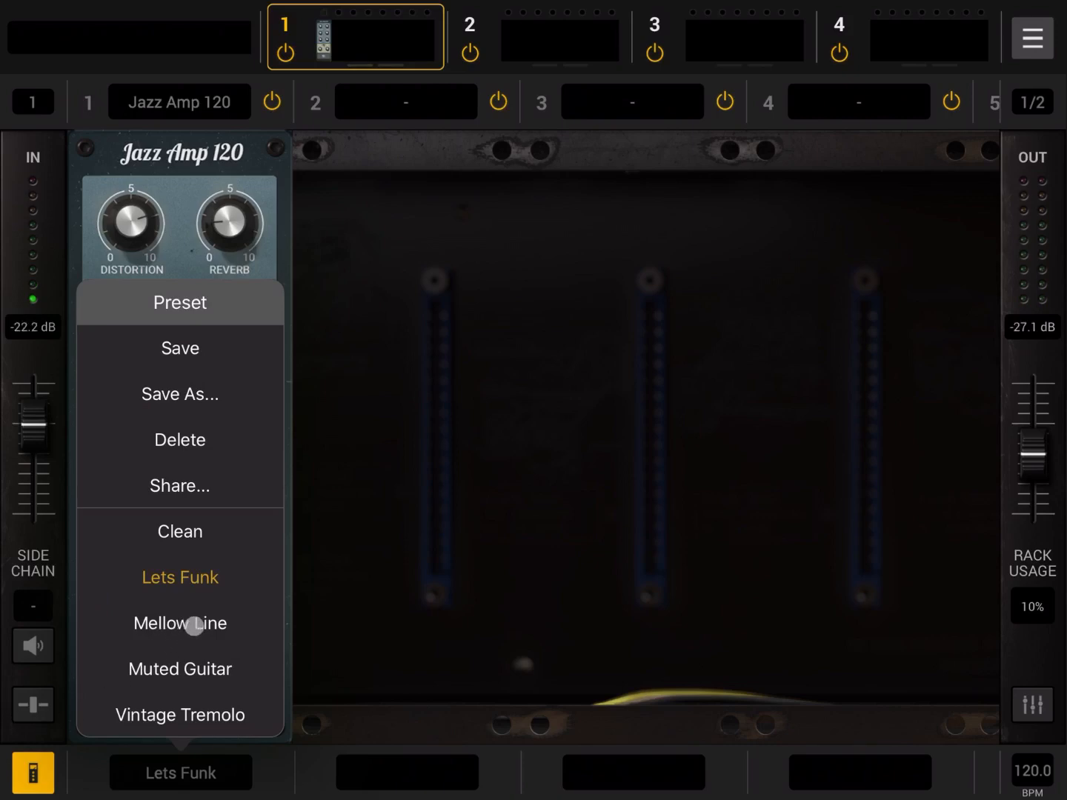
pyautogui.click(179, 623)
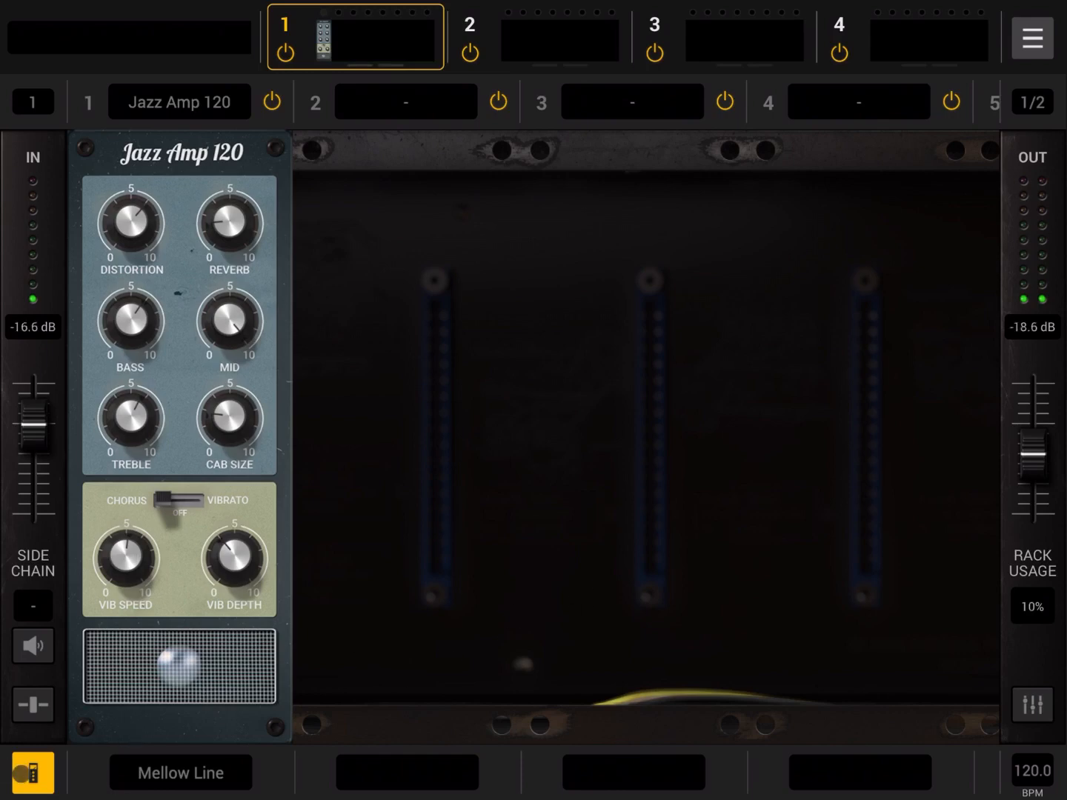
pyautogui.click(33, 773)
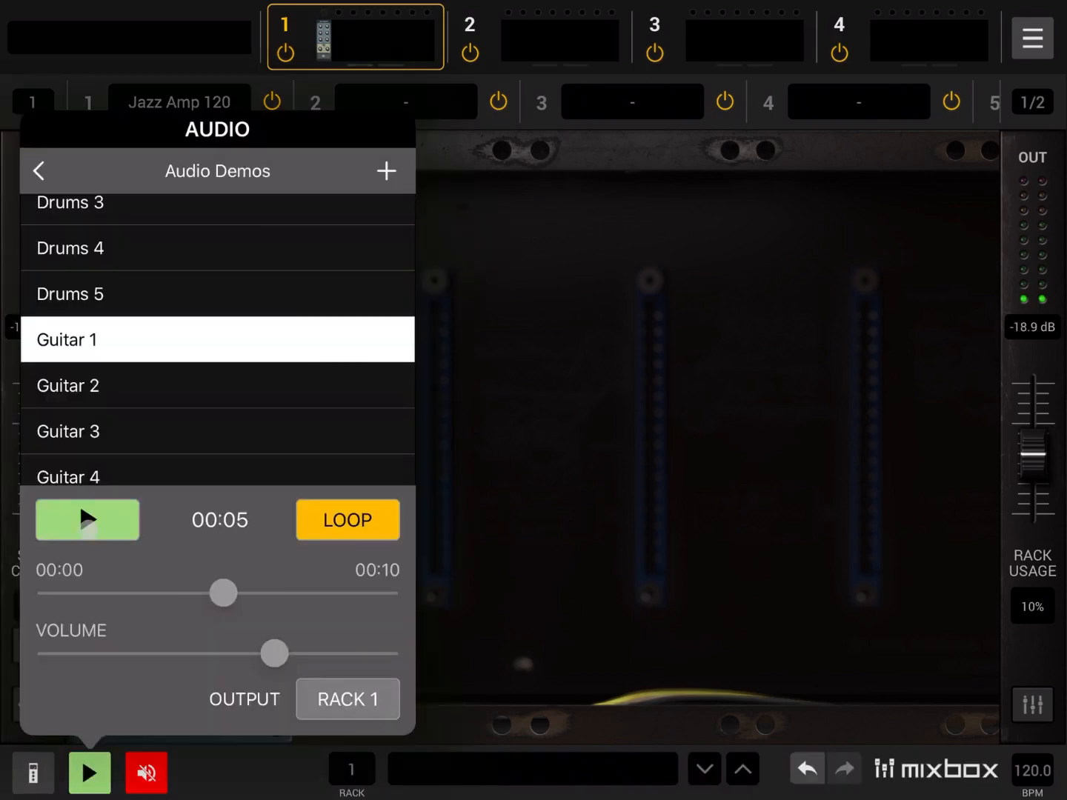
# - Stop Guitar 1 and audition the Guitar 3 demo clip through the rack
pyautogui.click(86, 518)
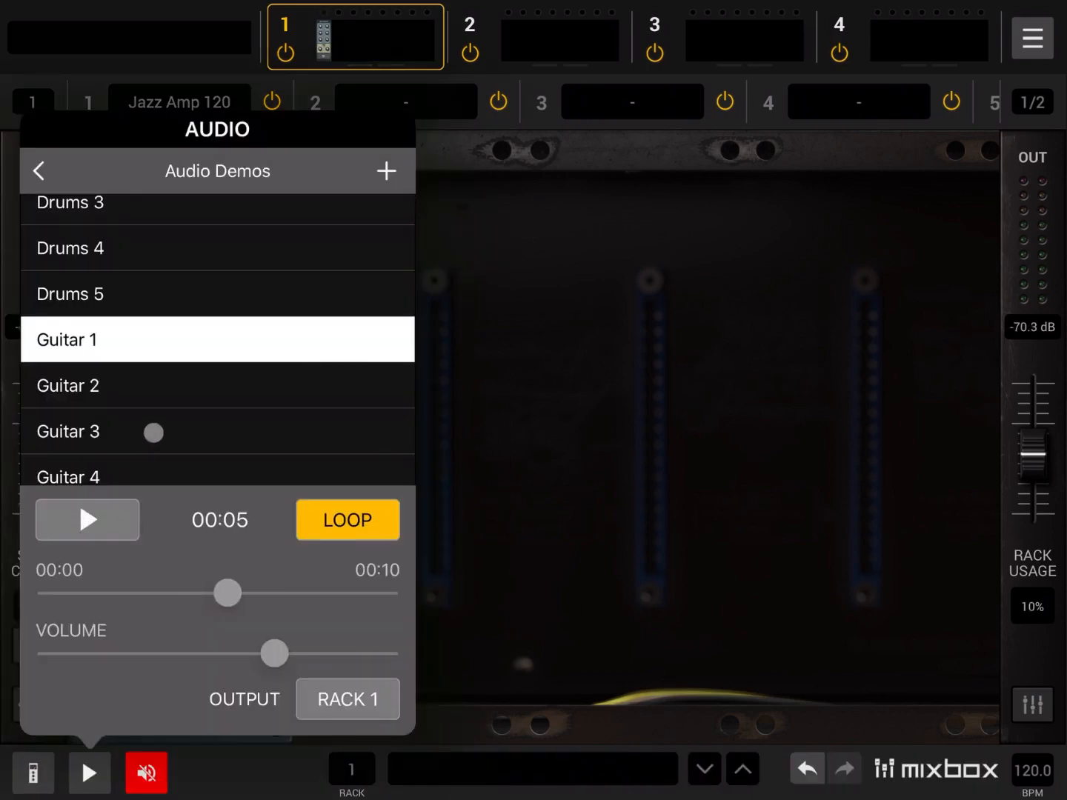
pyautogui.click(217, 432)
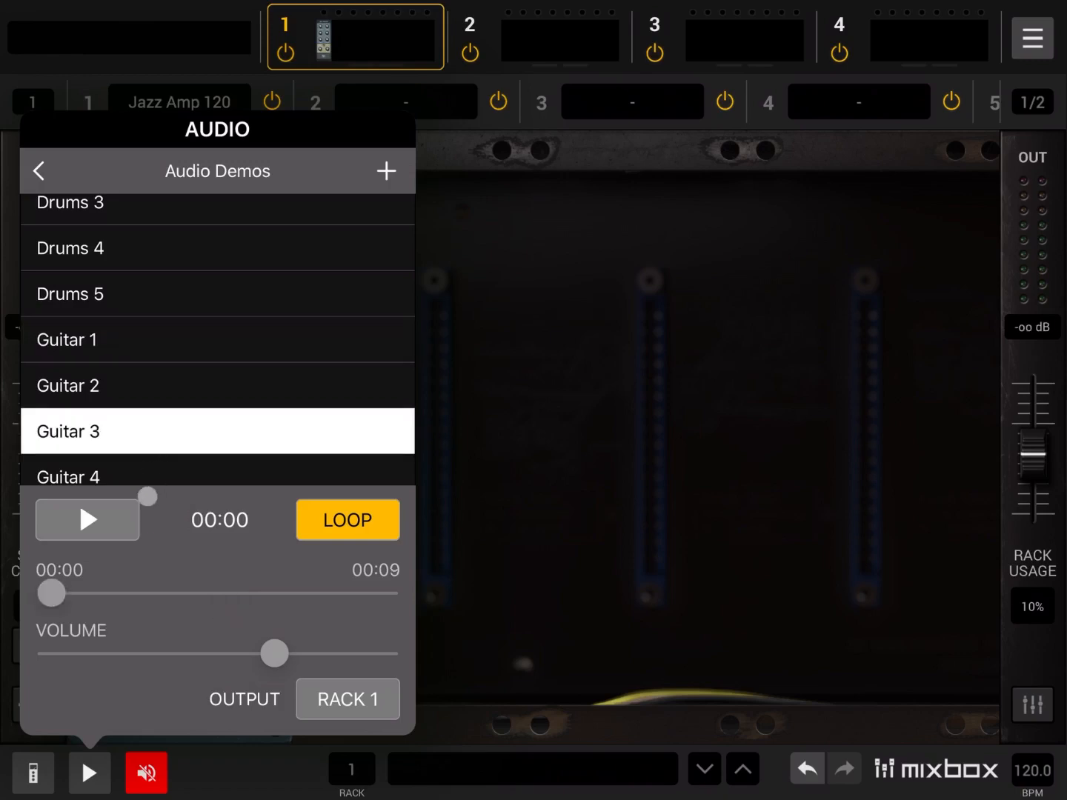
pyautogui.click(86, 519)
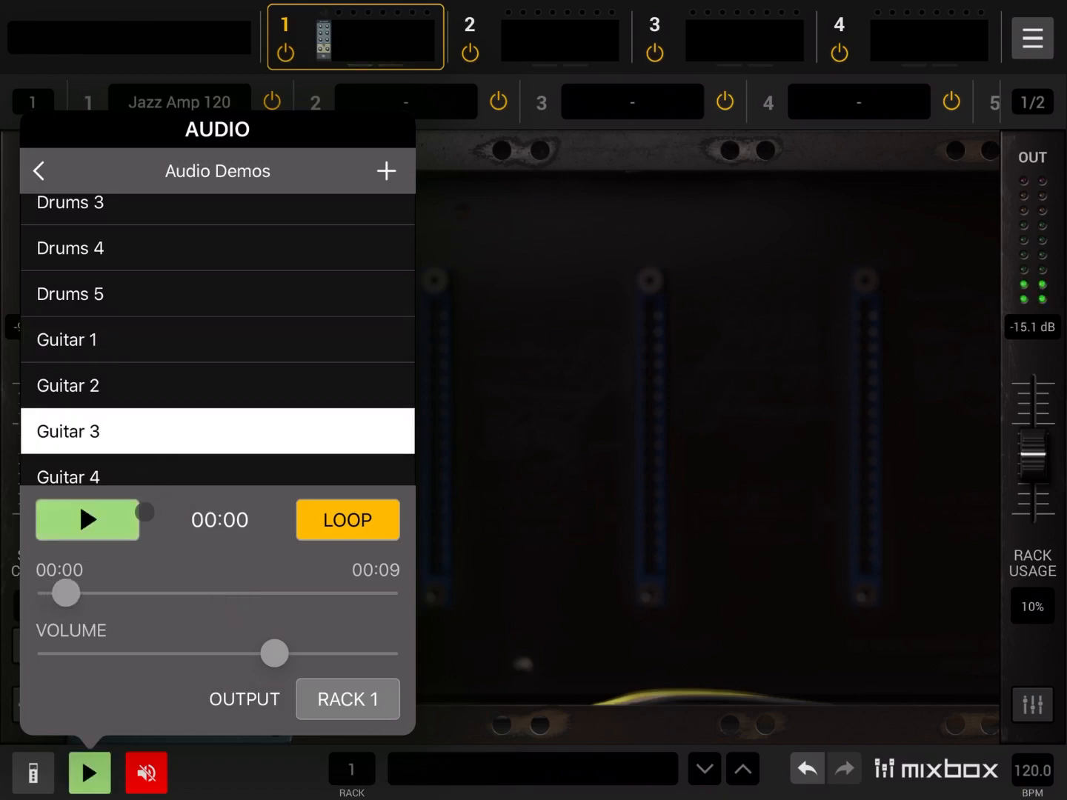
pyautogui.click(86, 519)
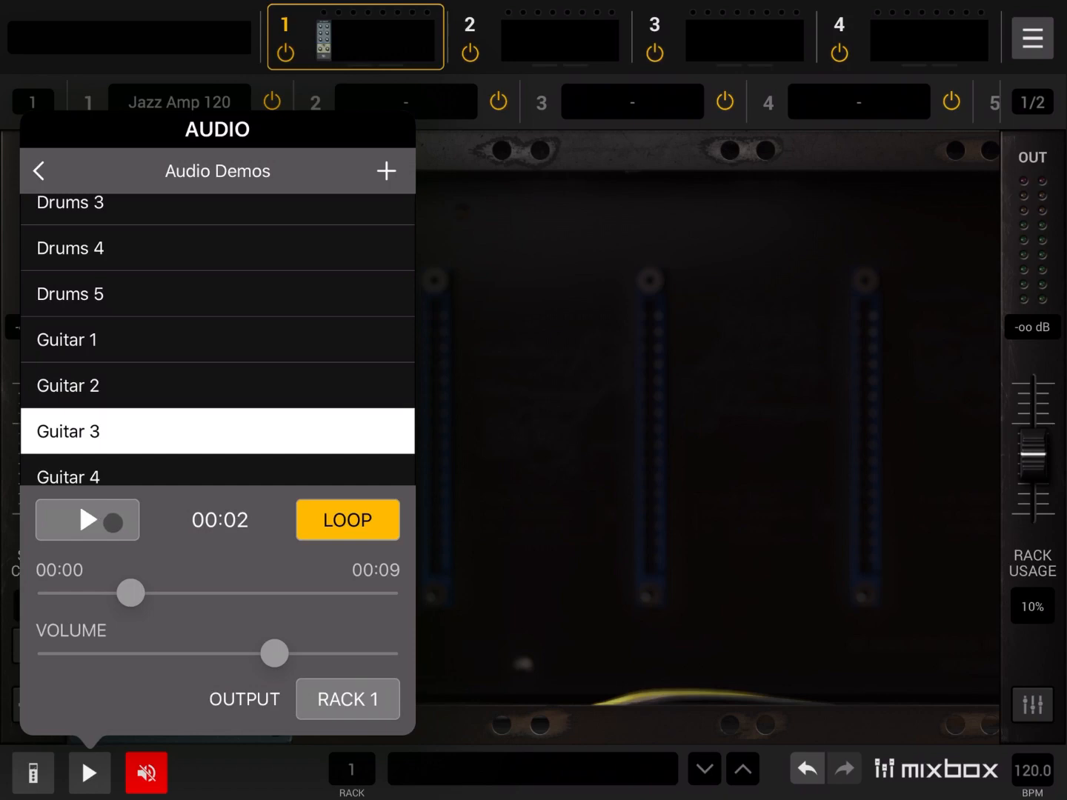
pyautogui.click(86, 519)
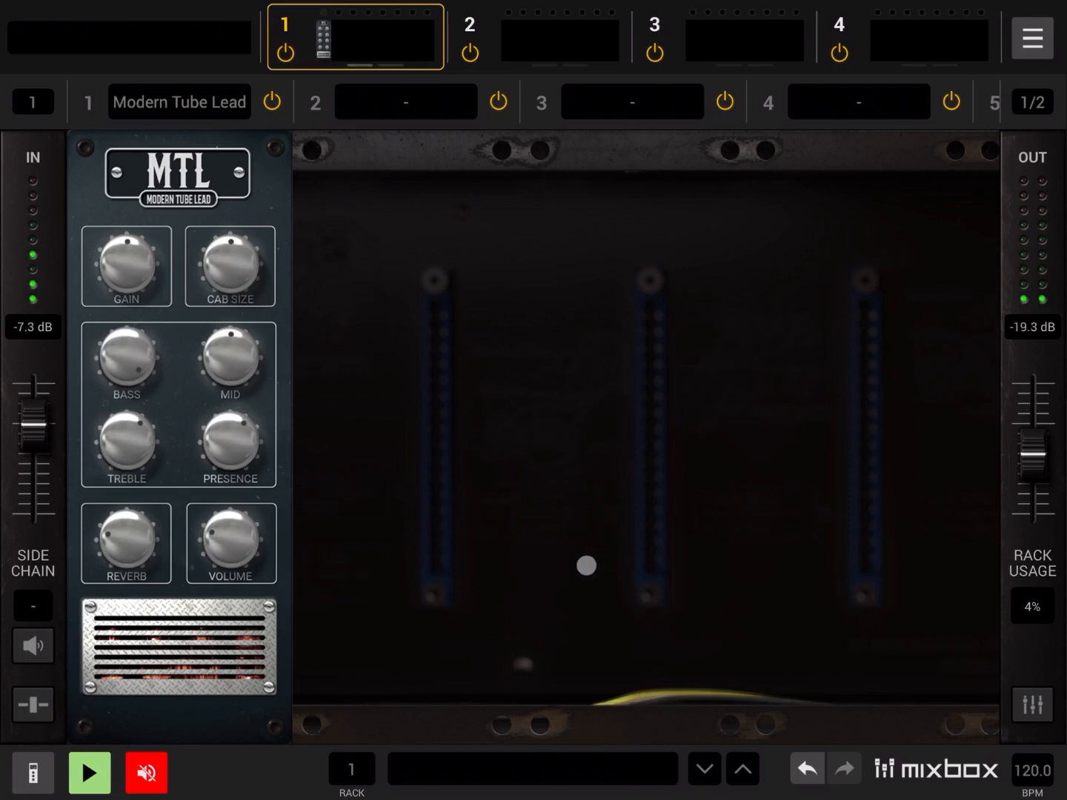
# - Pause the Guitar 3 demo and bring up the Reverb module list for slot 1
pyautogui.click(89, 774)
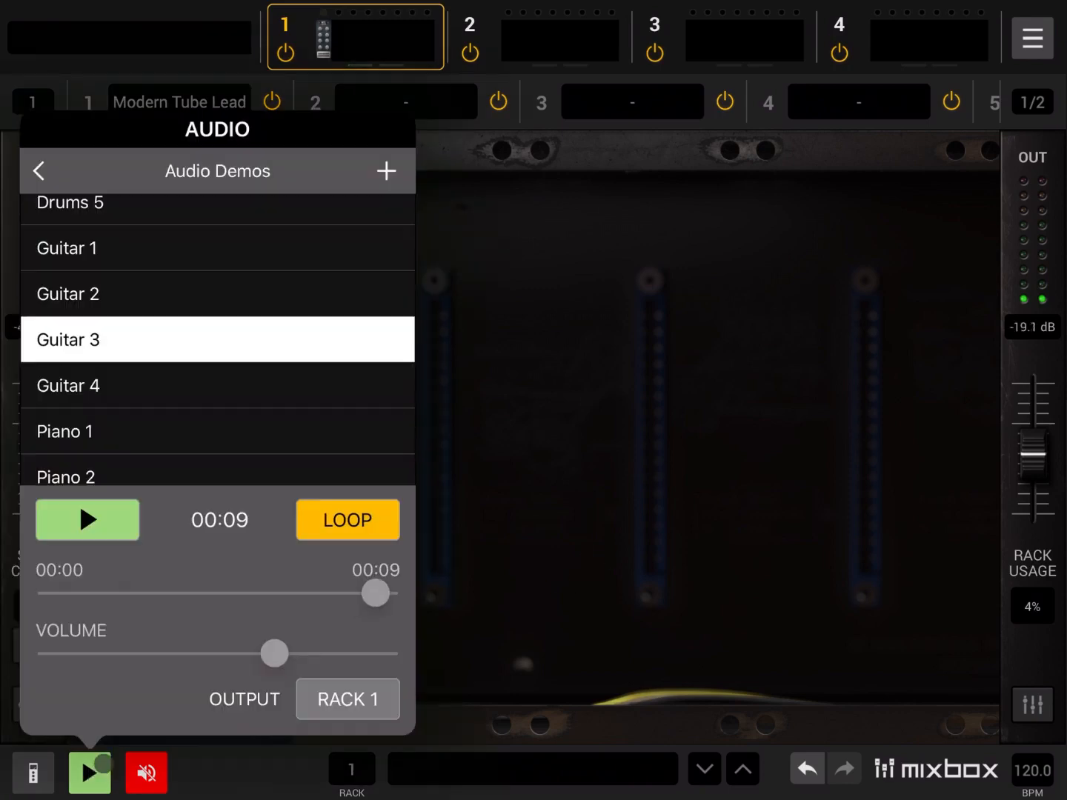
pyautogui.click(86, 518)
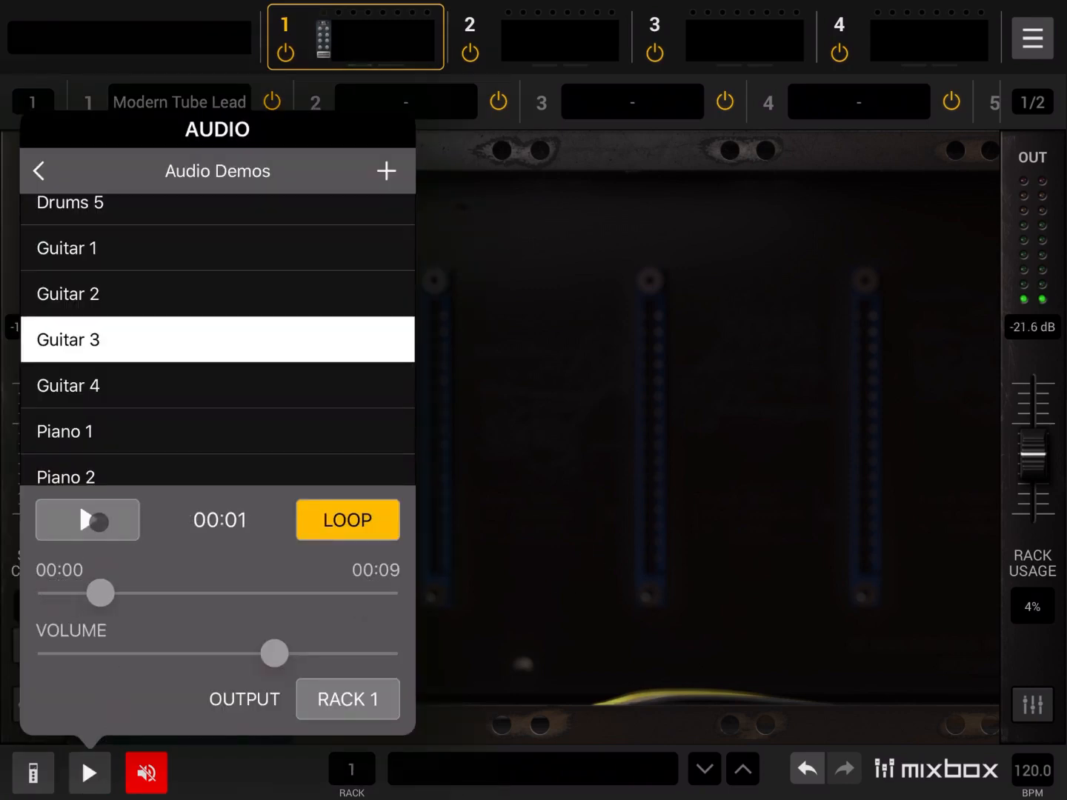
pyautogui.click(87, 518)
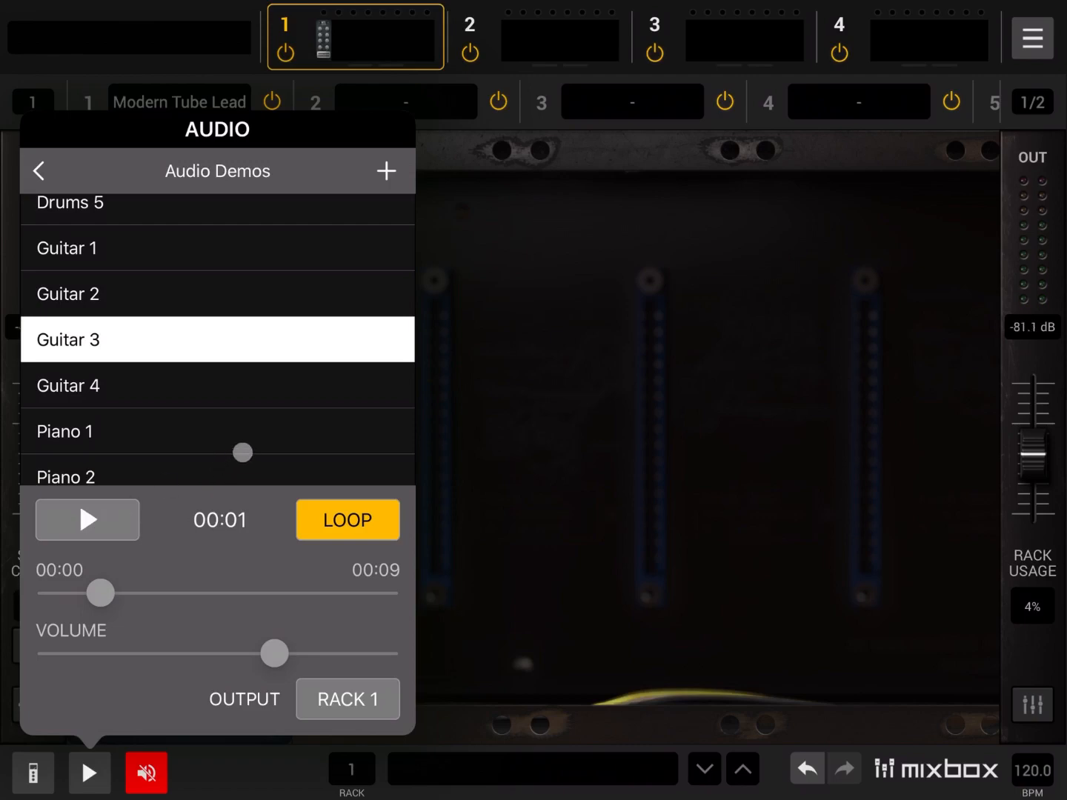
pyautogui.click(216, 430)
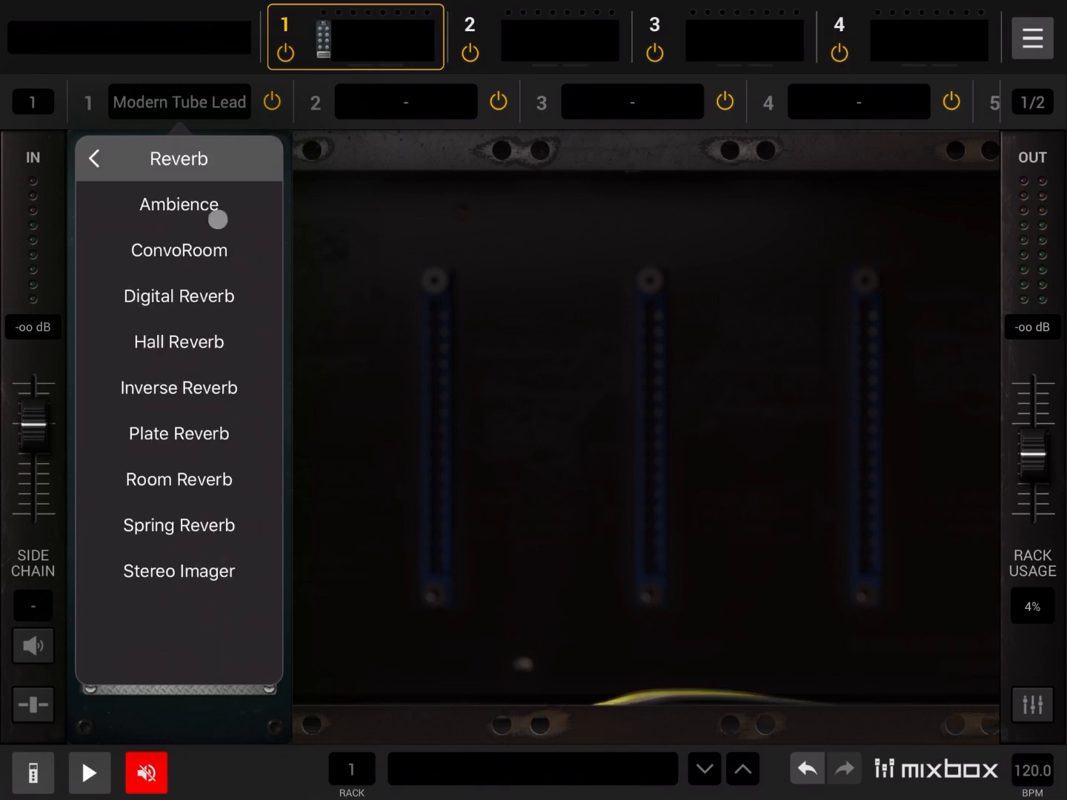
# - Load Ambience reverb into slot 1, audition it with Piano 1, then choose Piano 3
pyautogui.click(178, 205)
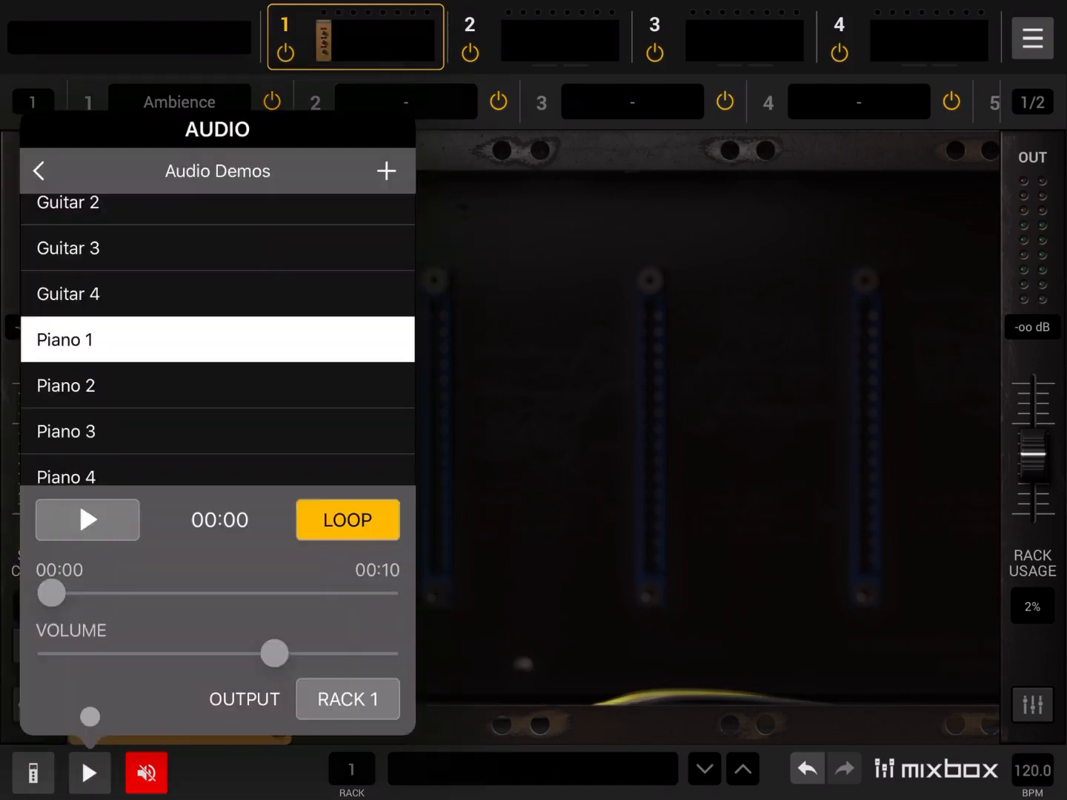
pyautogui.click(86, 518)
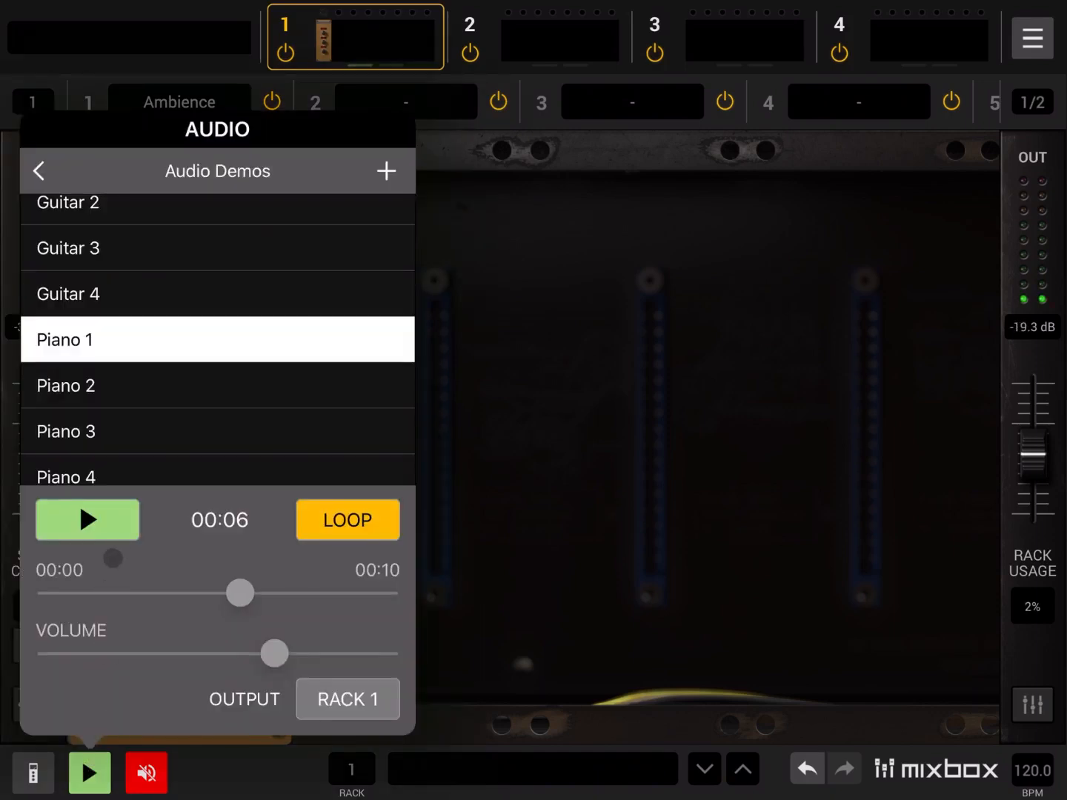
pyautogui.click(86, 519)
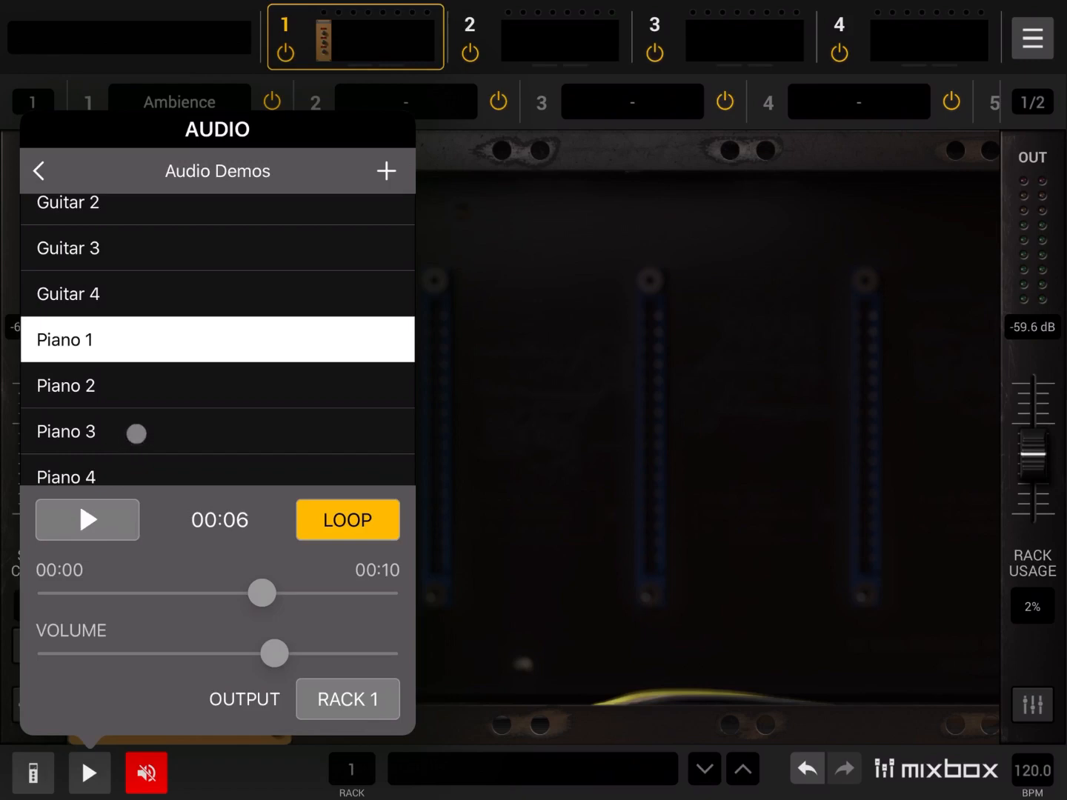
pyautogui.click(216, 431)
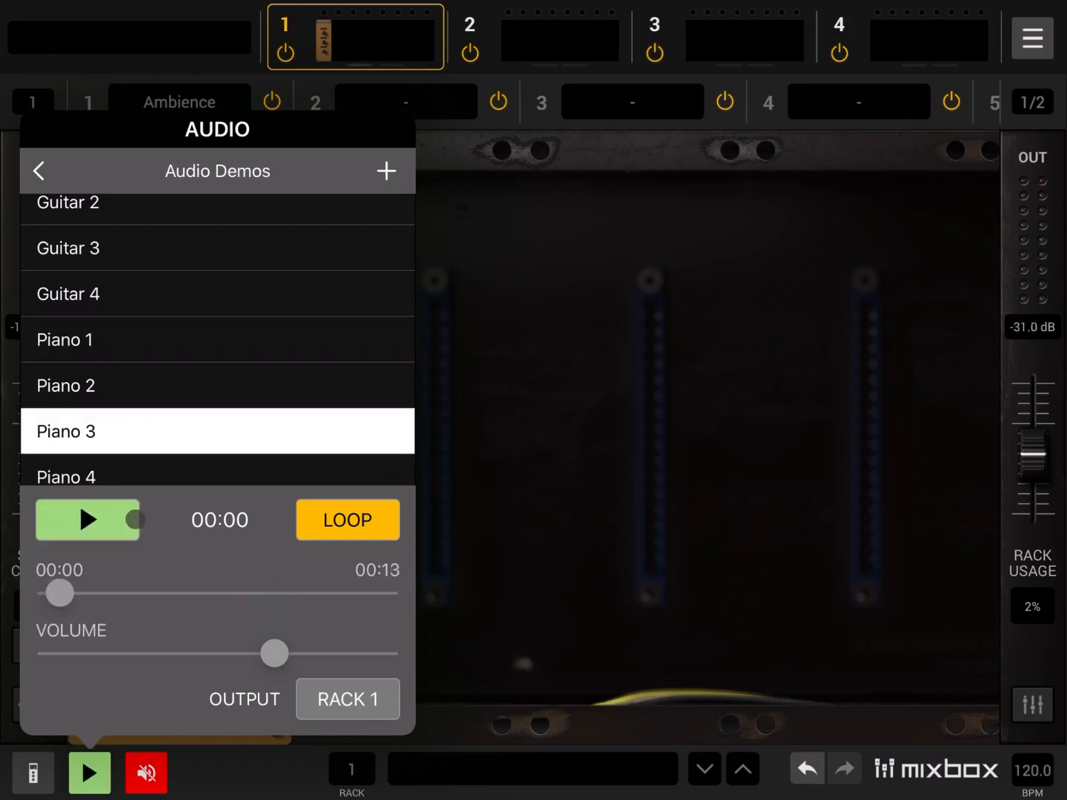
pyautogui.click(85, 518)
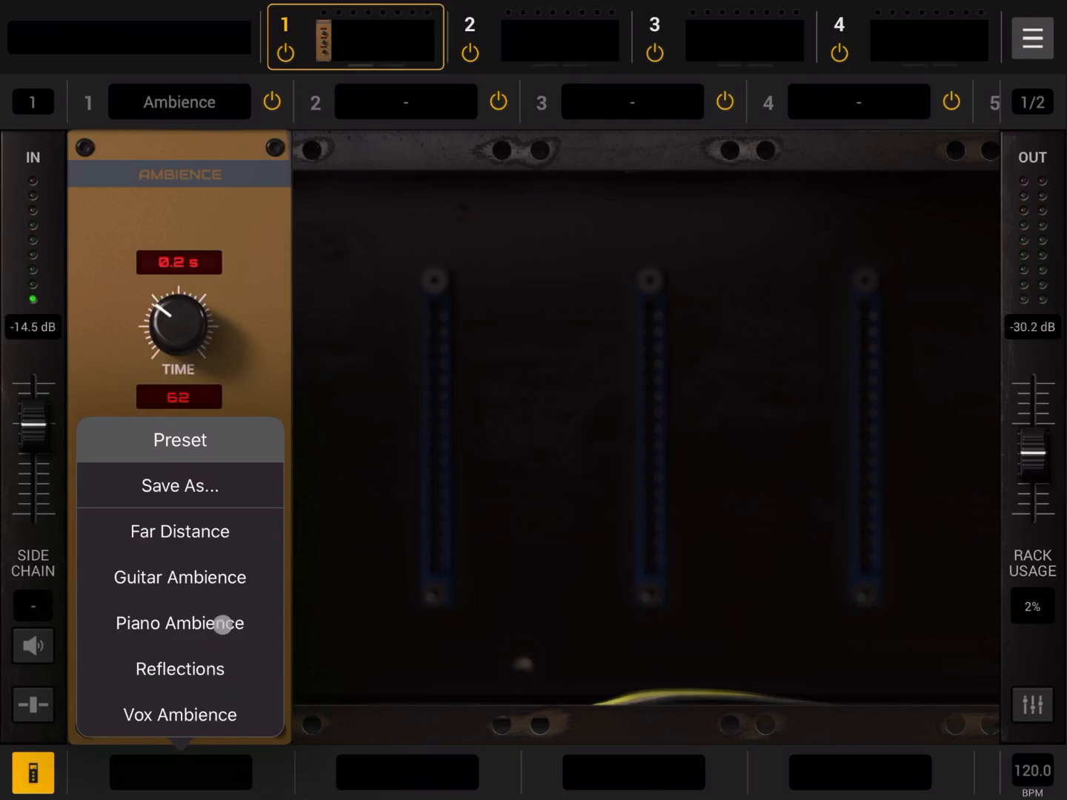
# - Apply the Piano Ambience preset and play the Piano 4 demo through it
pyautogui.click(179, 622)
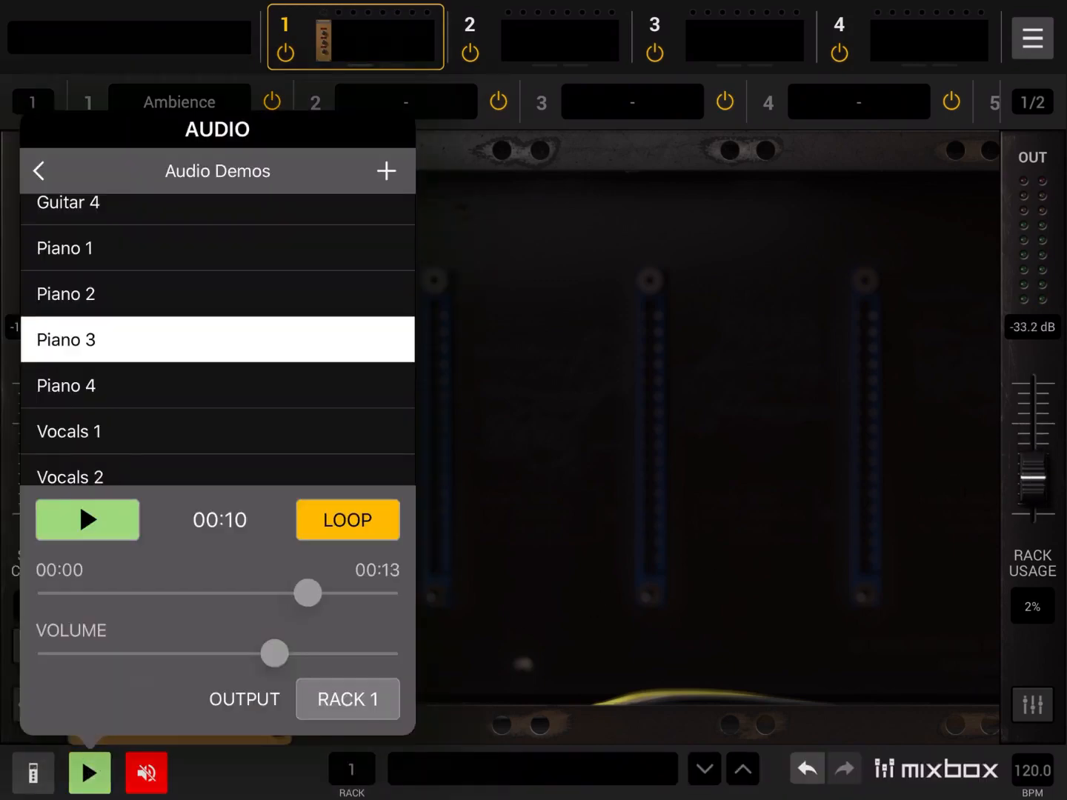
pyautogui.click(218, 385)
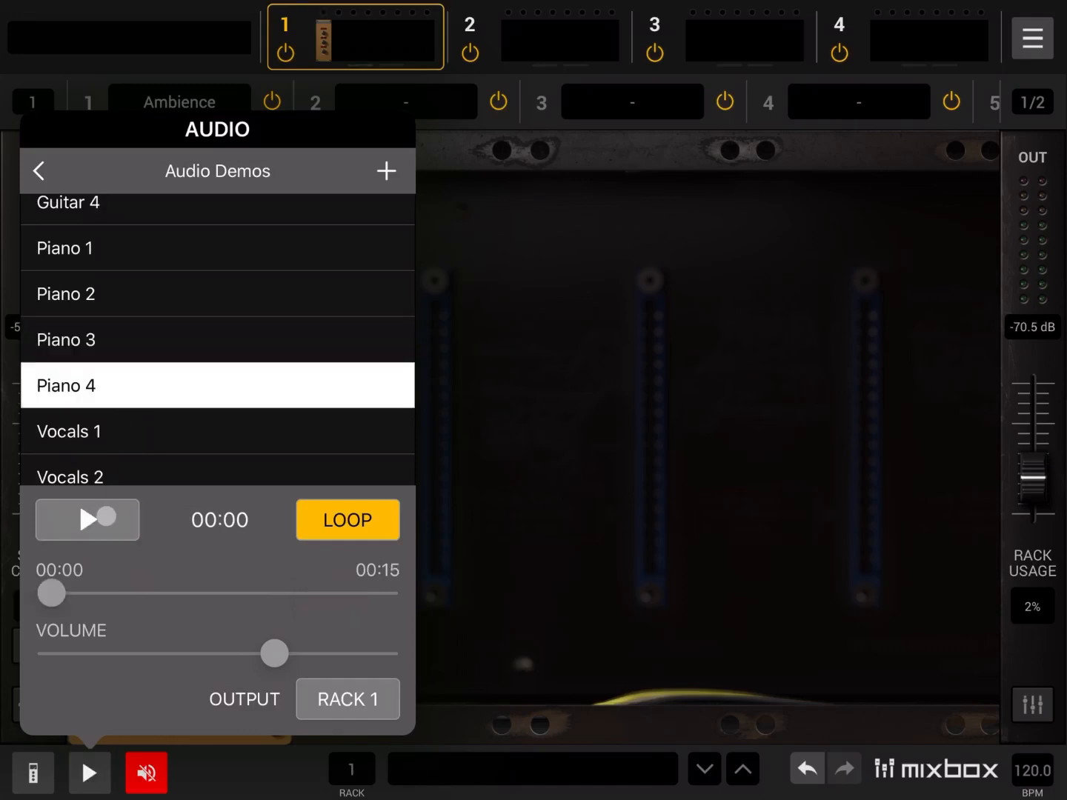
pyautogui.click(86, 518)
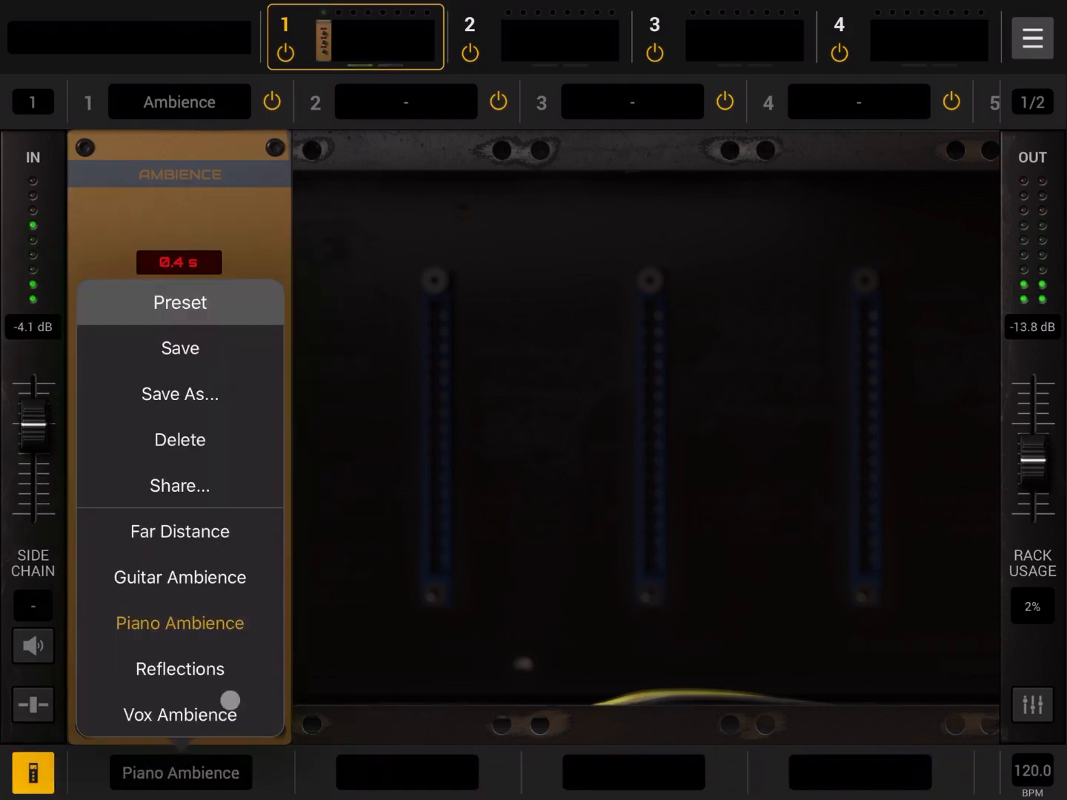
# - Close the preset list, scroll the demo clips and reopen slot 1's Reverb browser
pyautogui.click(179, 670)
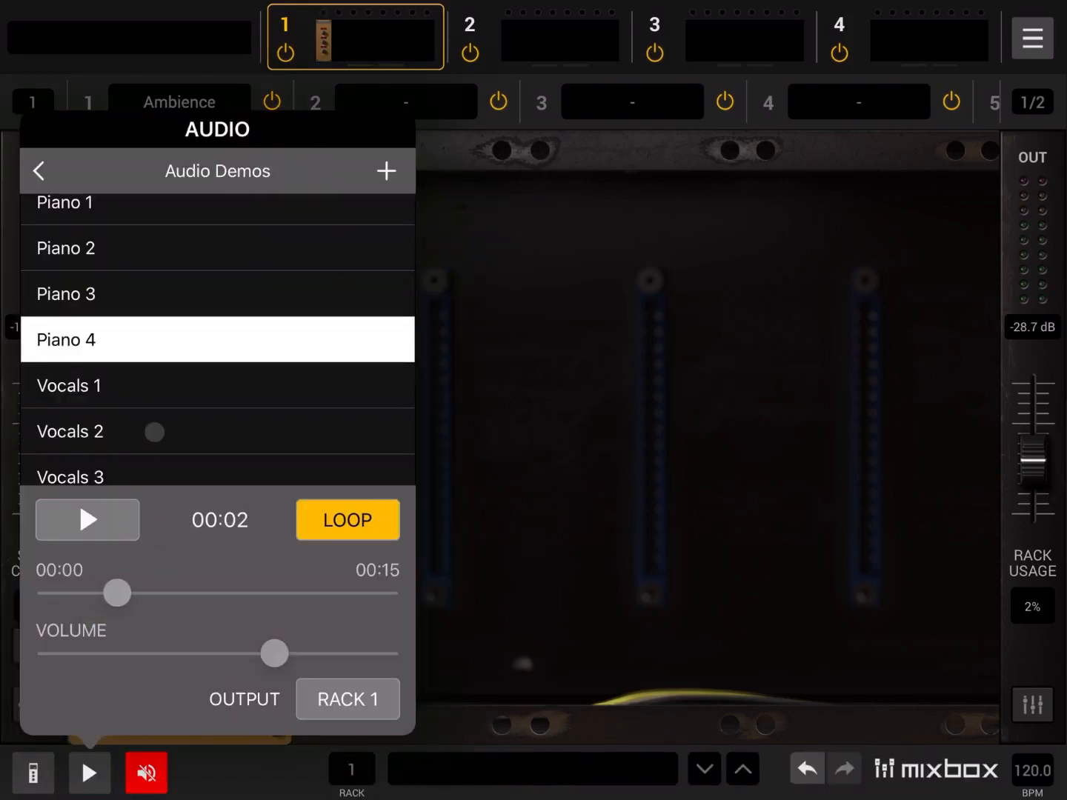
pyautogui.scroll(-3)
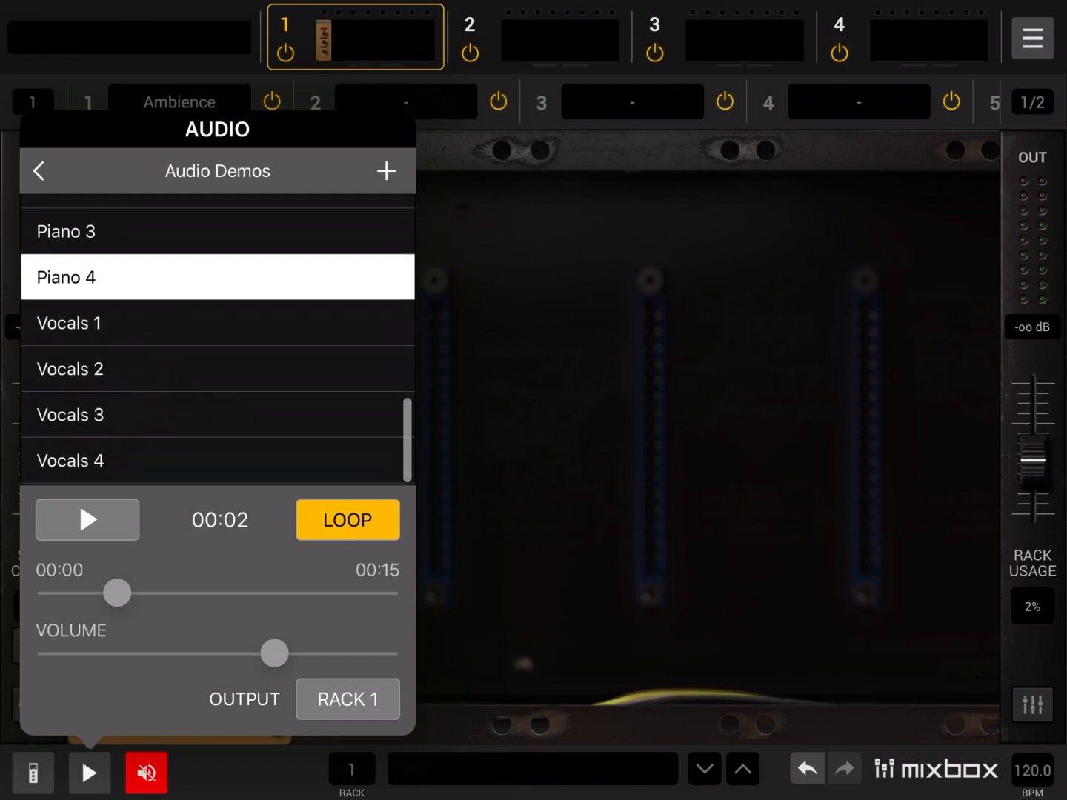
pyautogui.click(218, 415)
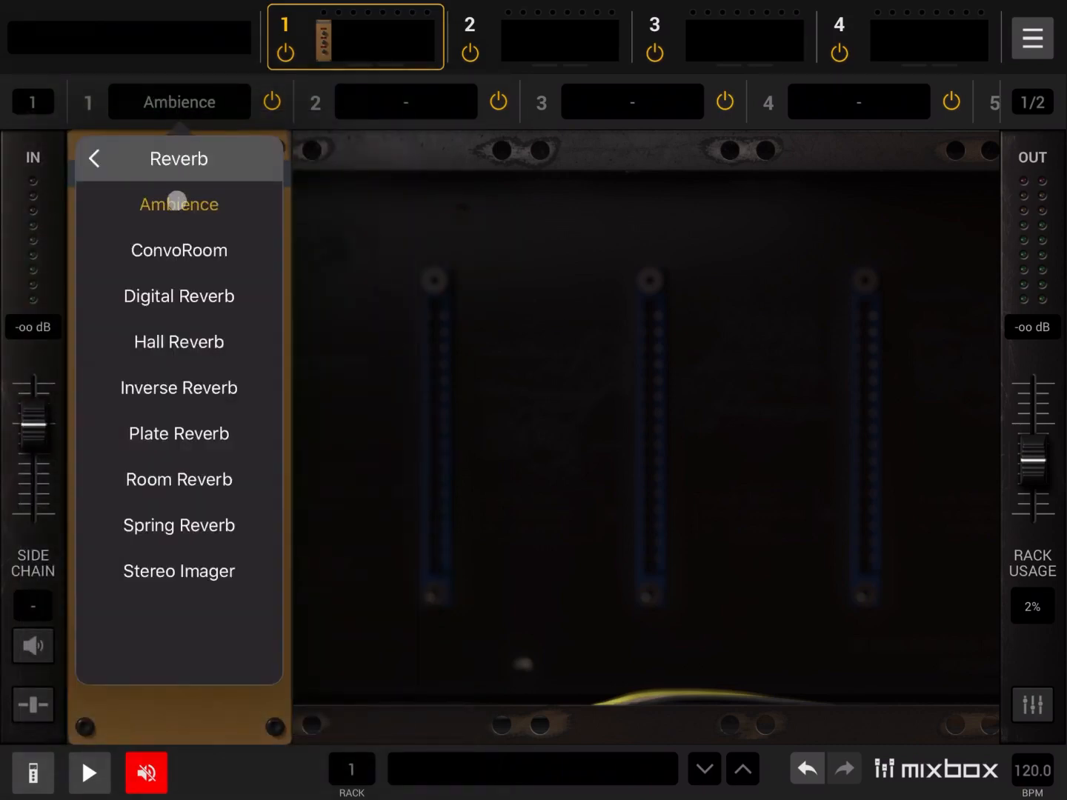
# - Remove Ambience from slot 1, play the Vocals 3 demo and open the rack presets
pyautogui.click(95, 159)
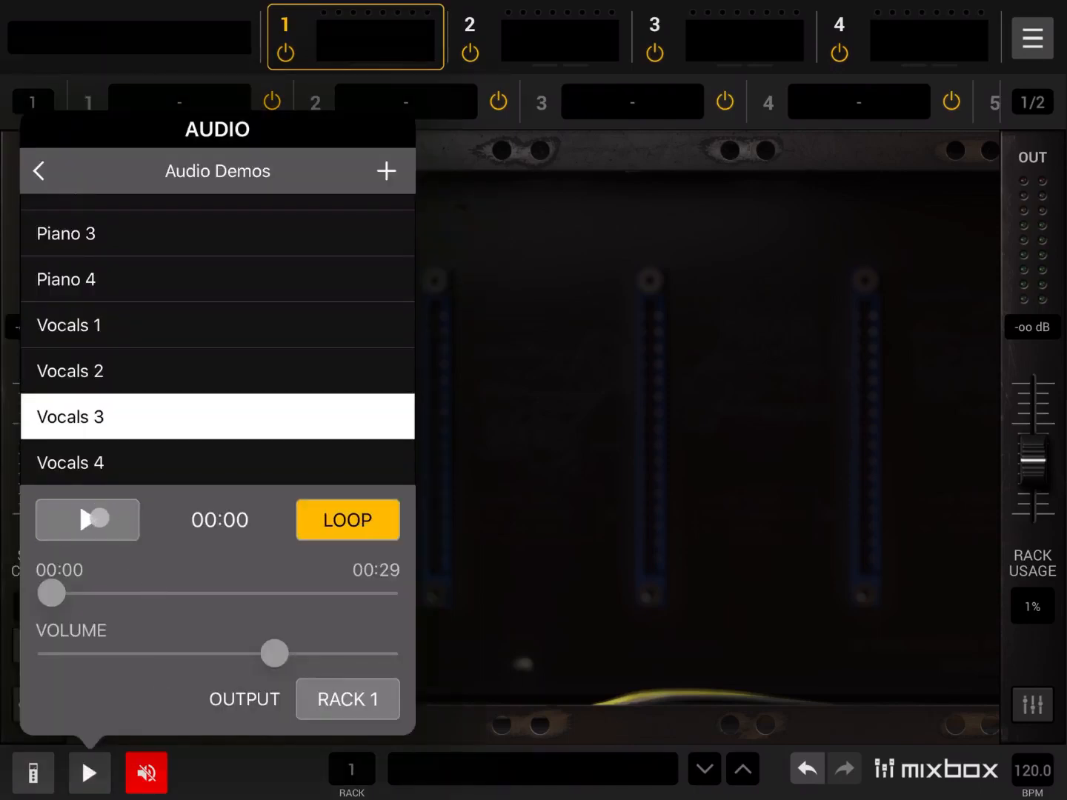
pyautogui.click(86, 518)
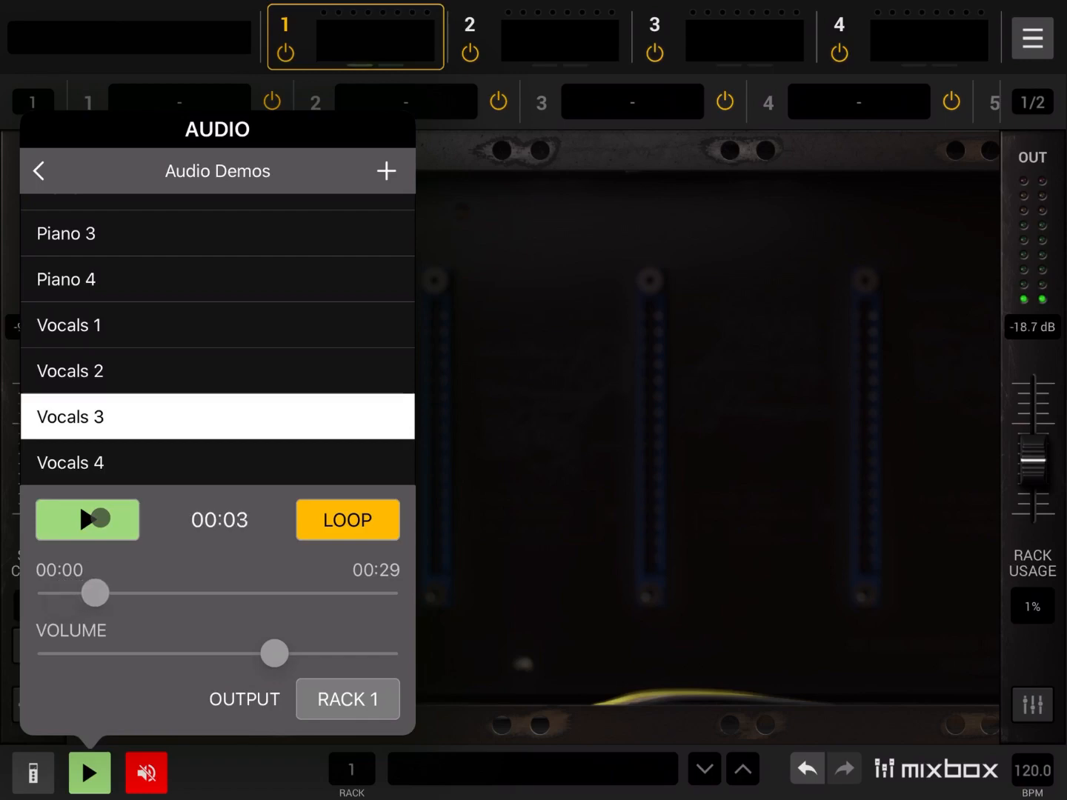
pyautogui.click(86, 519)
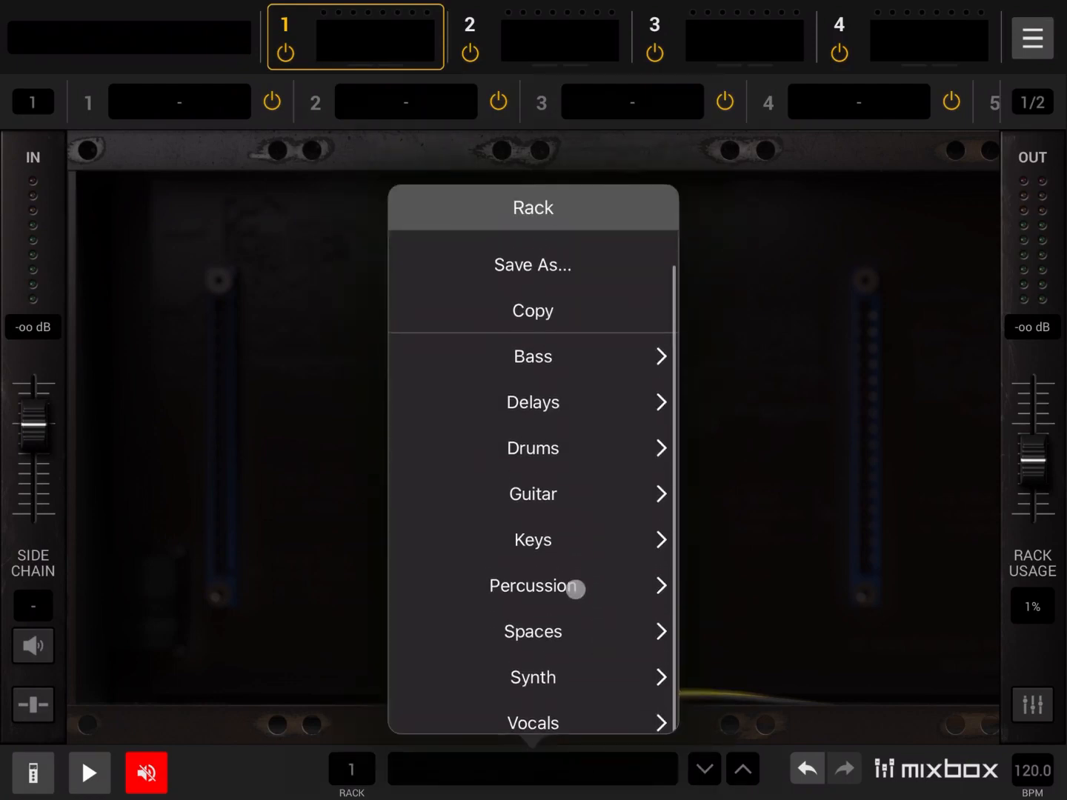
# - Browse the Vocals rack presets and pick the Male Pop vocal rack
pyautogui.click(532, 723)
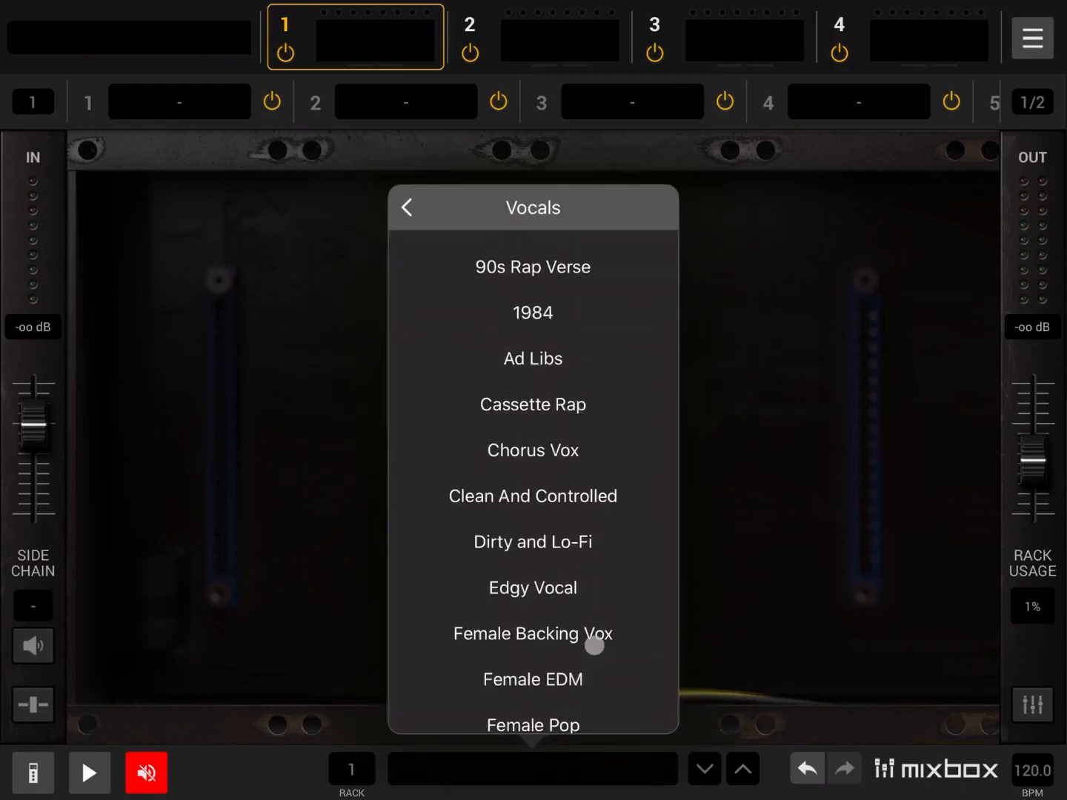
pyautogui.scroll(-3)
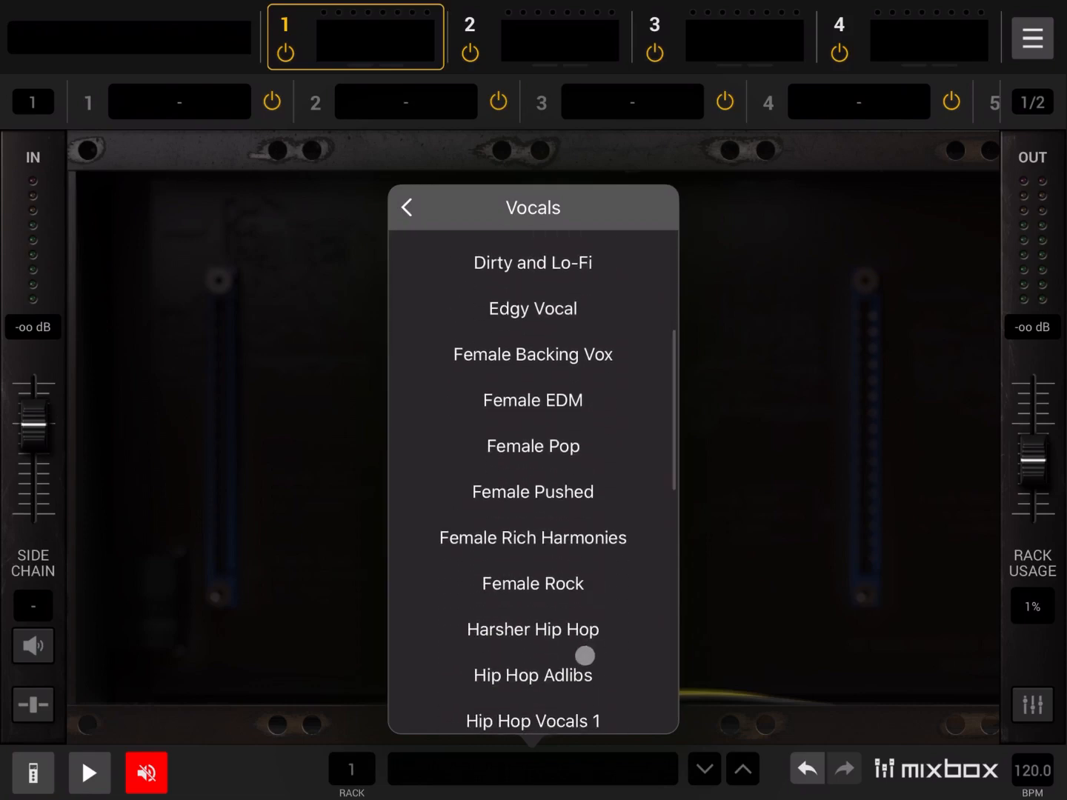
pyautogui.scroll(-3)
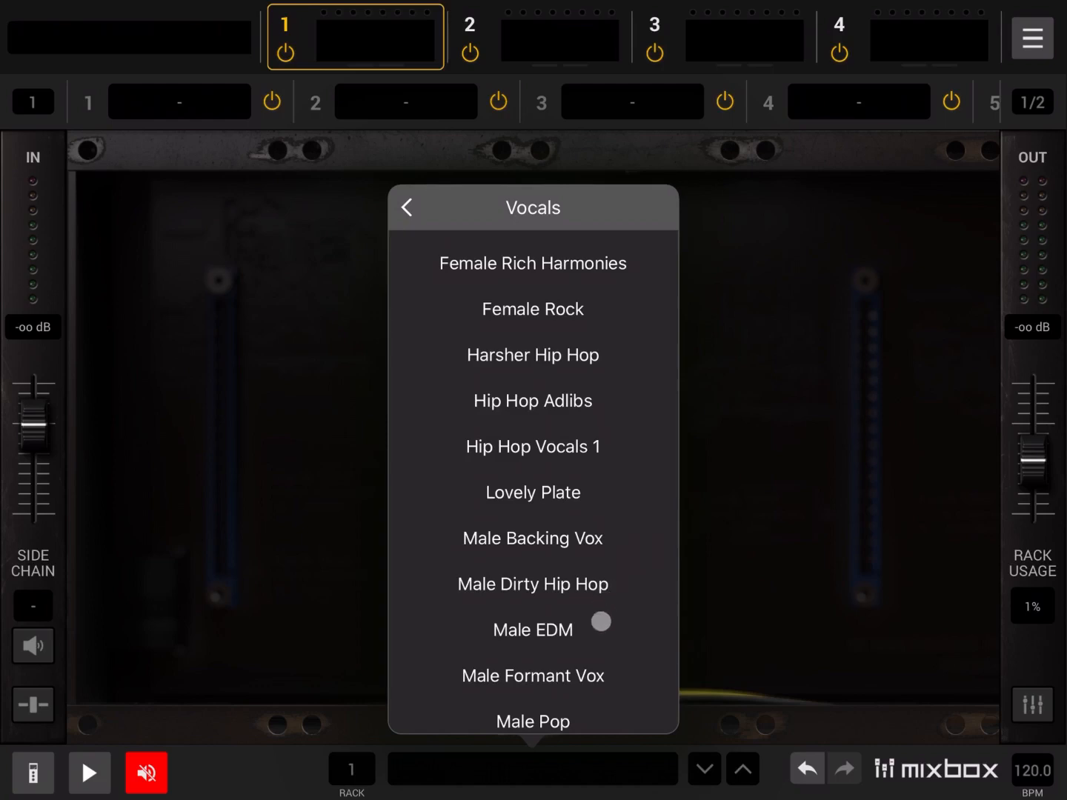
pyautogui.click(406, 208)
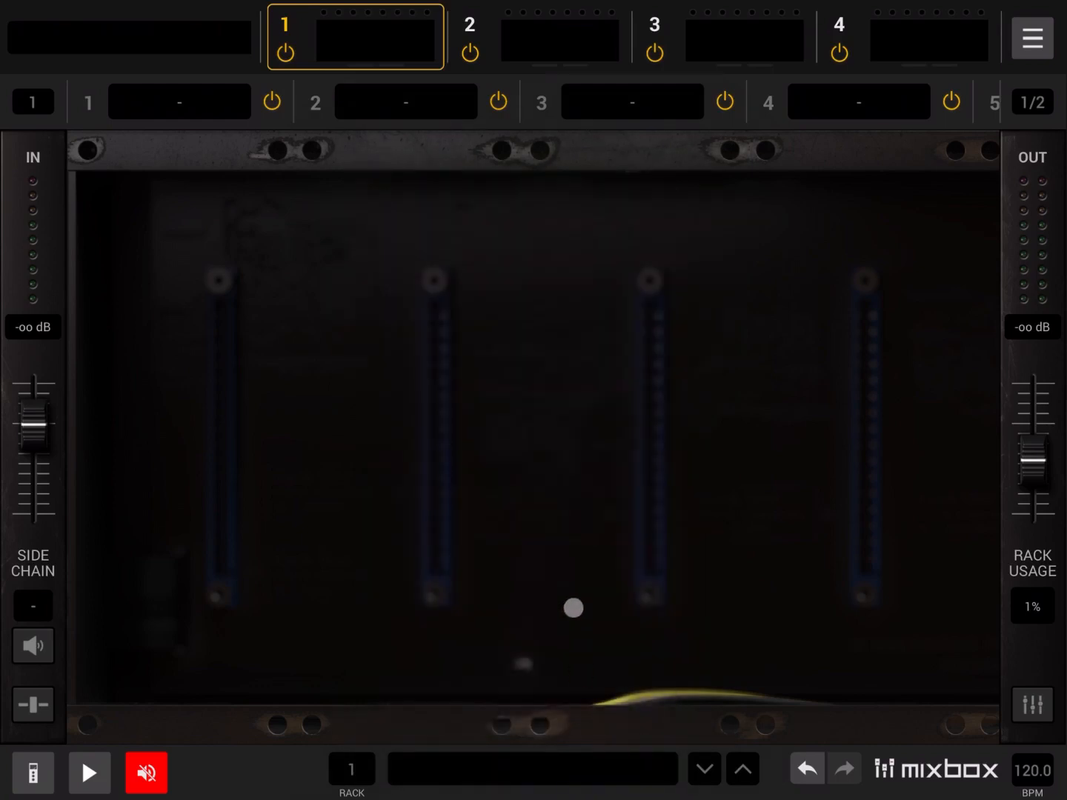
pyautogui.moveTo(592, 576)
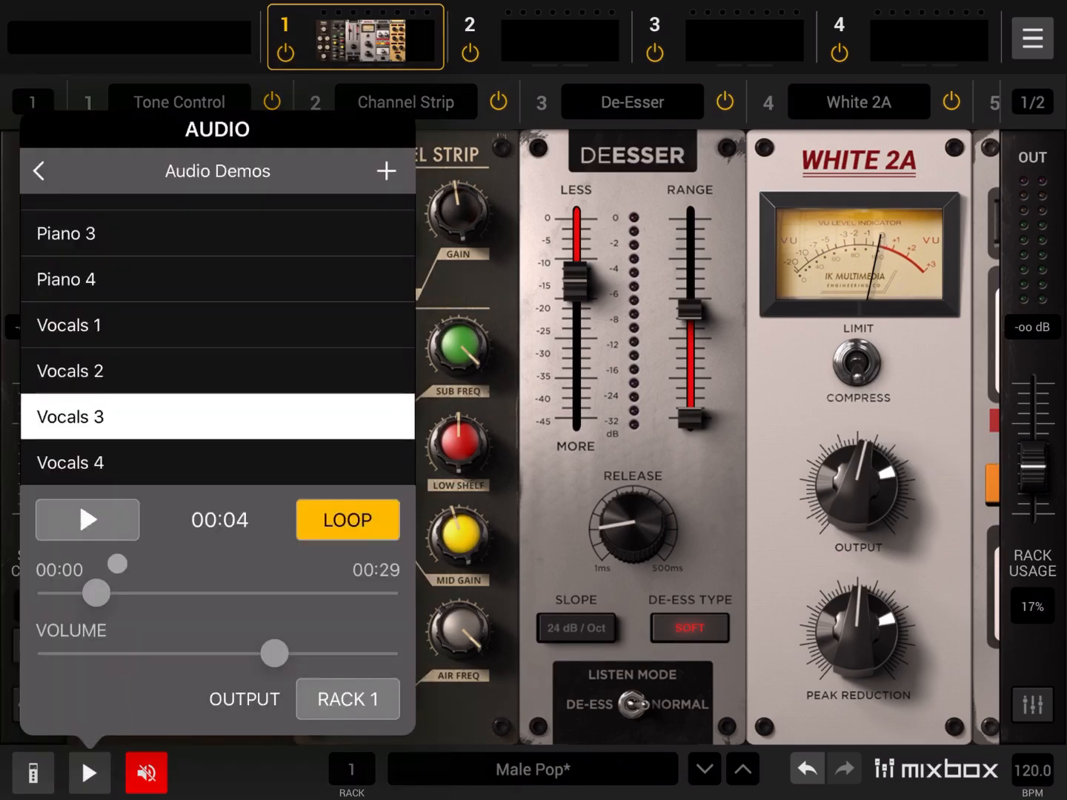
# - Play the vocal demo through the Male Pop rack with De-Esser release at 82 ms
pyautogui.click(85, 518)
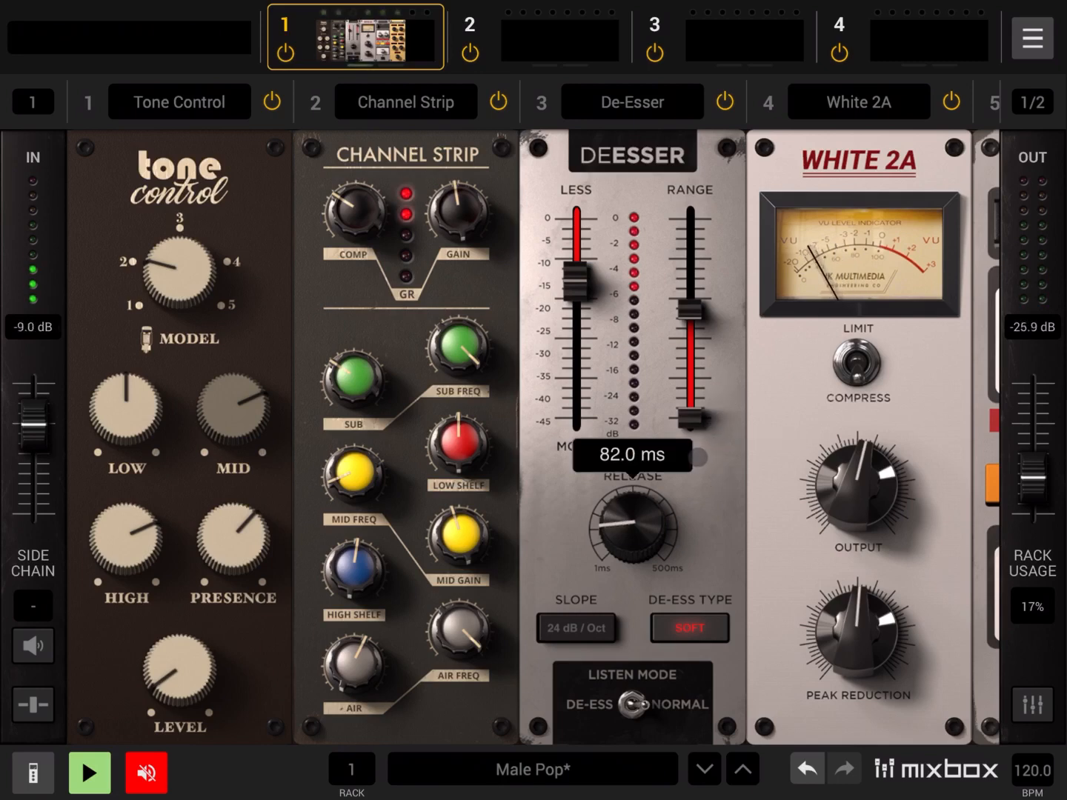
# - Scroll the Male Pop rack to its Ensemble and Room modules and stop the vocal demo
pyautogui.hscroll(3)
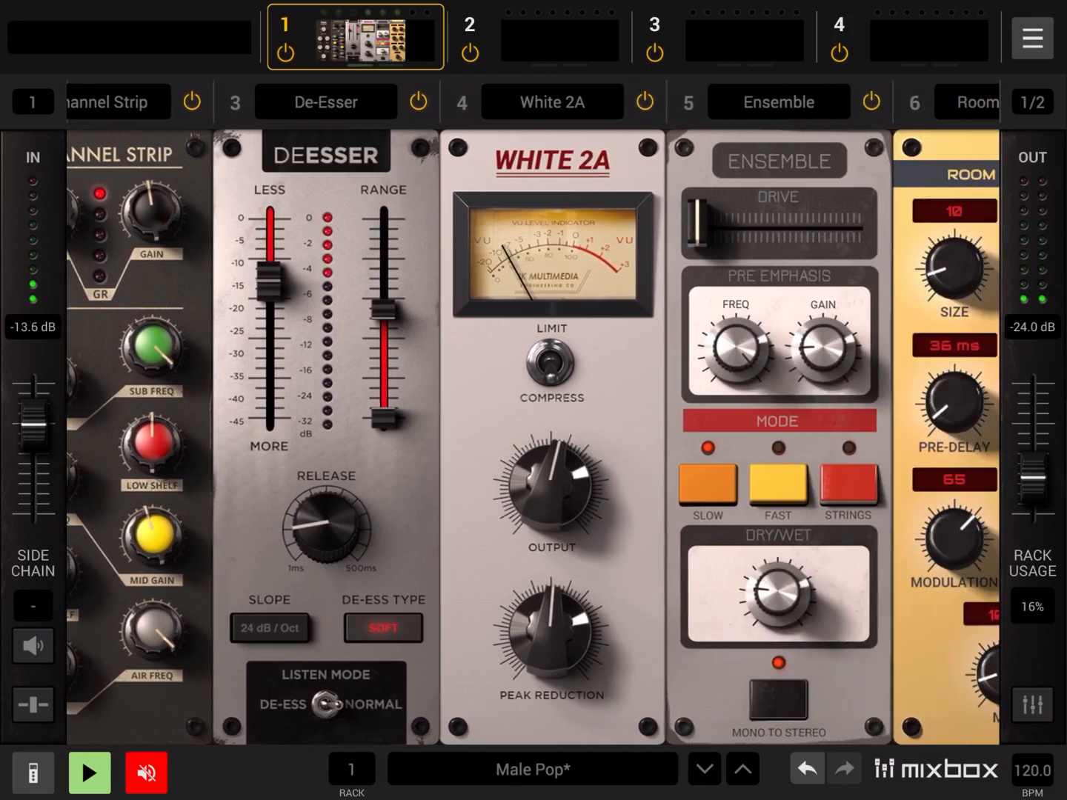
pyautogui.hscroll(3)
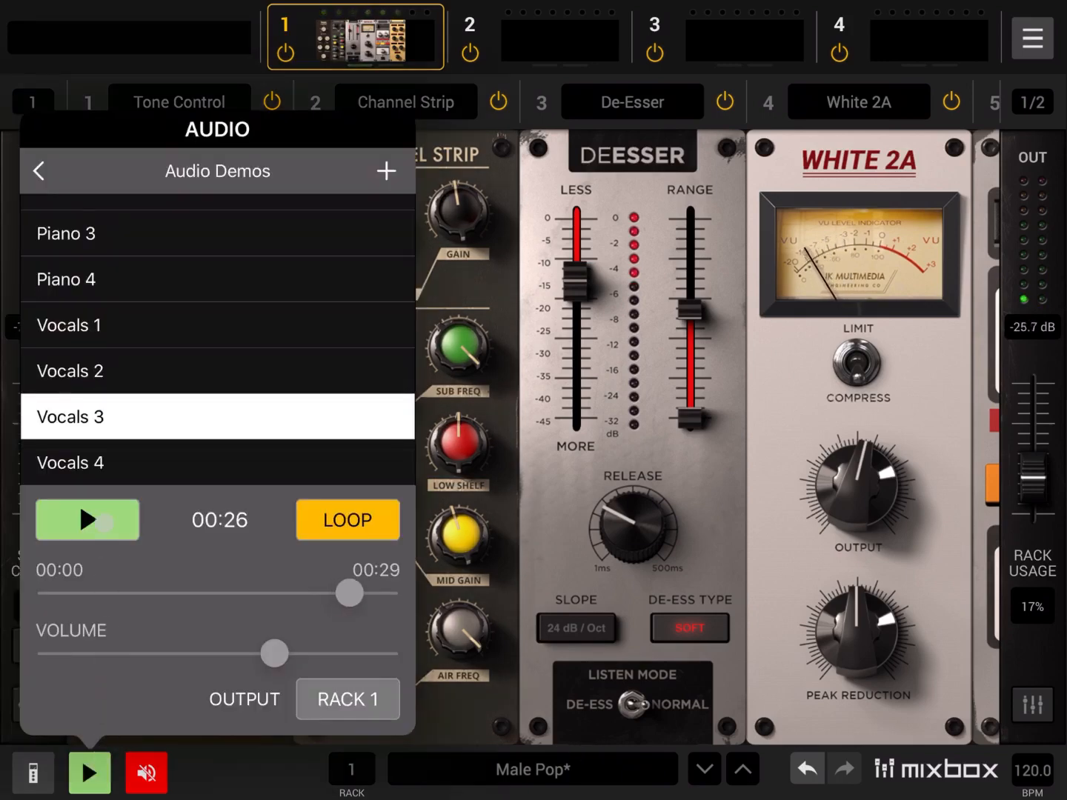
pyautogui.click(86, 518)
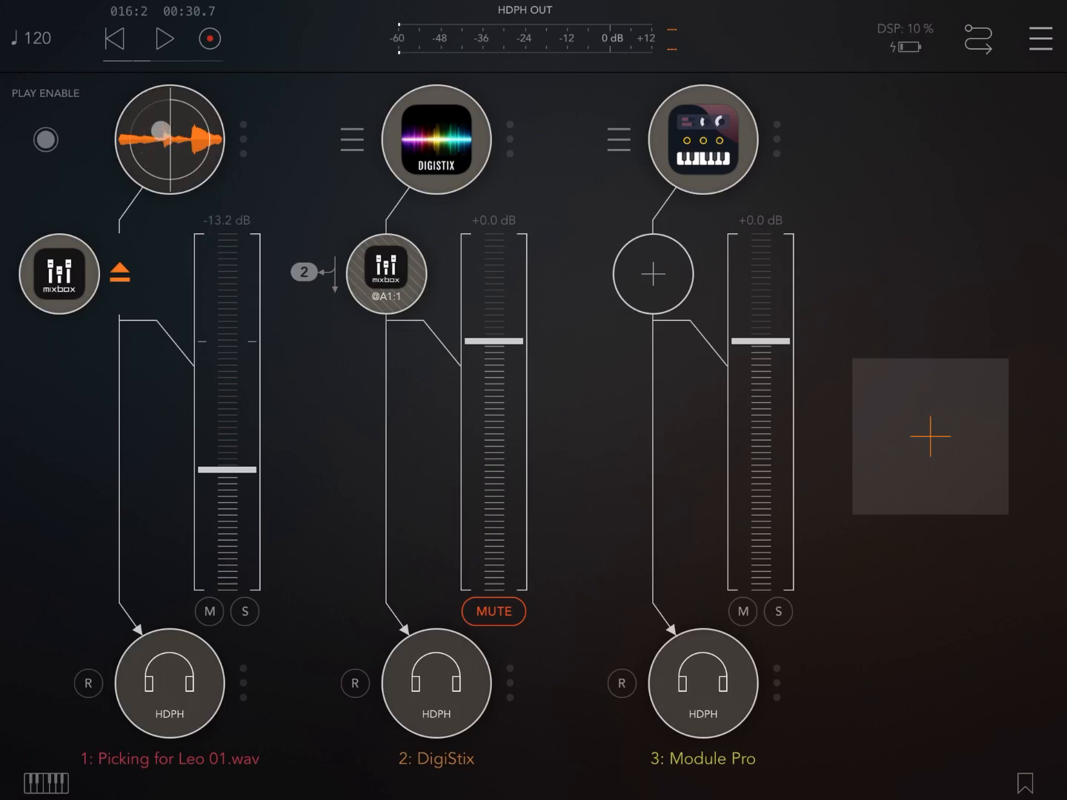
# - Open the Bus Compressor MixBox insert on the Picking for Leo 01.wav channel, close and reopen it
pyautogui.click(166, 39)
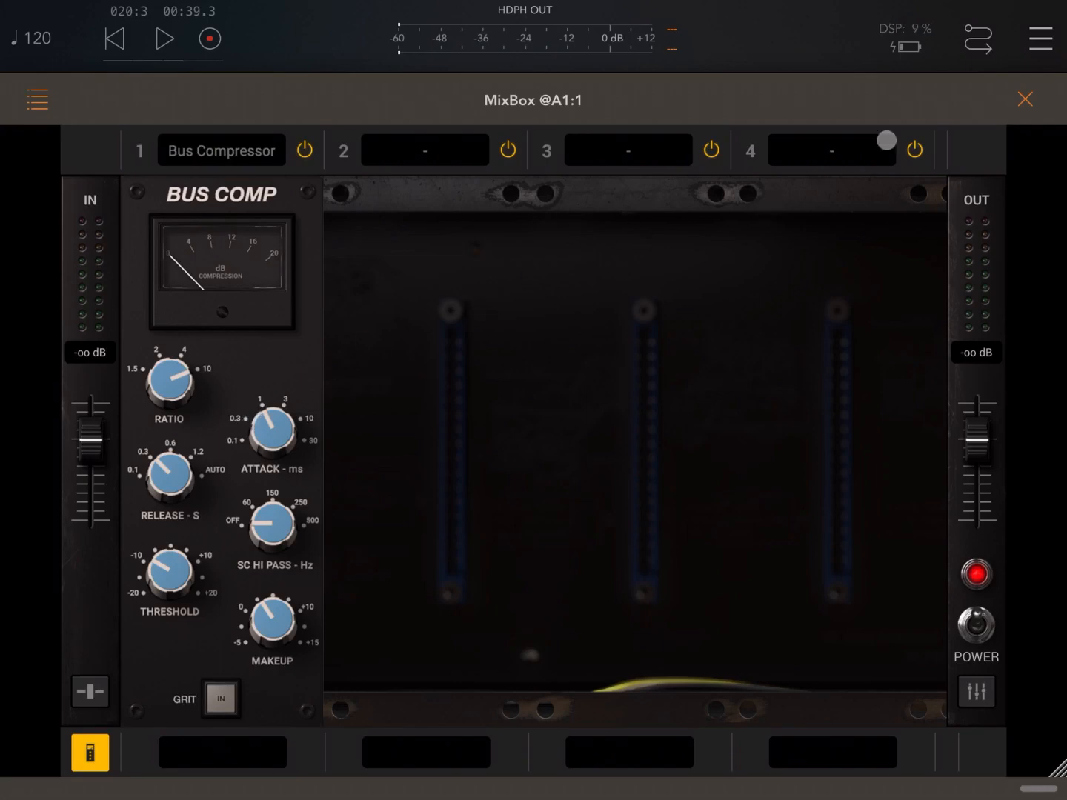
pyautogui.click(1024, 98)
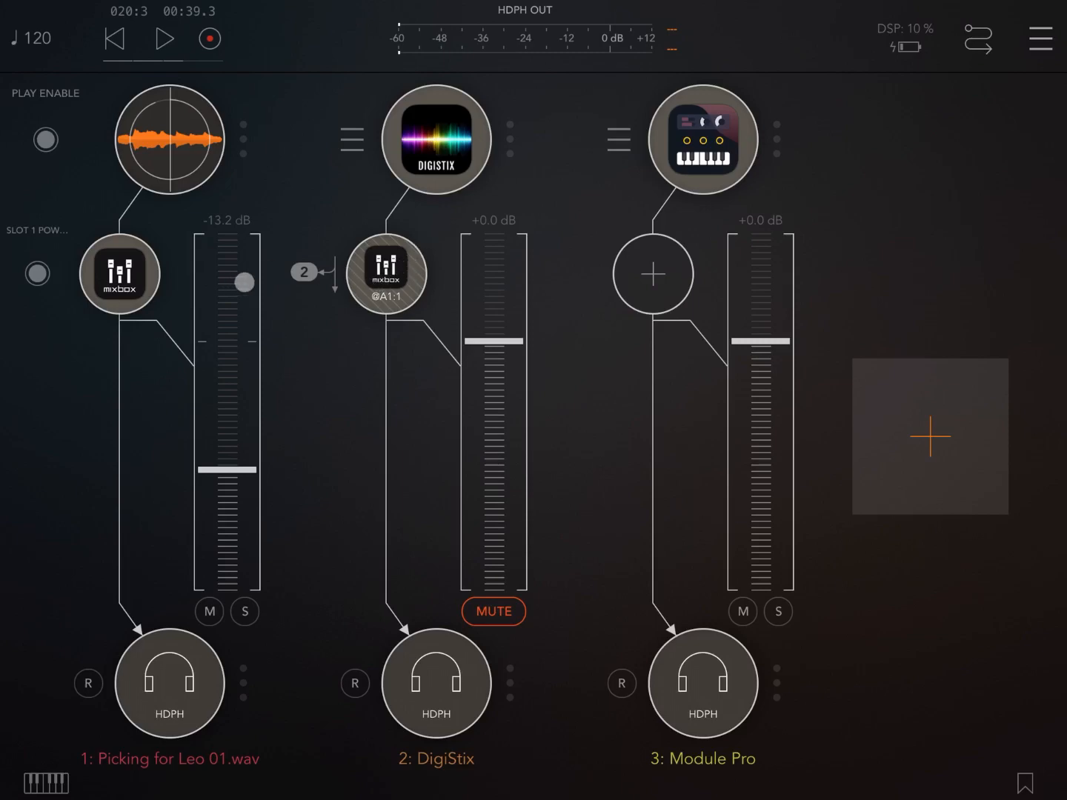
pyautogui.click(386, 274)
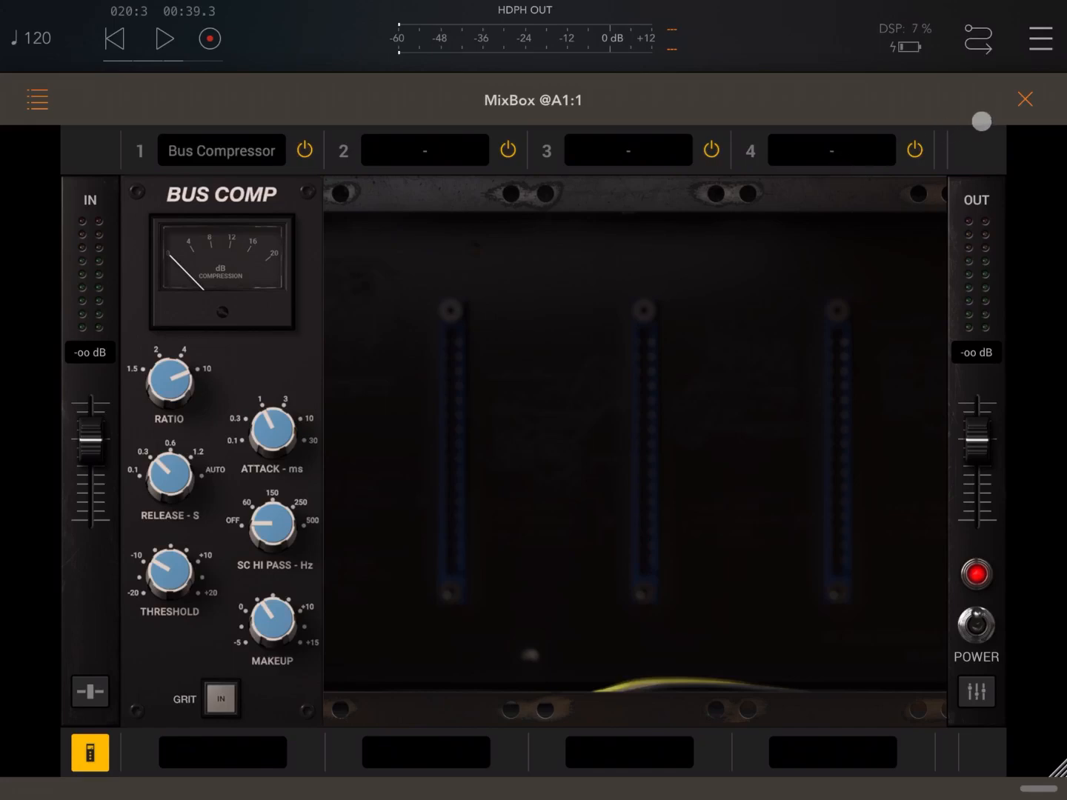
# - Reopen the MixBox insert once more to watch the compressor on the playing track, then close it
pyautogui.click(1025, 98)
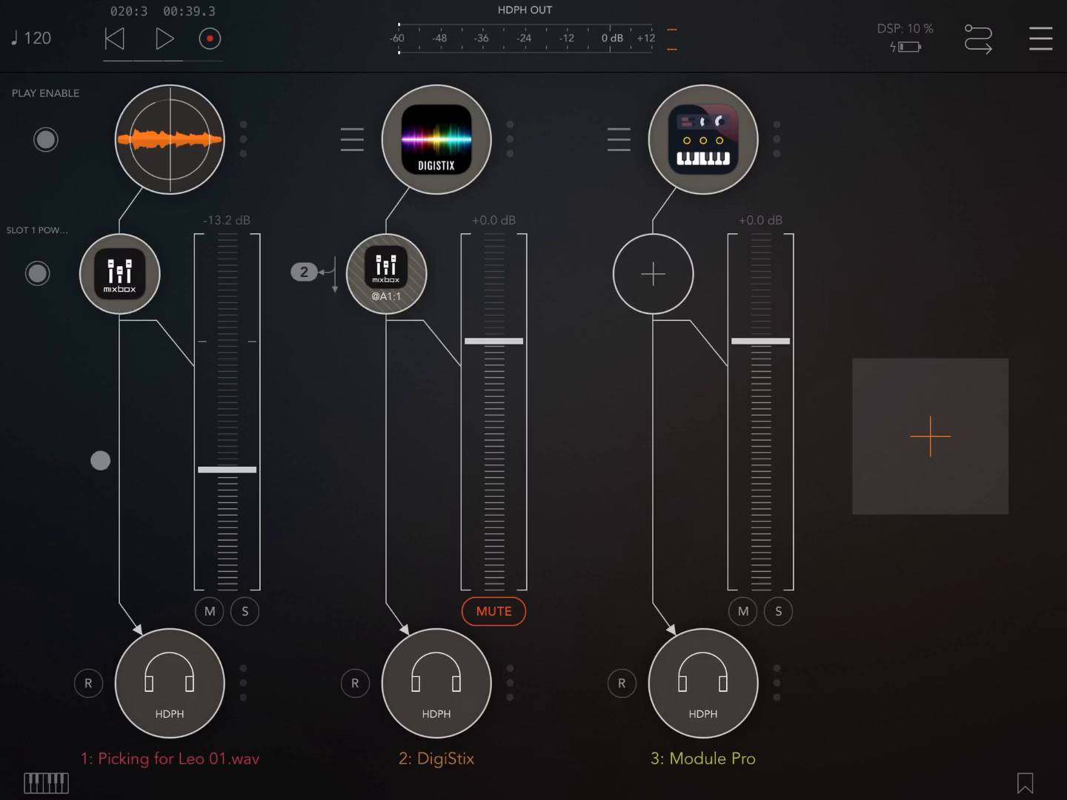
pyautogui.click(164, 38)
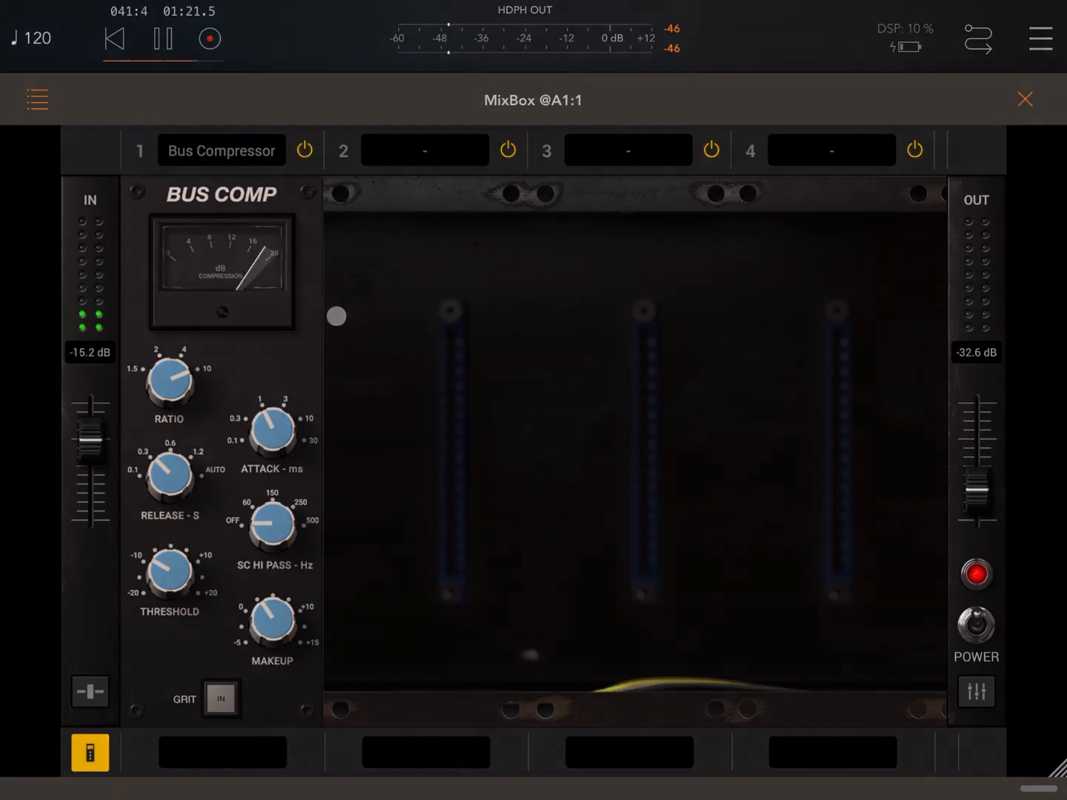
pyautogui.click(1026, 98)
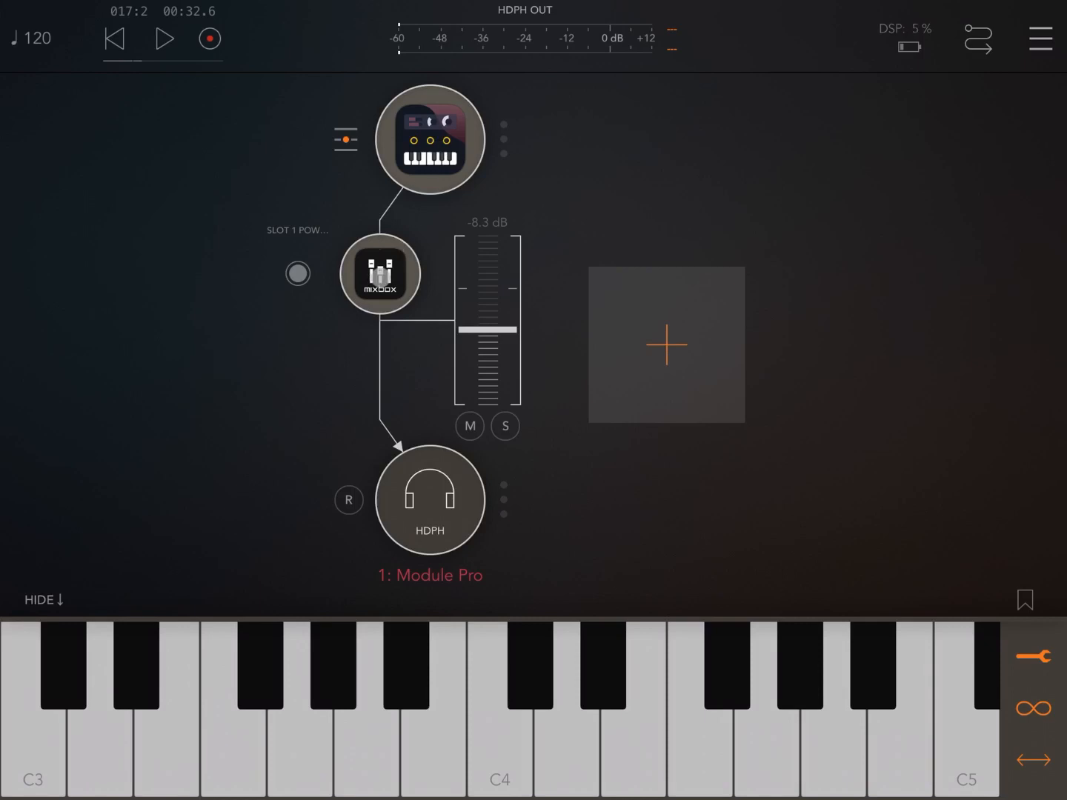
# - Show the Module Pro channel's empty MixBox rack, close it, and reopen it to the effect menu
pyautogui.click(379, 272)
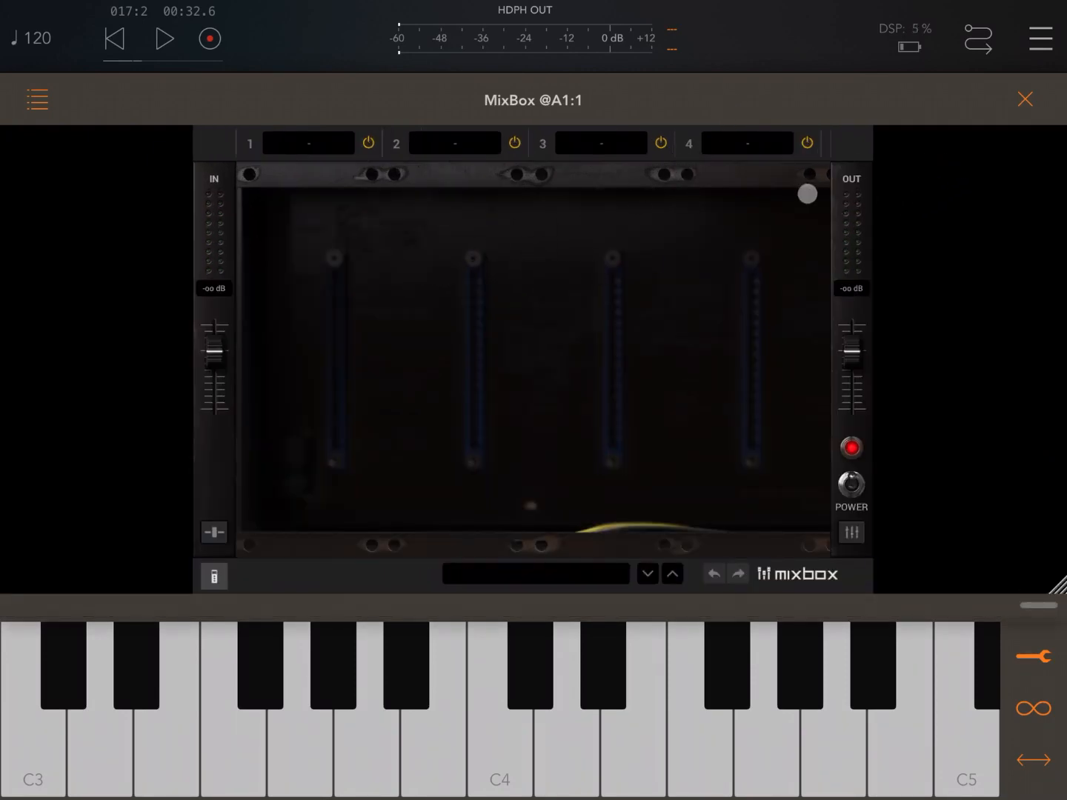
pyautogui.click(1025, 97)
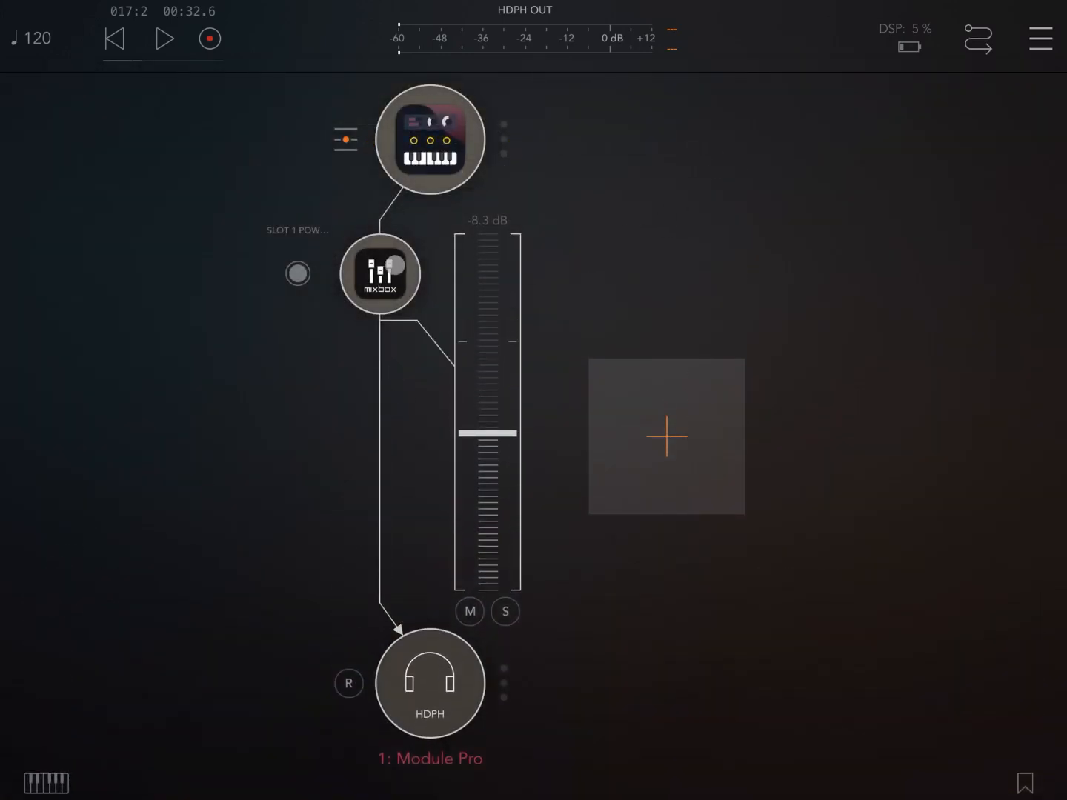
pyautogui.click(379, 274)
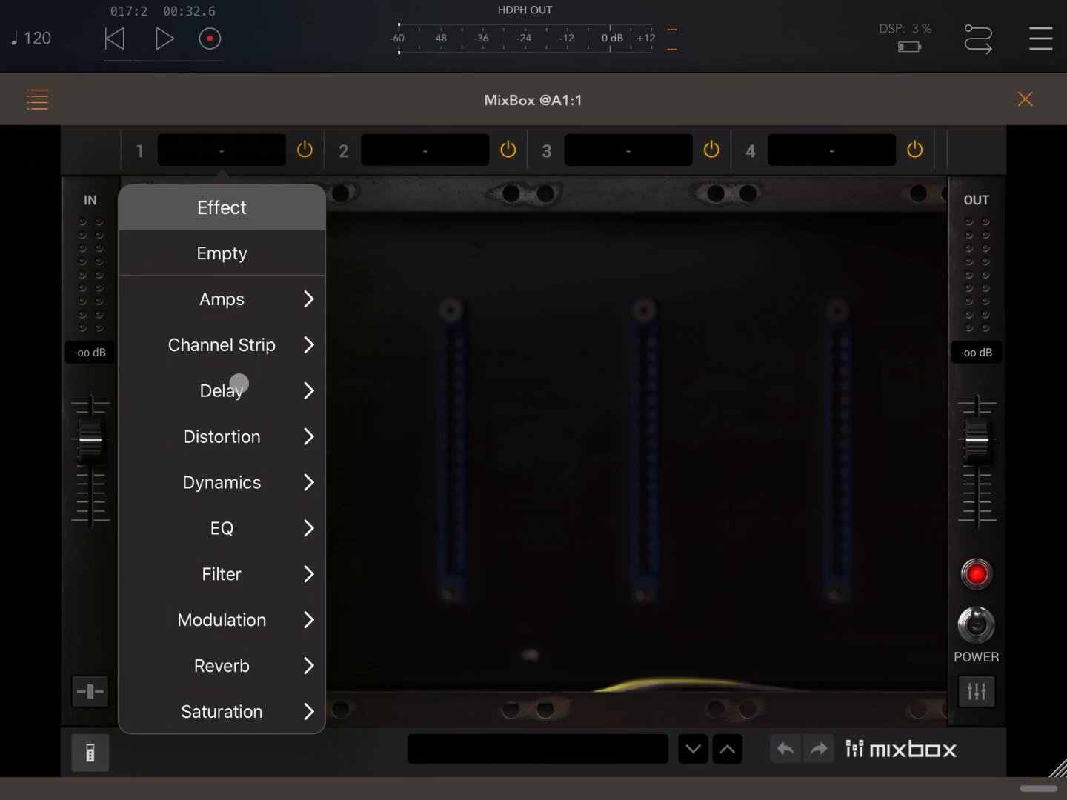
# - Load Digital Reverb into slot 1 with the Pad Tail preset and check it from the AUM channel
pyautogui.click(220, 665)
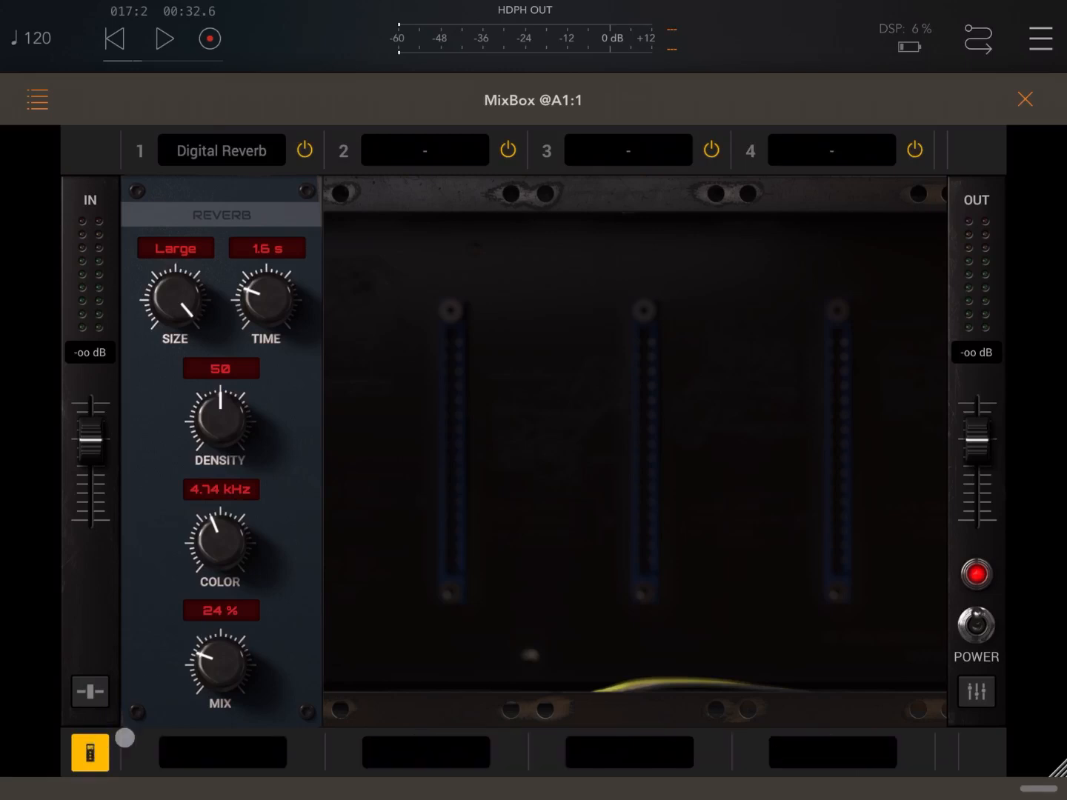
pyautogui.click(220, 368)
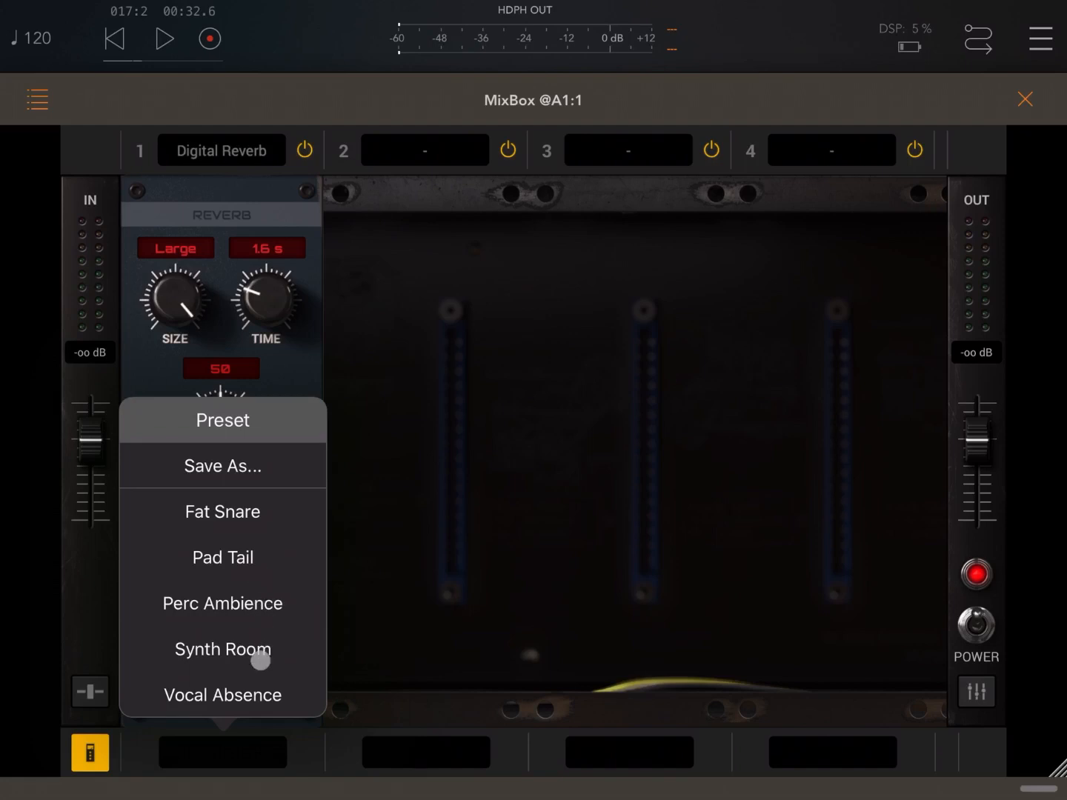
pyautogui.moveTo(249, 519)
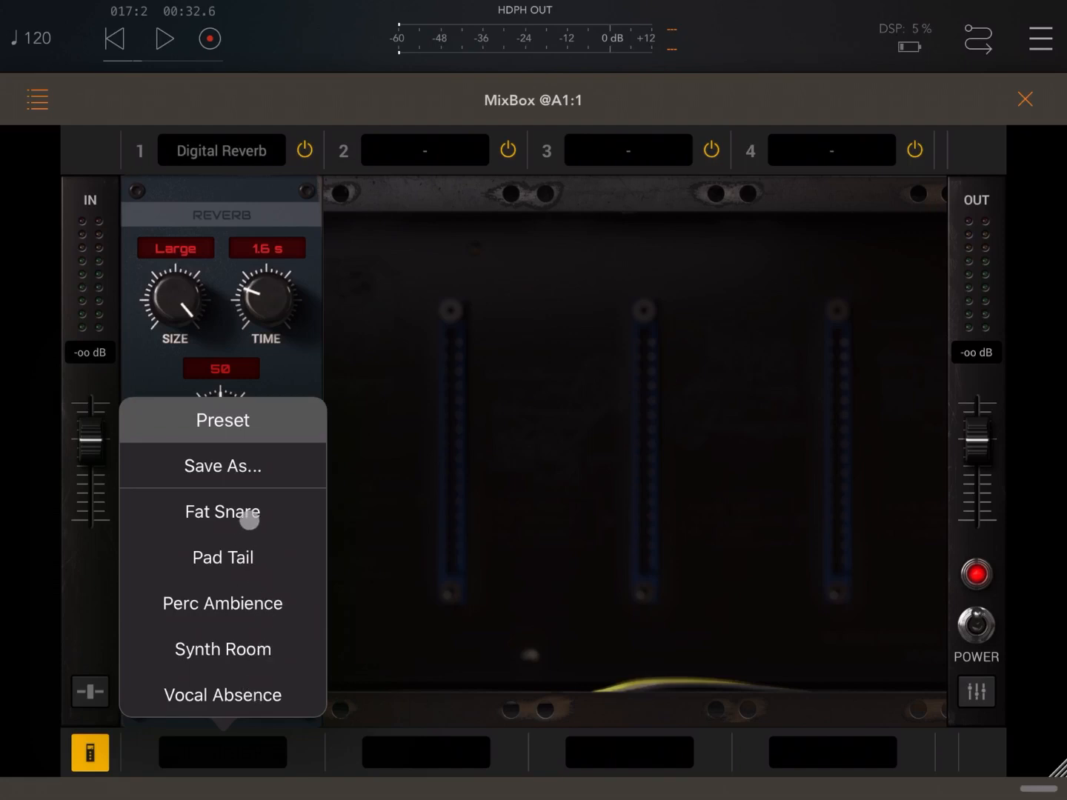
pyautogui.click(222, 557)
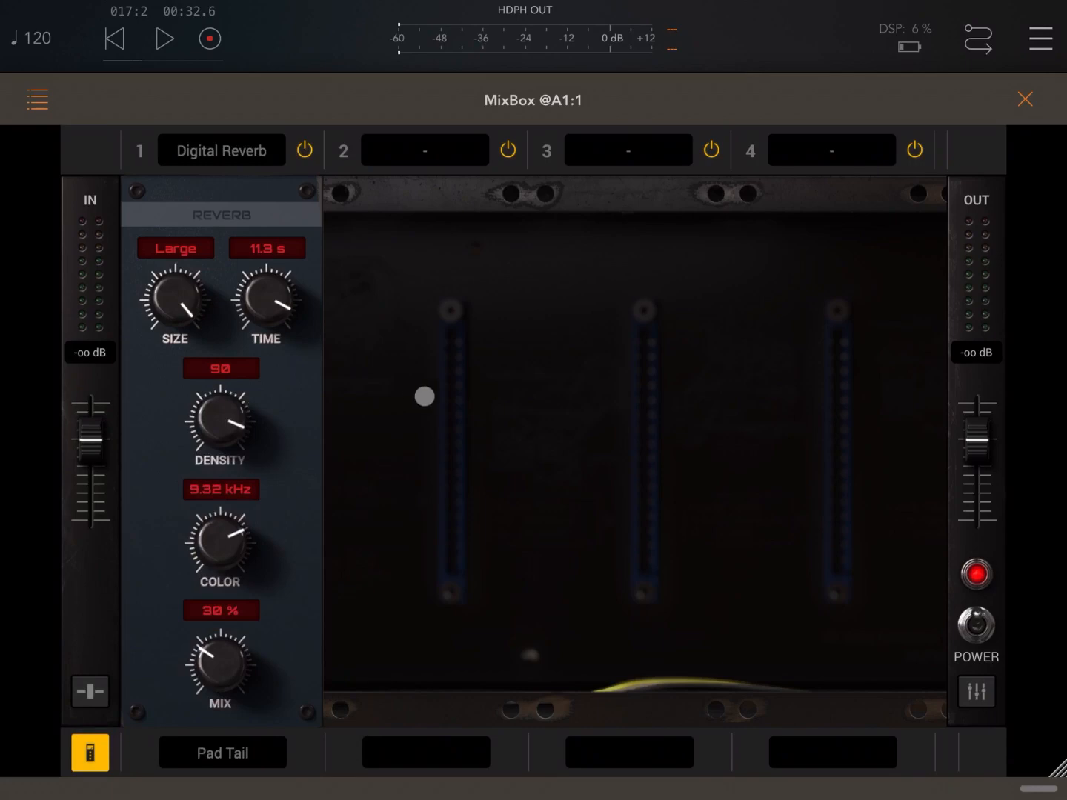
pyautogui.click(1025, 98)
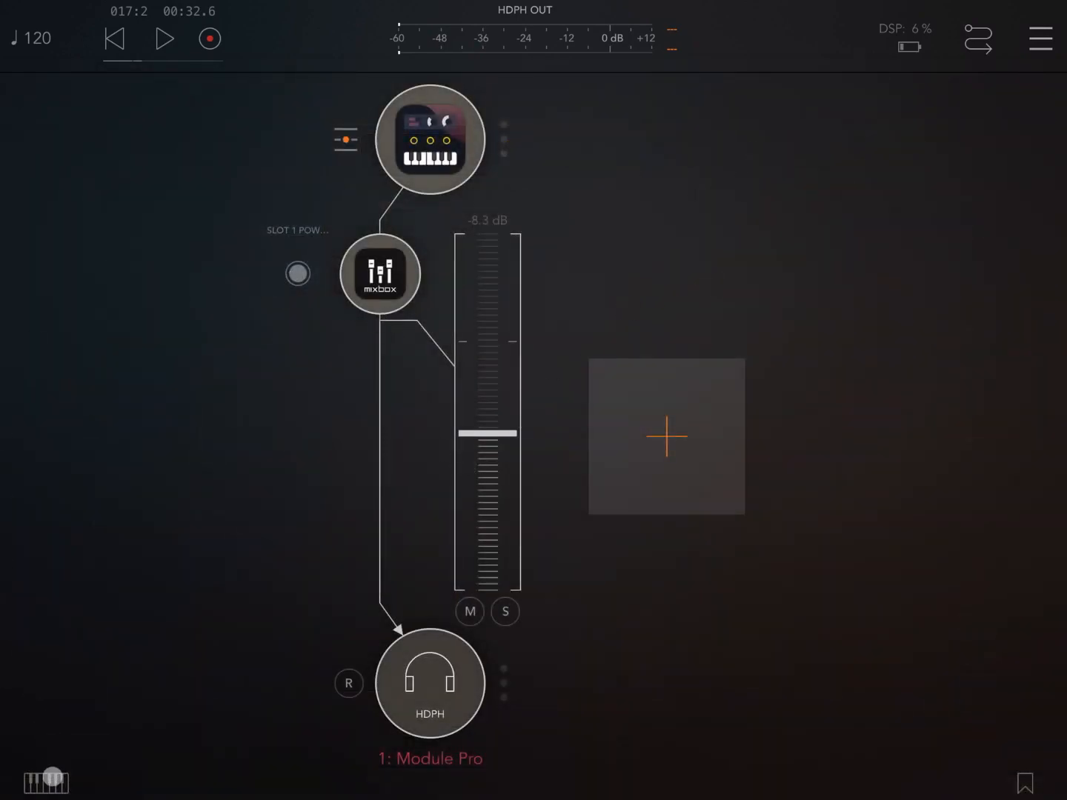
pyautogui.click(45, 782)
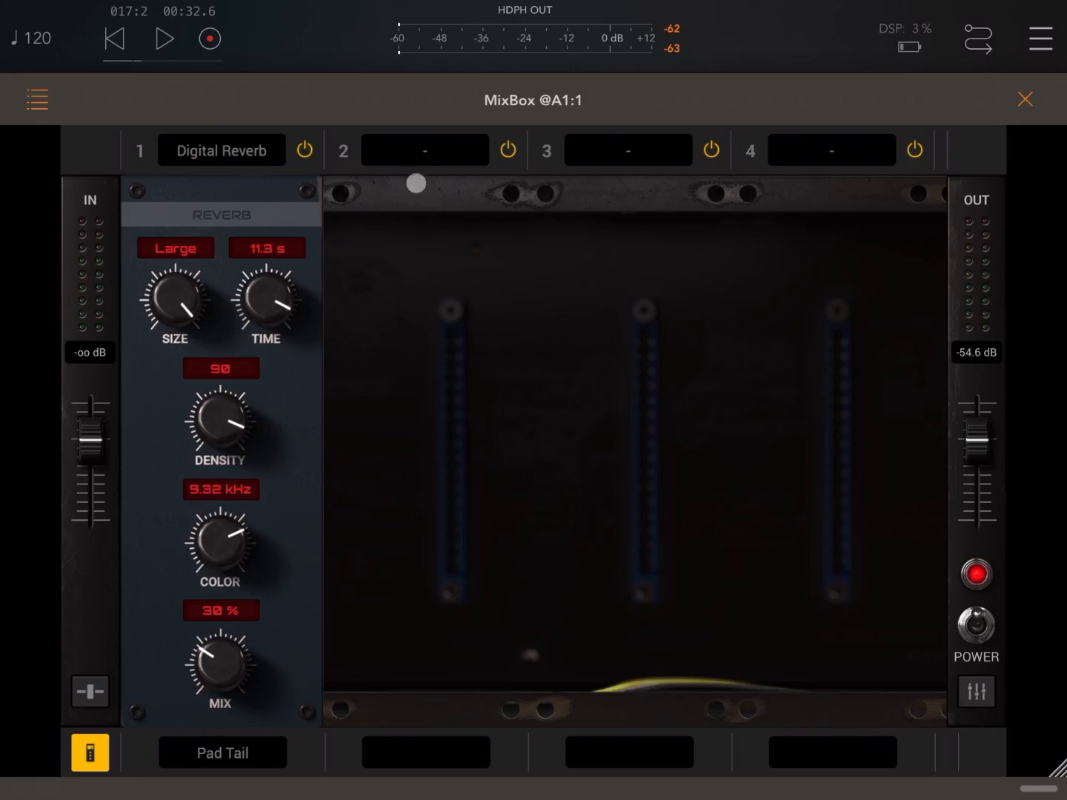
# - Load Delay > Digital Delay into slot 2 and audition it from the AUM channel
pyautogui.click(424, 150)
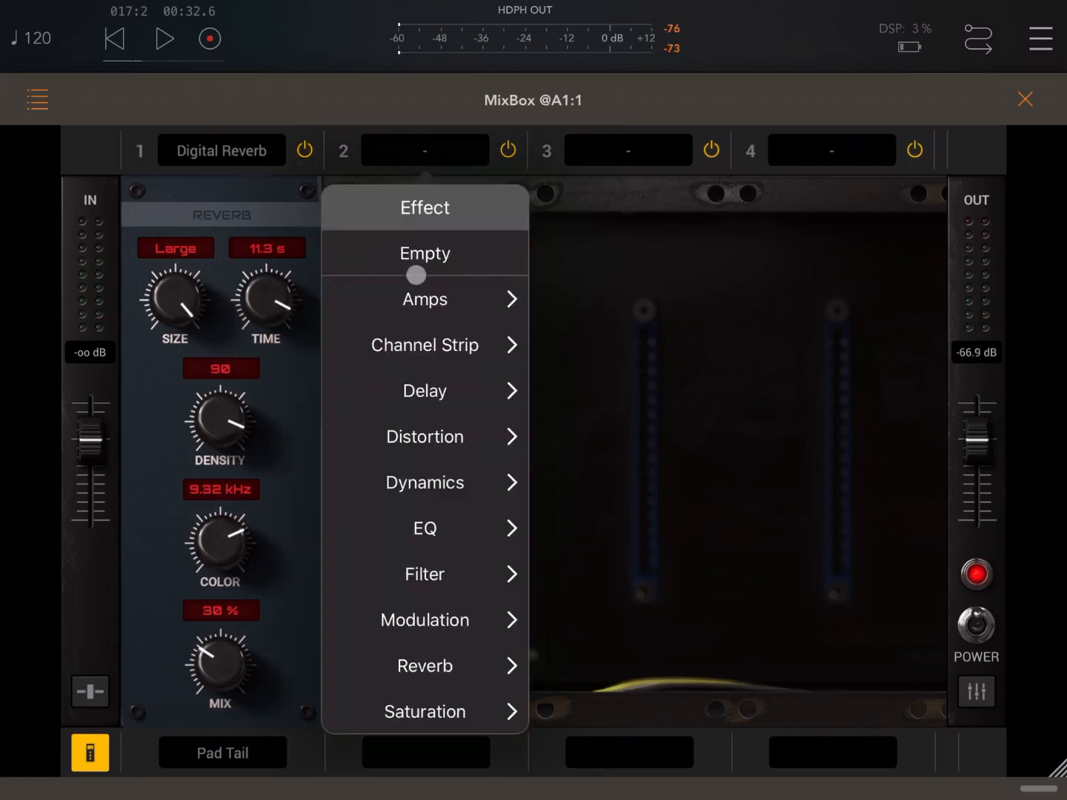
pyautogui.moveTo(435, 405)
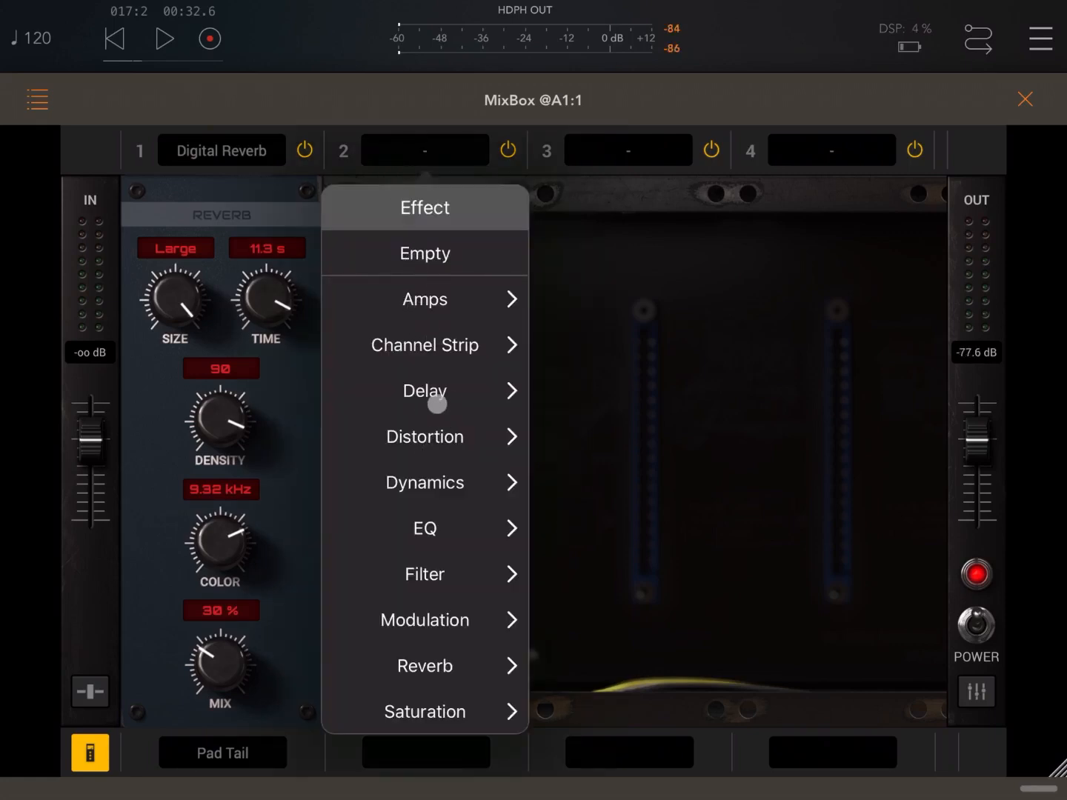
pyautogui.click(424, 391)
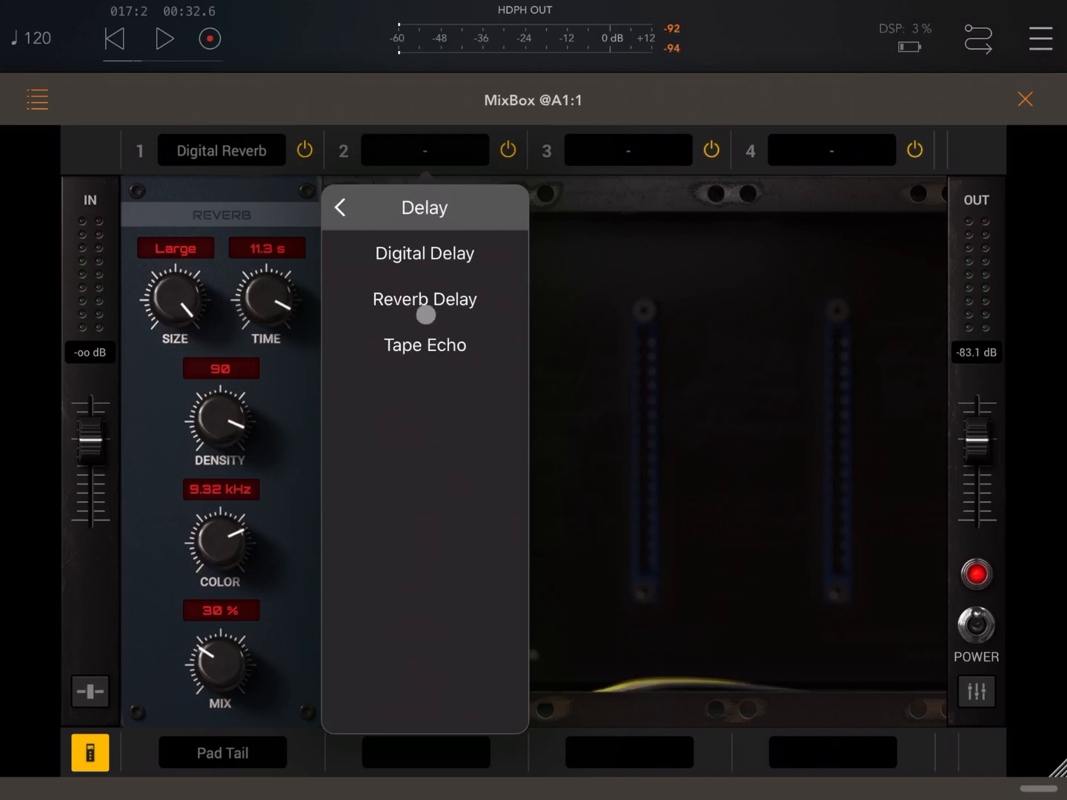
pyautogui.click(424, 252)
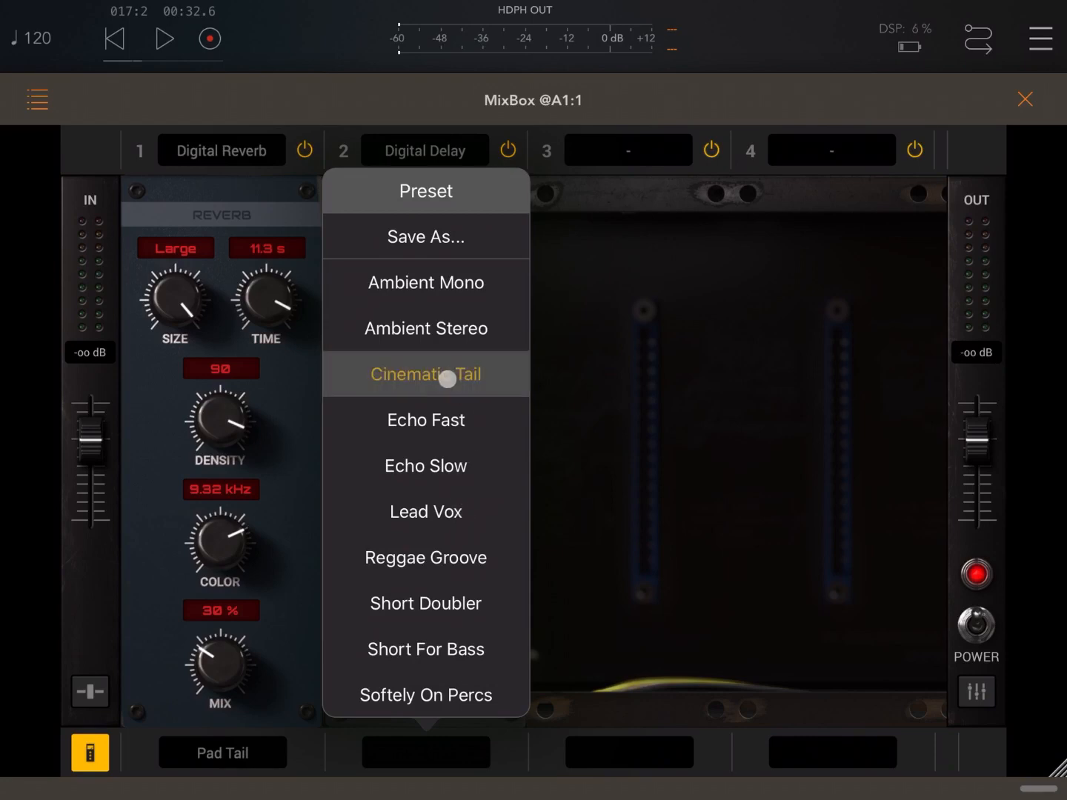
pyautogui.click(1025, 98)
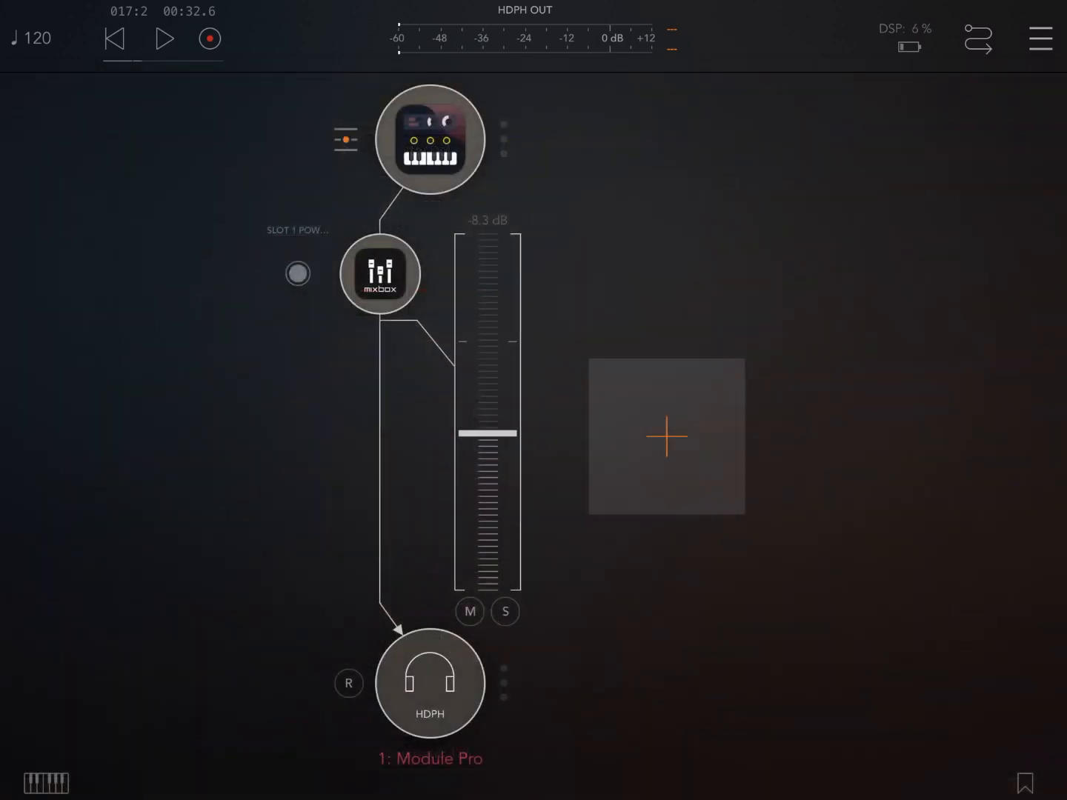
pyautogui.click(44, 782)
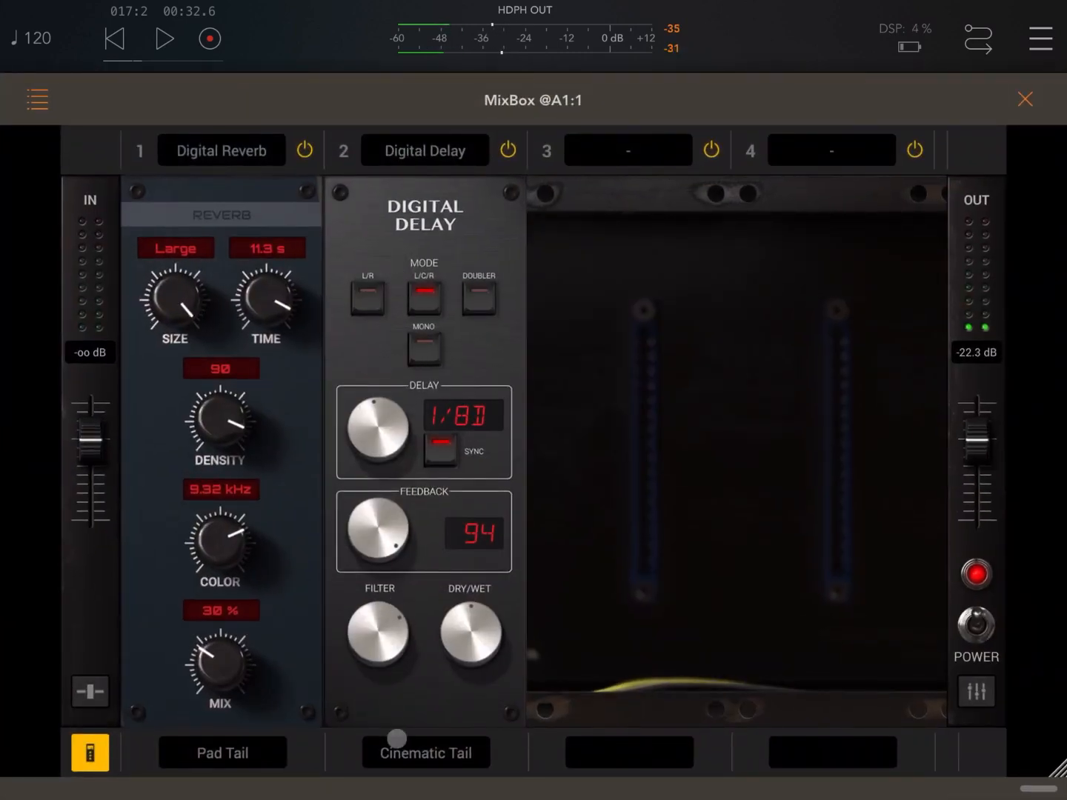
# - Set the Digital Delay to the Short Doubler preset
pyautogui.click(425, 753)
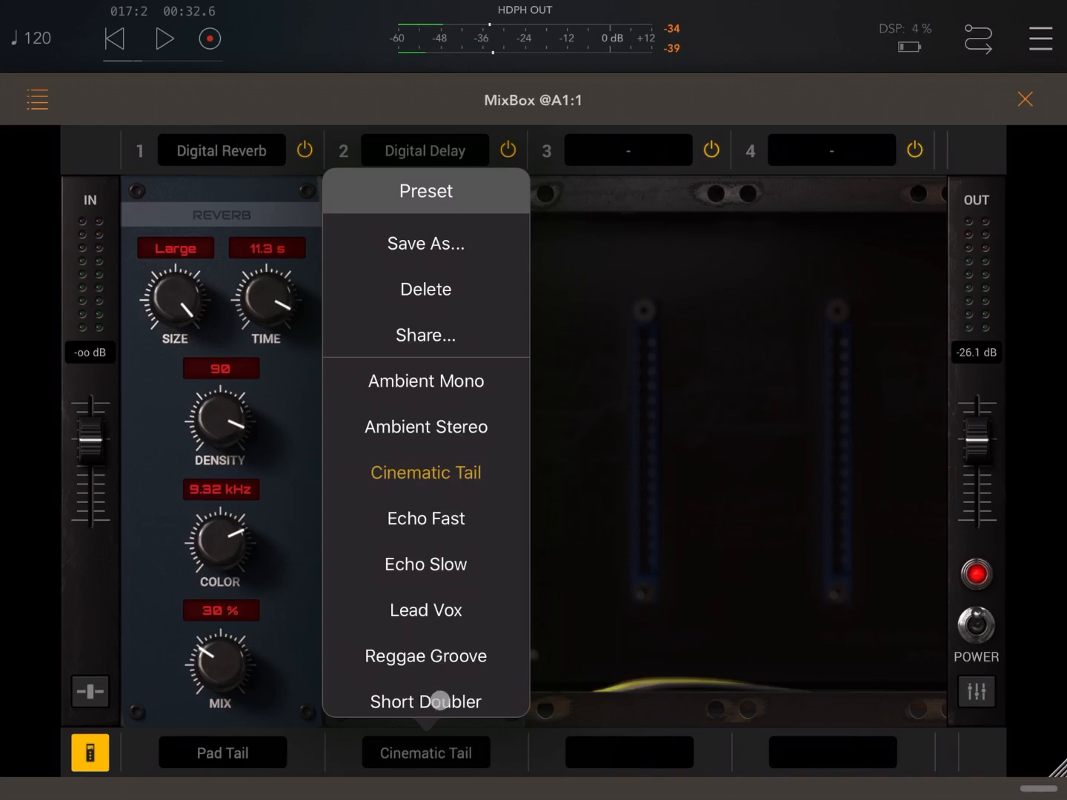
pyautogui.click(425, 701)
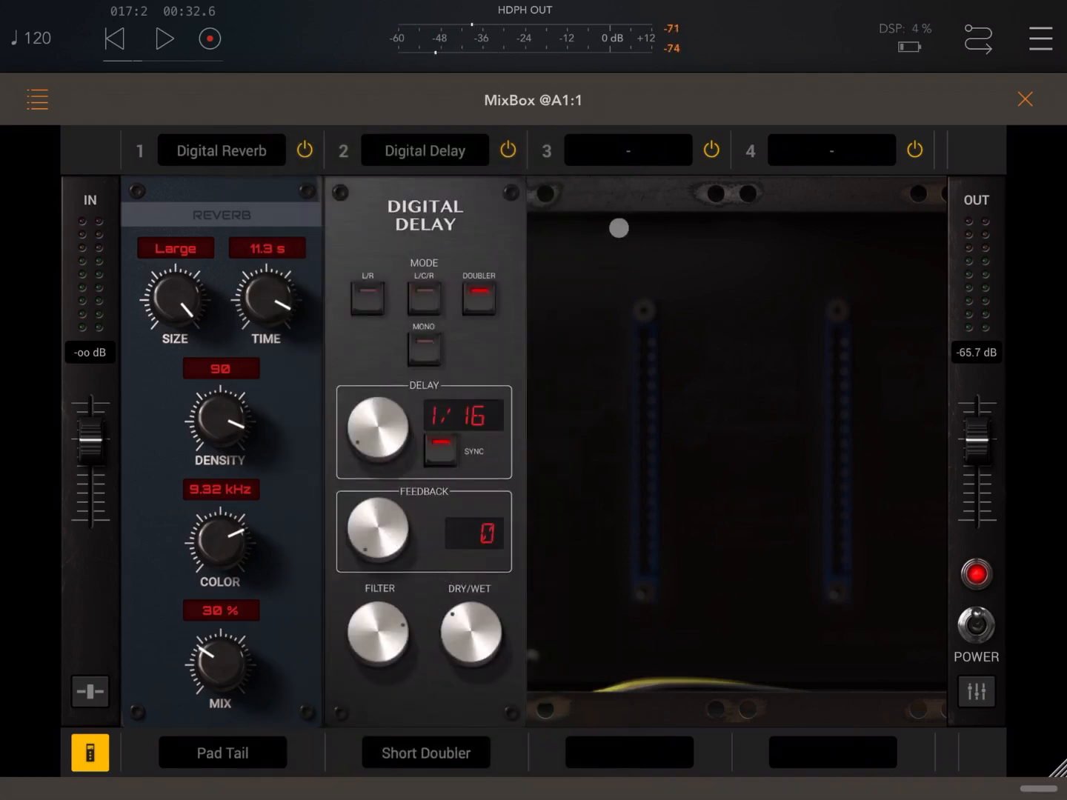
pyautogui.click(629, 150)
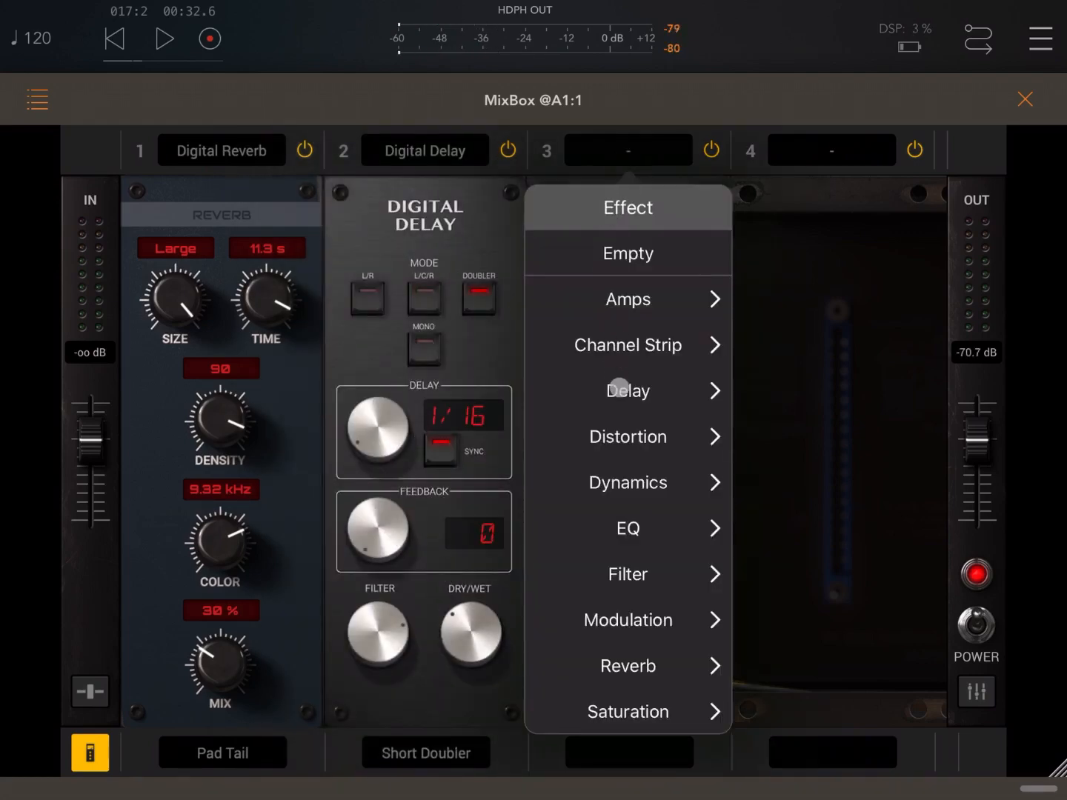
# - Back out of Dynamics and load Modulation > Chorus into slot 3 with the Strange Sisters preset
pyautogui.click(627, 483)
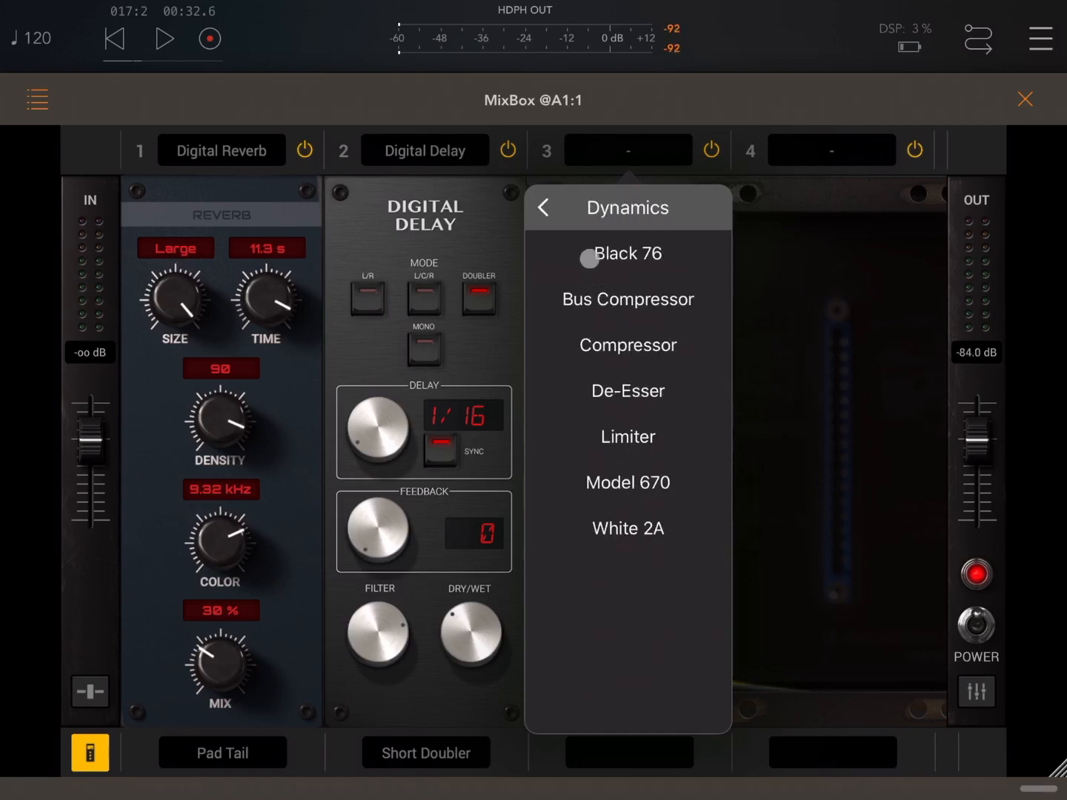
pyautogui.click(542, 207)
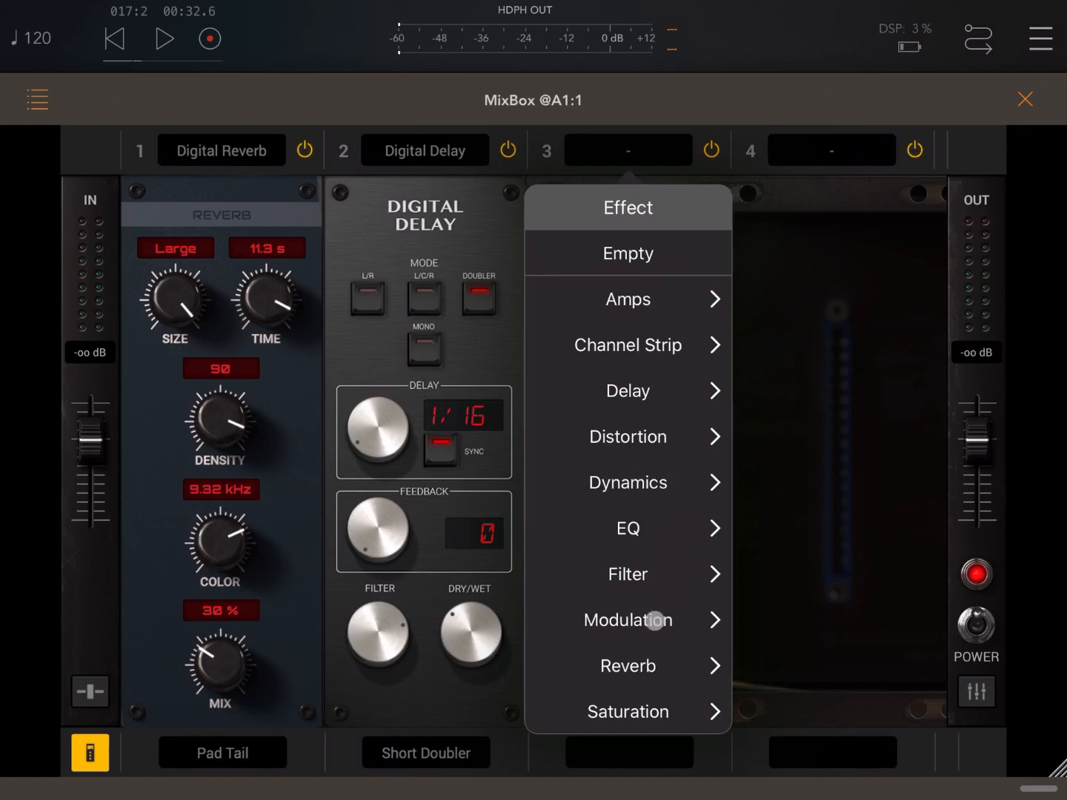
pyautogui.click(628, 619)
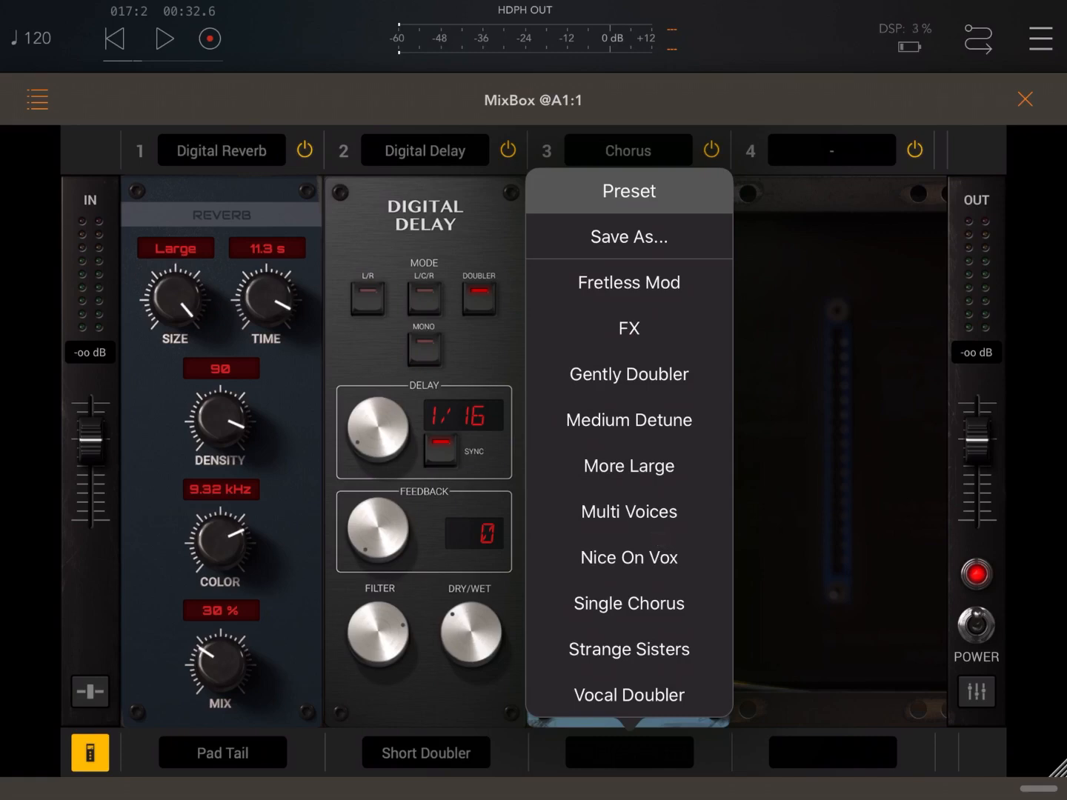
pyautogui.click(629, 649)
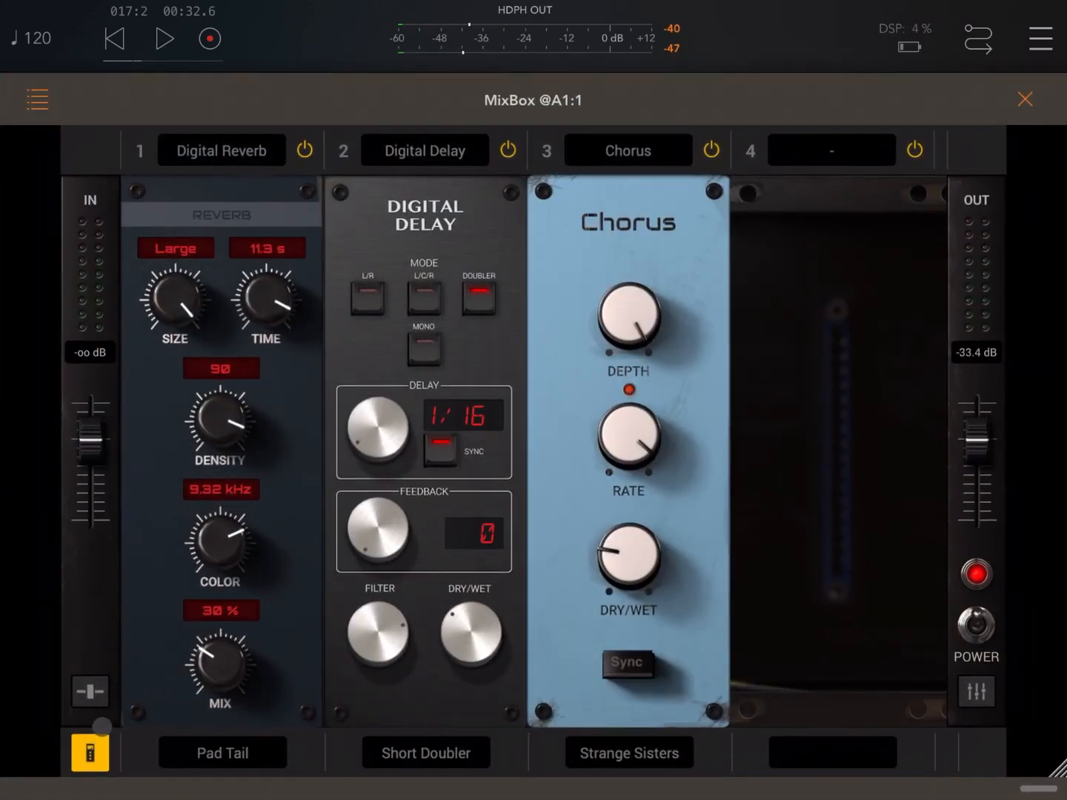
# - Show every slot's dry/wet, audition in AUM, then turn the reverb mix down to 15%
pyautogui.click(89, 690)
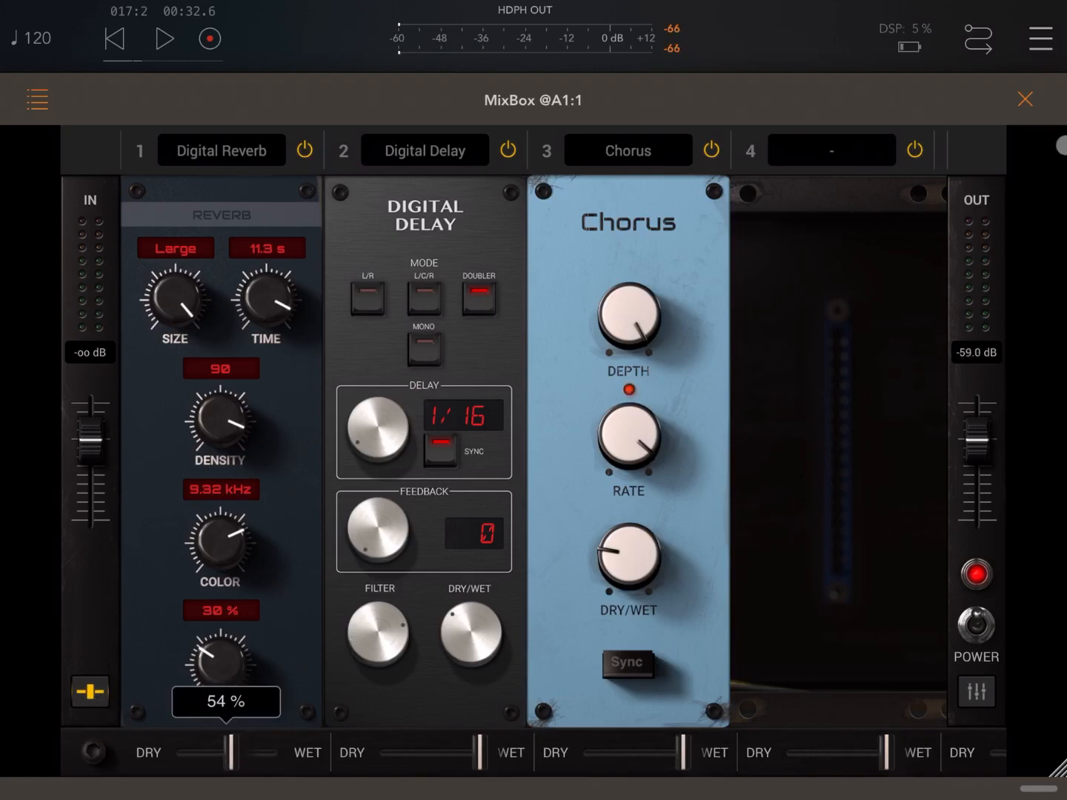
pyautogui.click(1026, 98)
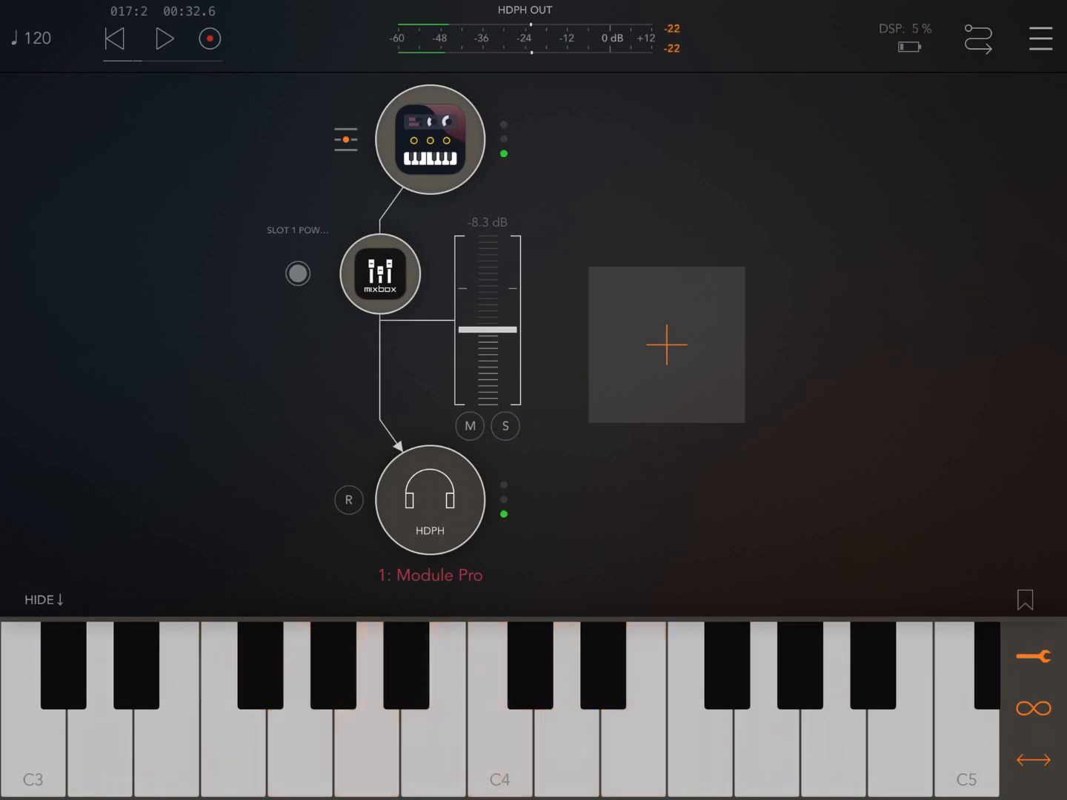
pyautogui.click(379, 272)
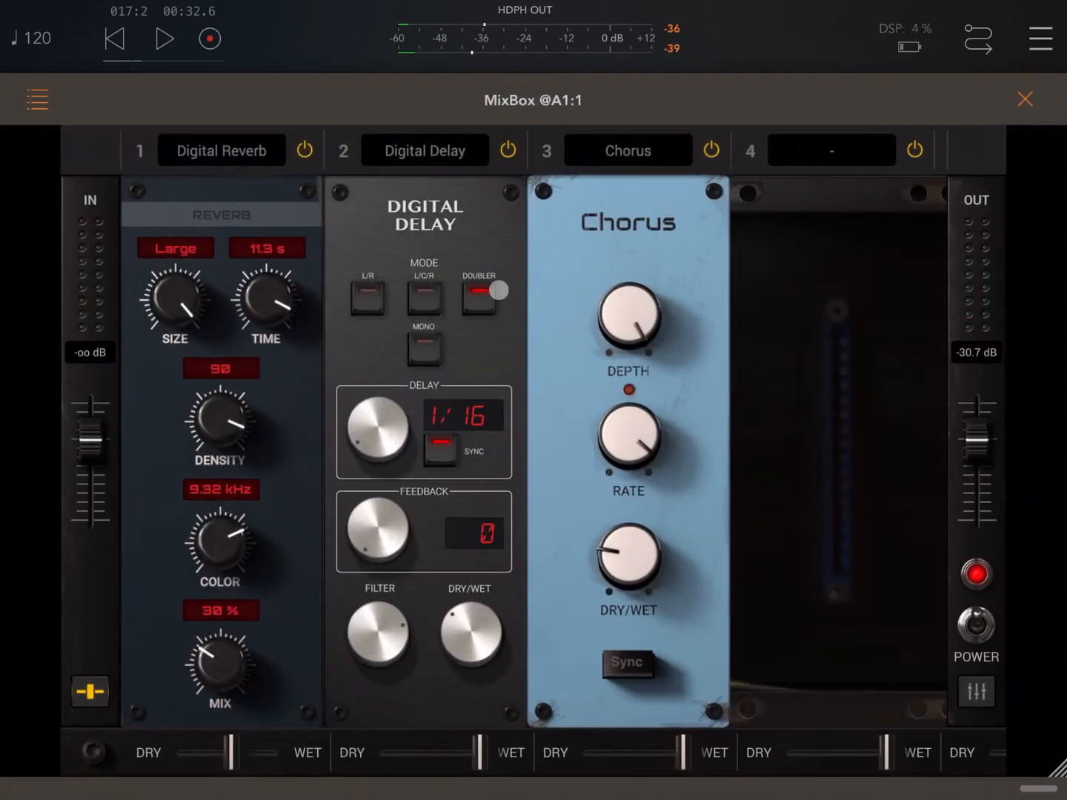
pyautogui.click(479, 296)
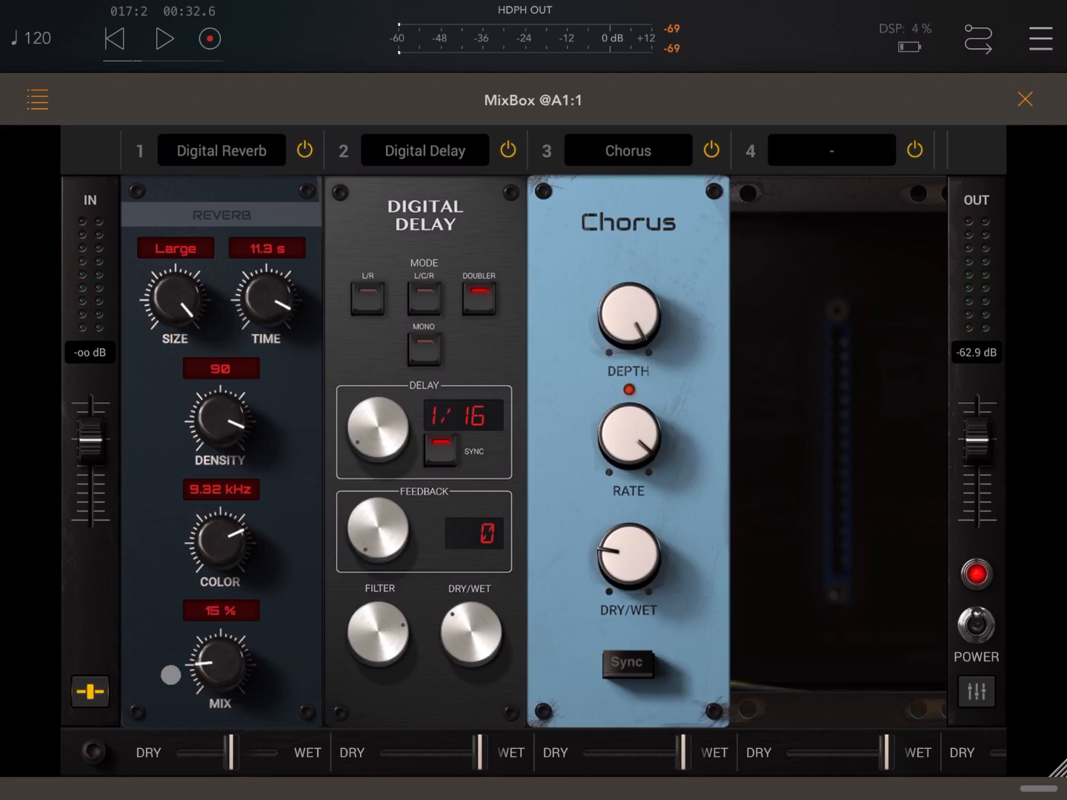
# - Set the Chorus rate to 60% and raise its dry/wet amount
pyautogui.click(89, 691)
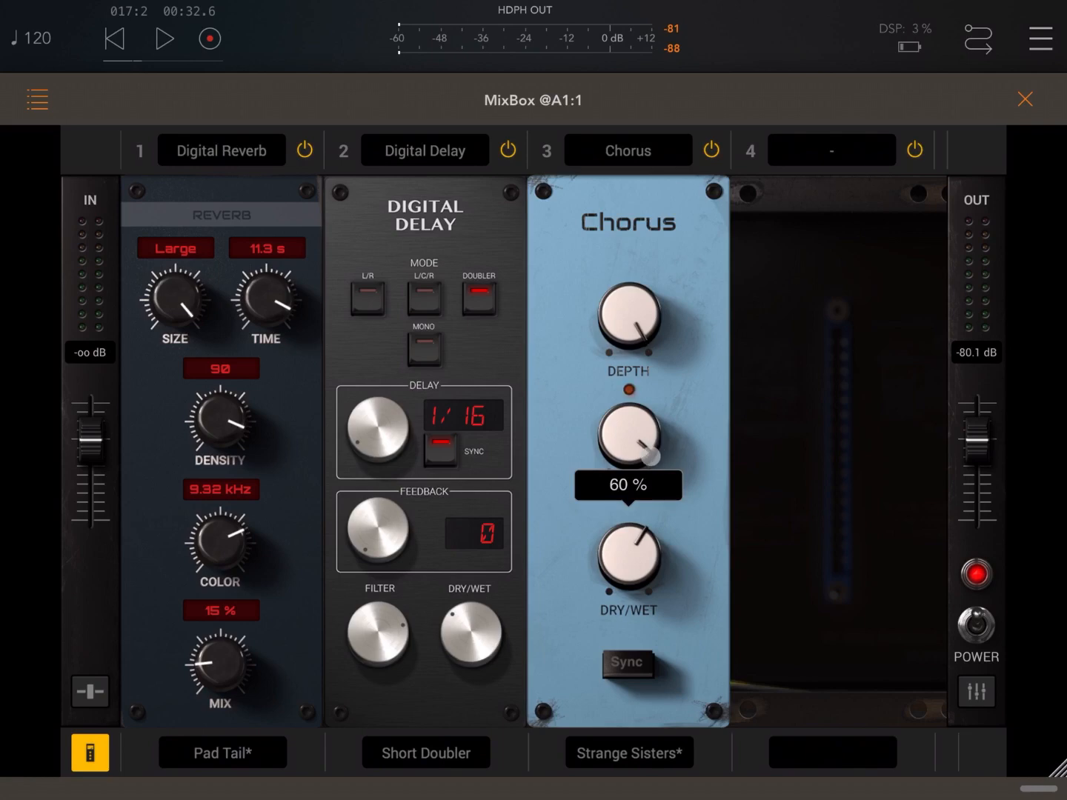
pyautogui.click(1026, 98)
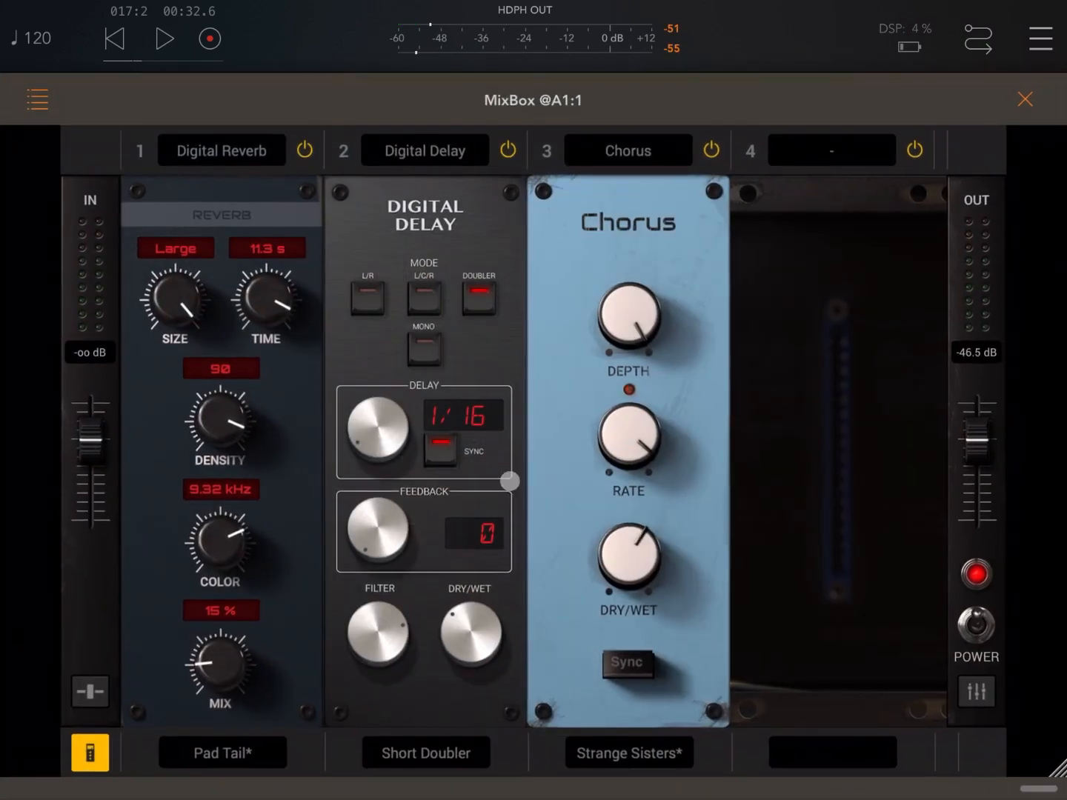
# - Switch the Chorus to the Single Chorus preset and audition it from AUM before returning to the rack
pyautogui.click(629, 753)
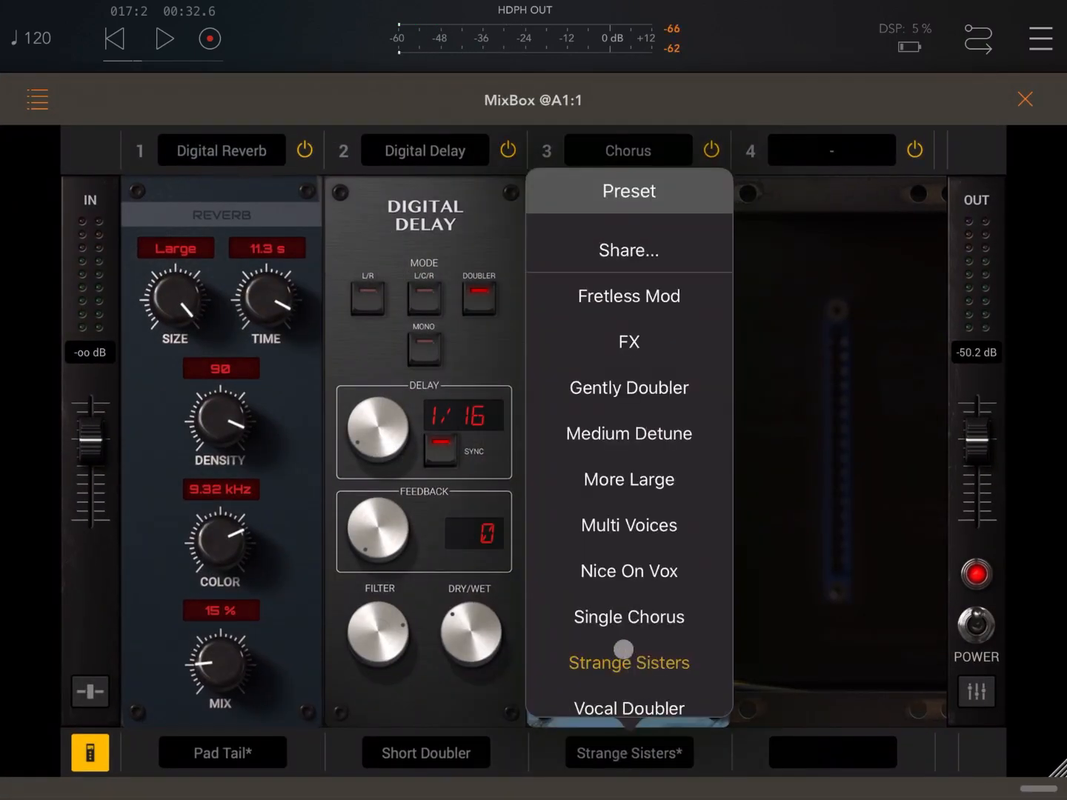
pyautogui.click(629, 616)
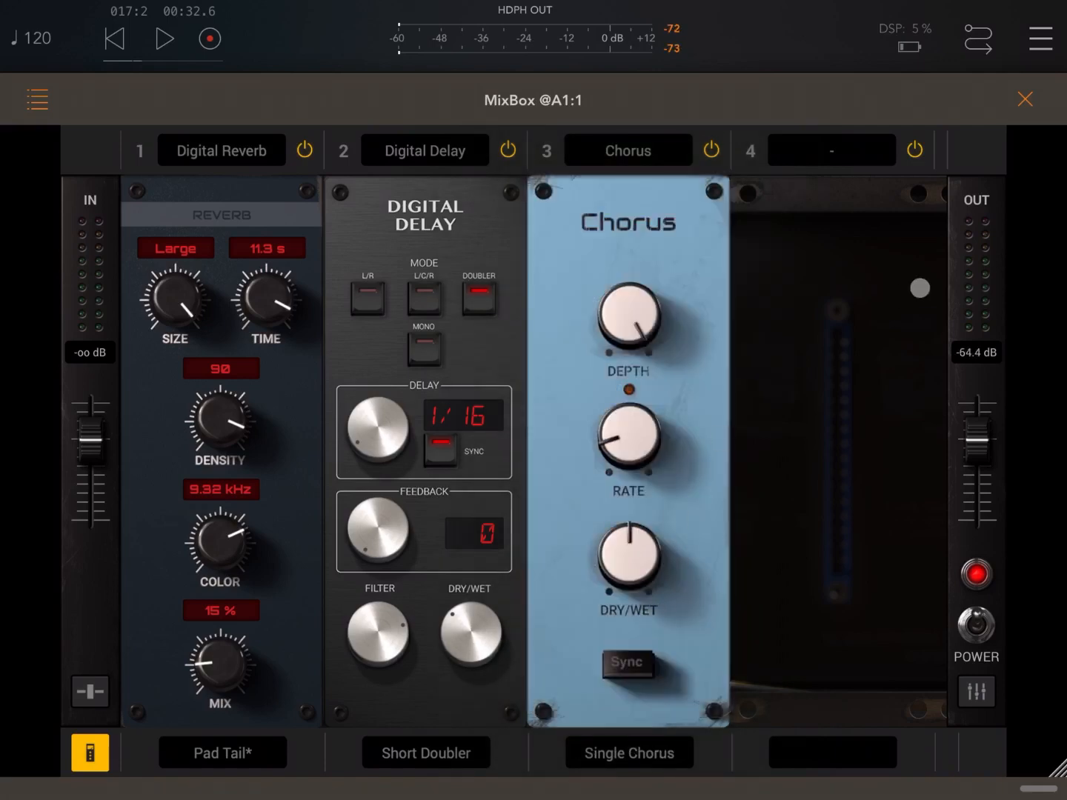
pyautogui.click(1026, 98)
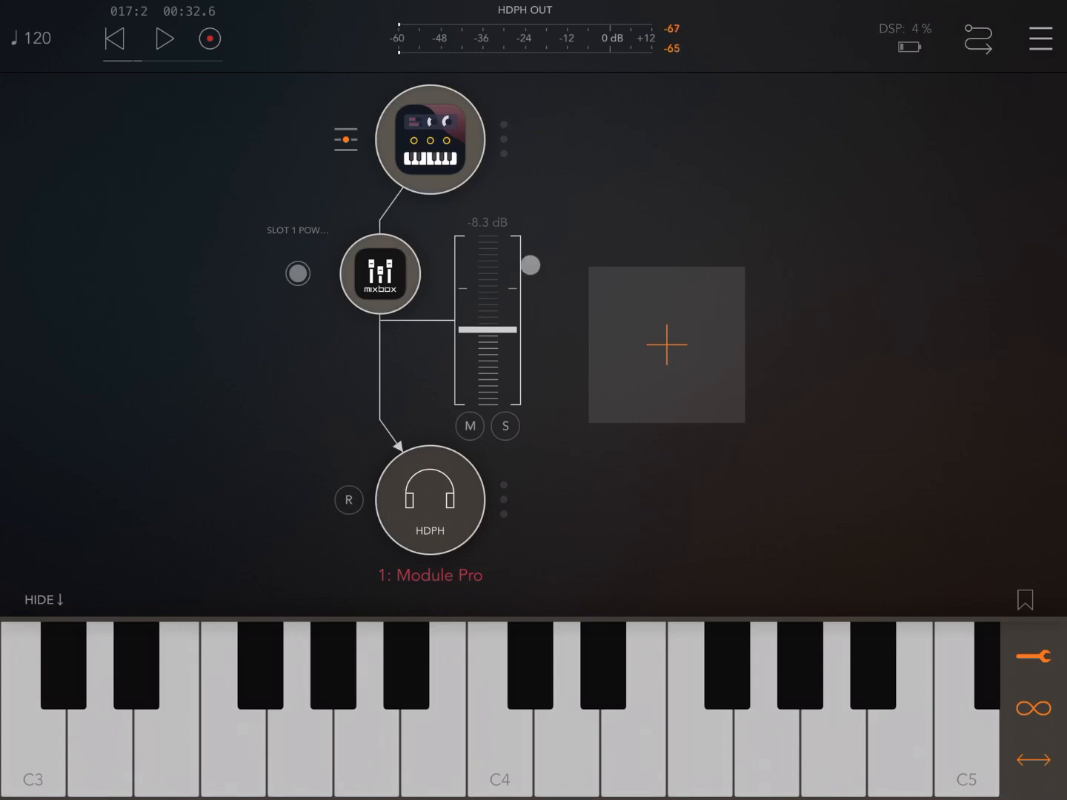
pyautogui.click(378, 276)
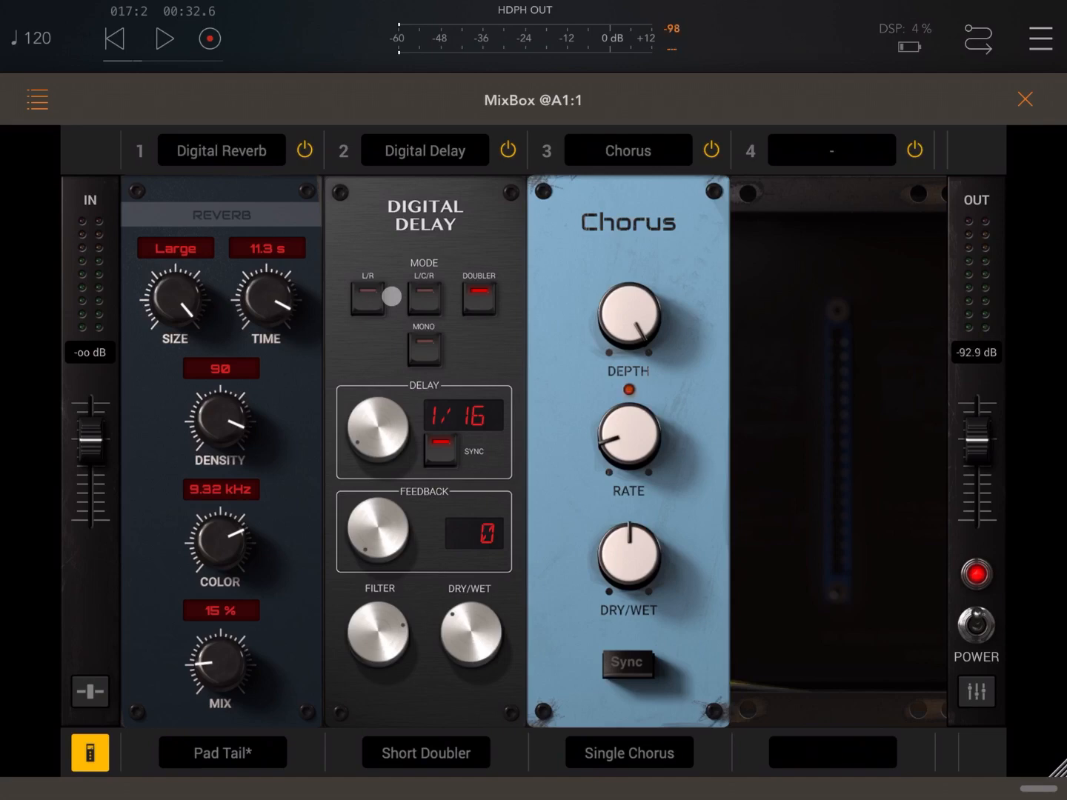
pyautogui.click(392, 297)
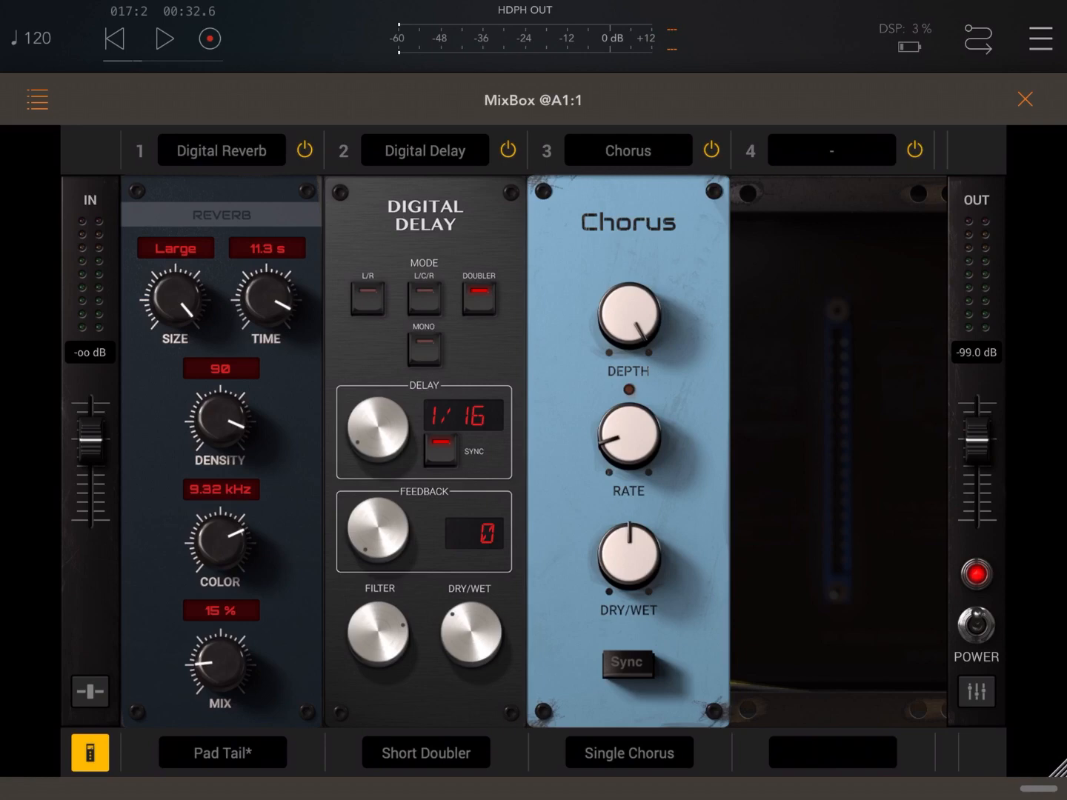